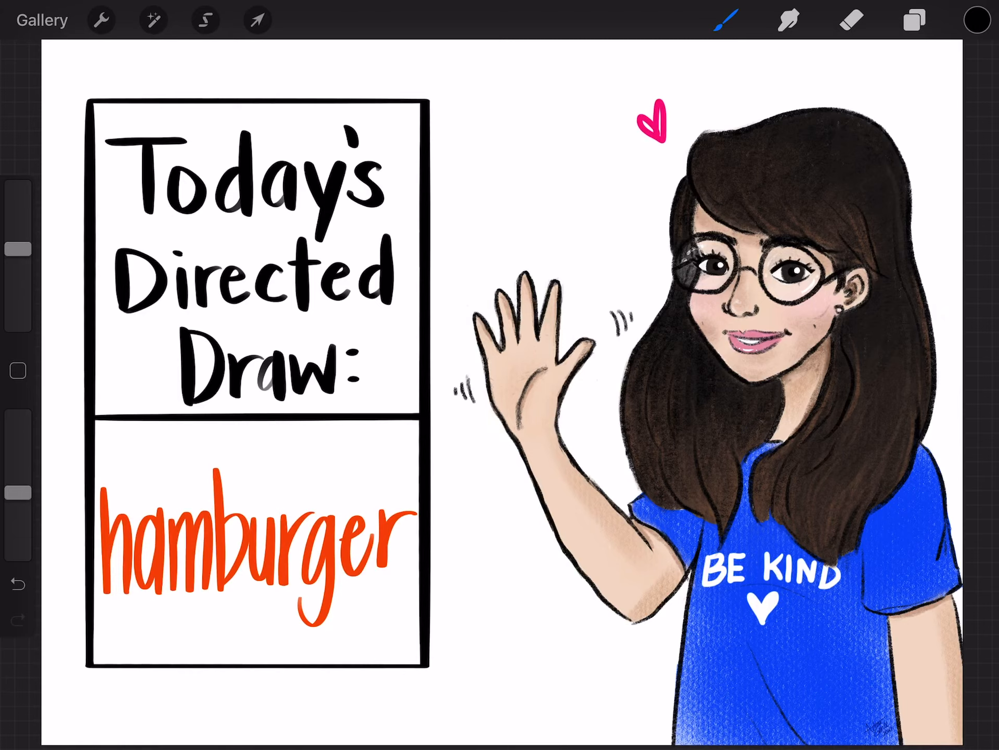
# Hide the title card and waving character layers in the Layers panel
pyautogui.click(914, 20)
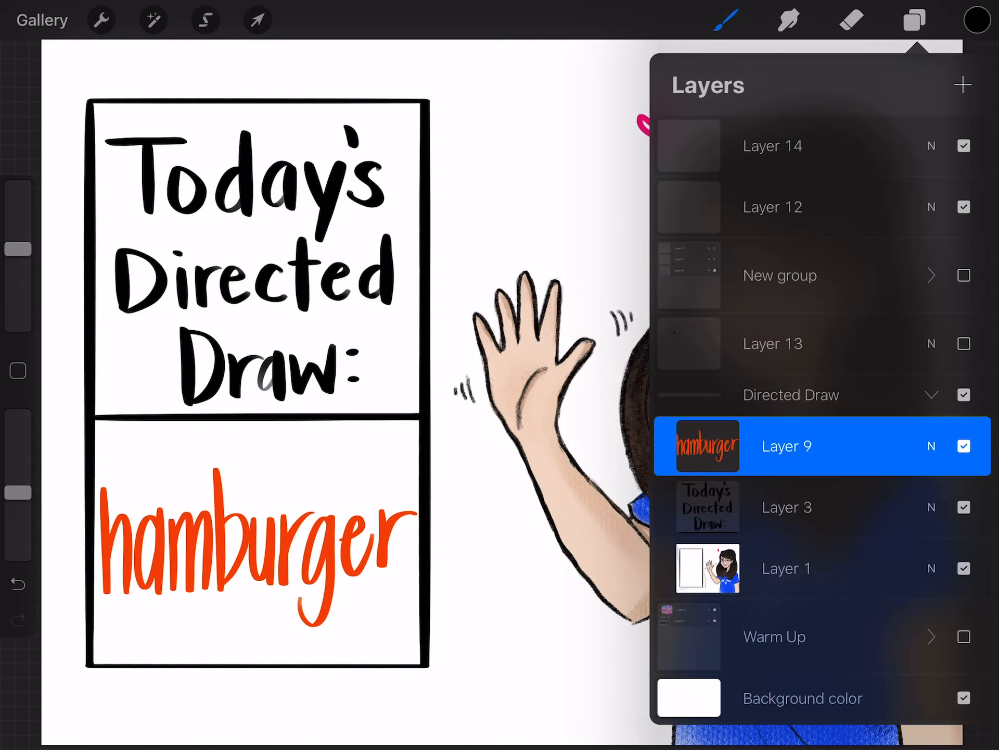
pyautogui.click(912, 20)
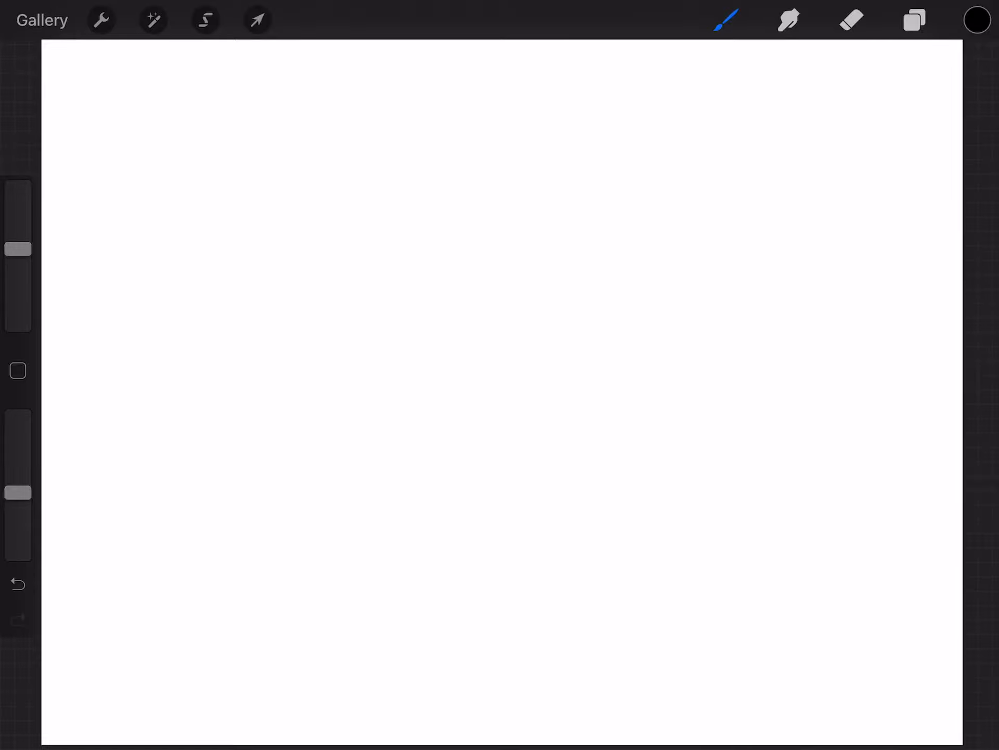
# Draw the top bun's wide dome arc joined by a gently curved bottom line
pyautogui.moveTo(223, 290); pyautogui.dragTo(266, 201)
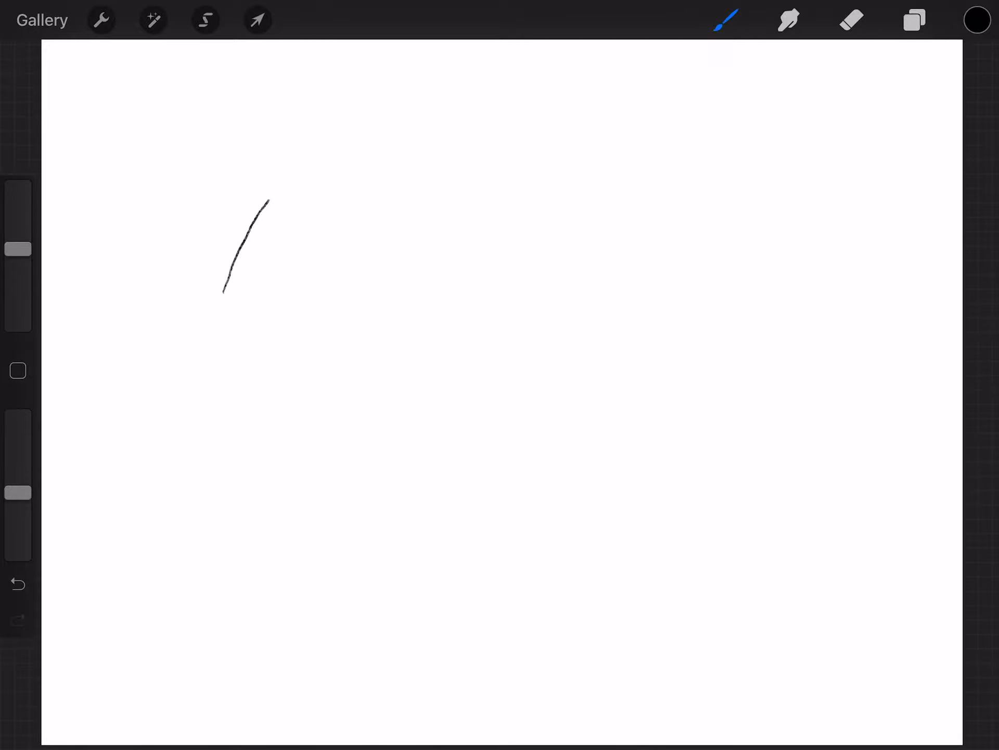
pyautogui.moveTo(261, 201); pyautogui.dragTo(682, 165)
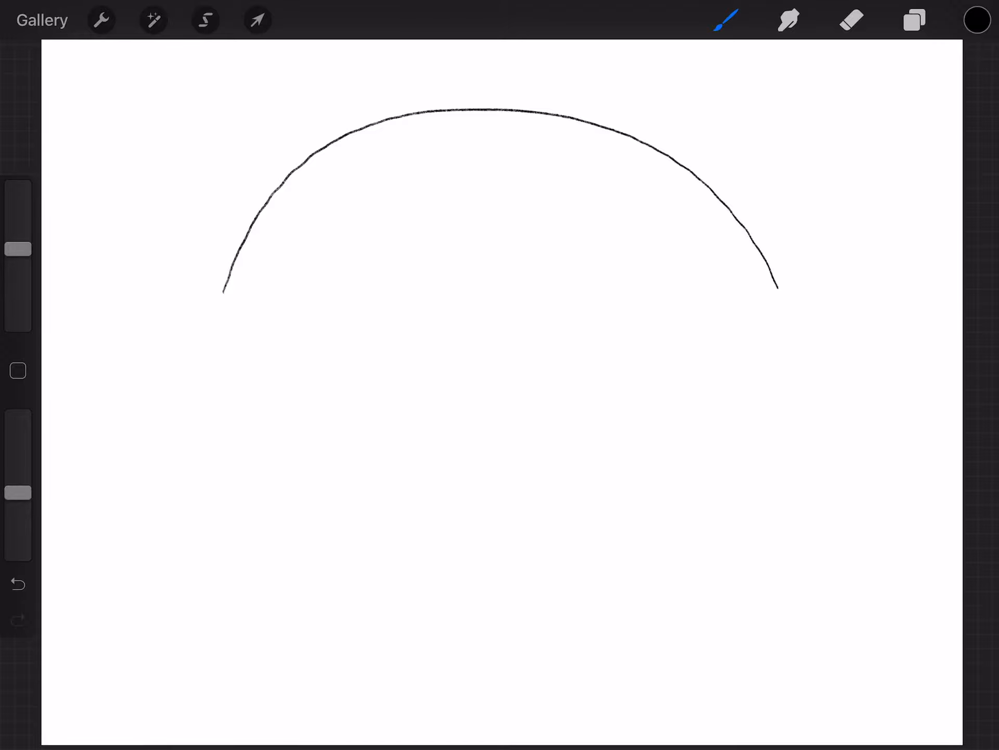
pyautogui.moveTo(223, 287); pyautogui.dragTo(226, 290)
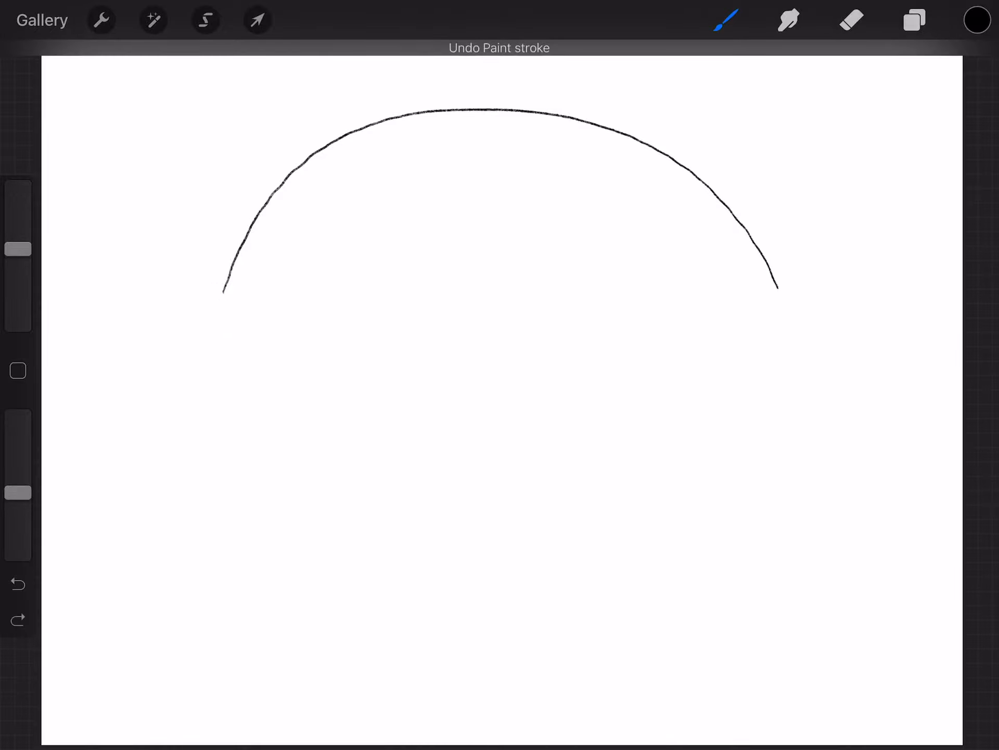
pyautogui.moveTo(223, 290); pyautogui.dragTo(365, 338)
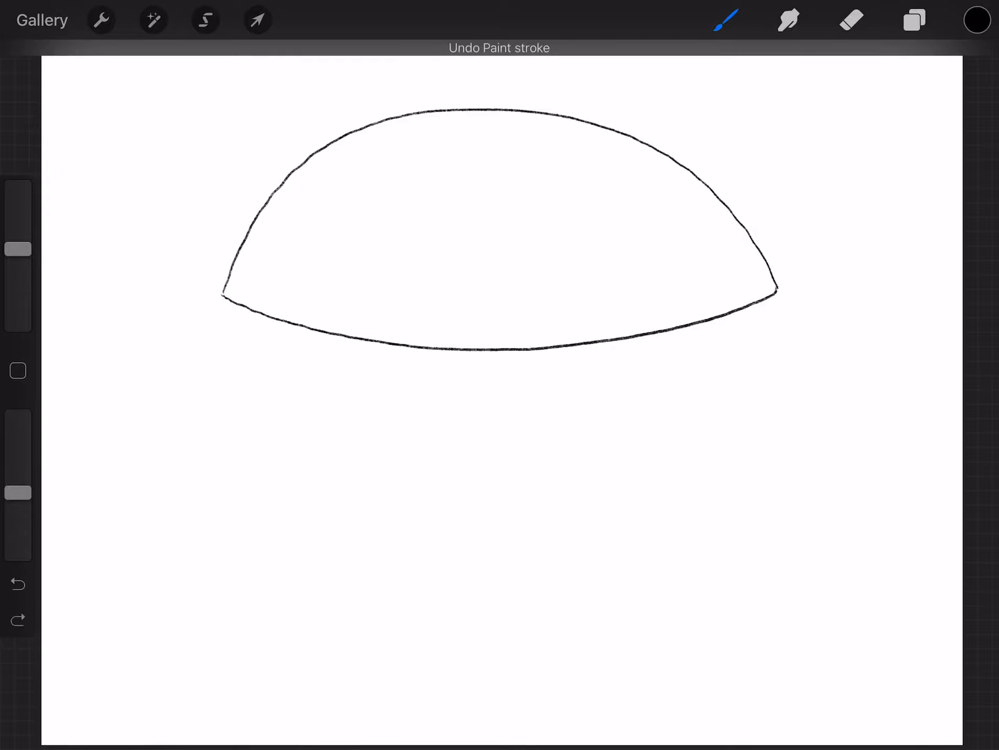
# Draw a wavy lettuce edge under the bun, from the left corner to the right
pyautogui.moveTo(224, 292); pyautogui.dragTo(205, 317)
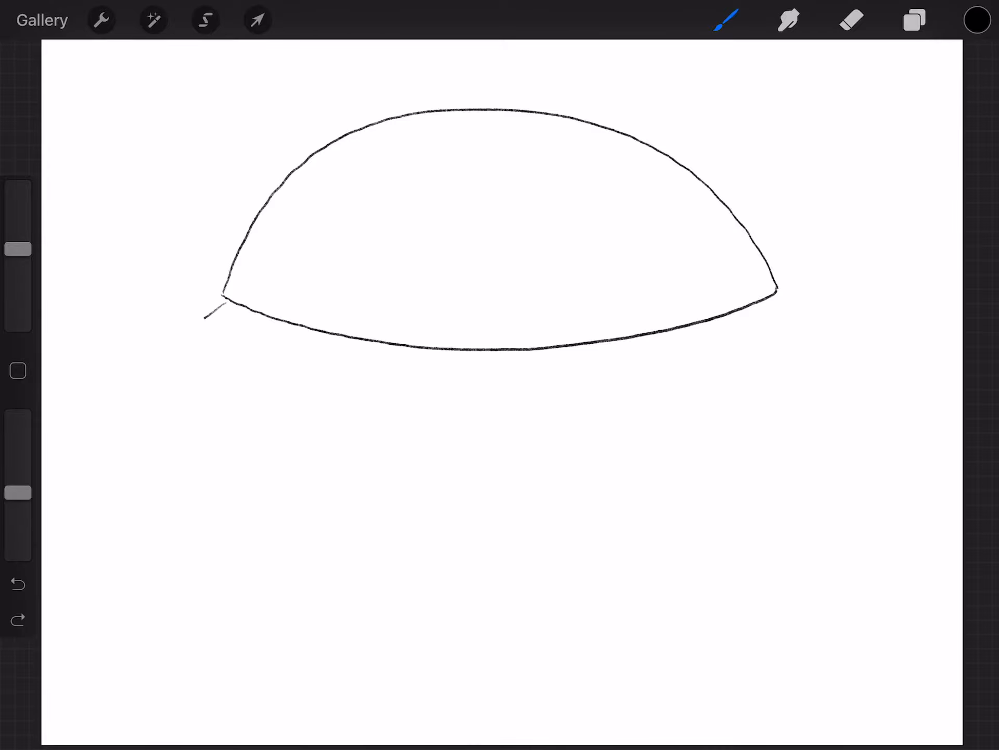
pyautogui.moveTo(223, 300); pyautogui.dragTo(204, 332)
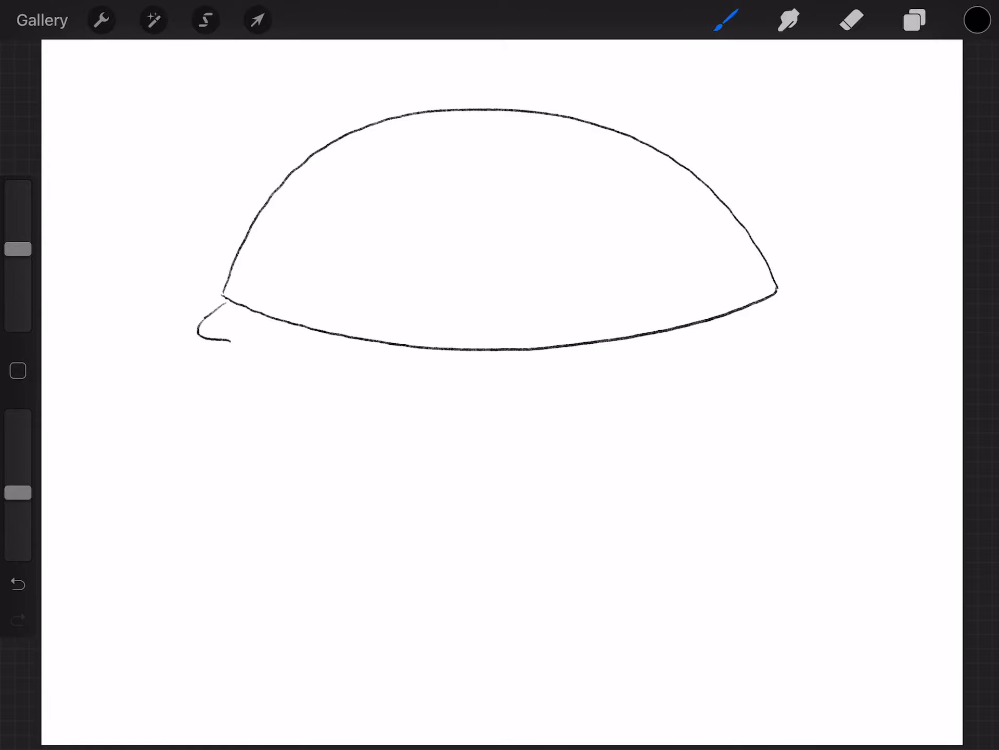
pyautogui.moveTo(229, 344); pyautogui.dragTo(366, 379)
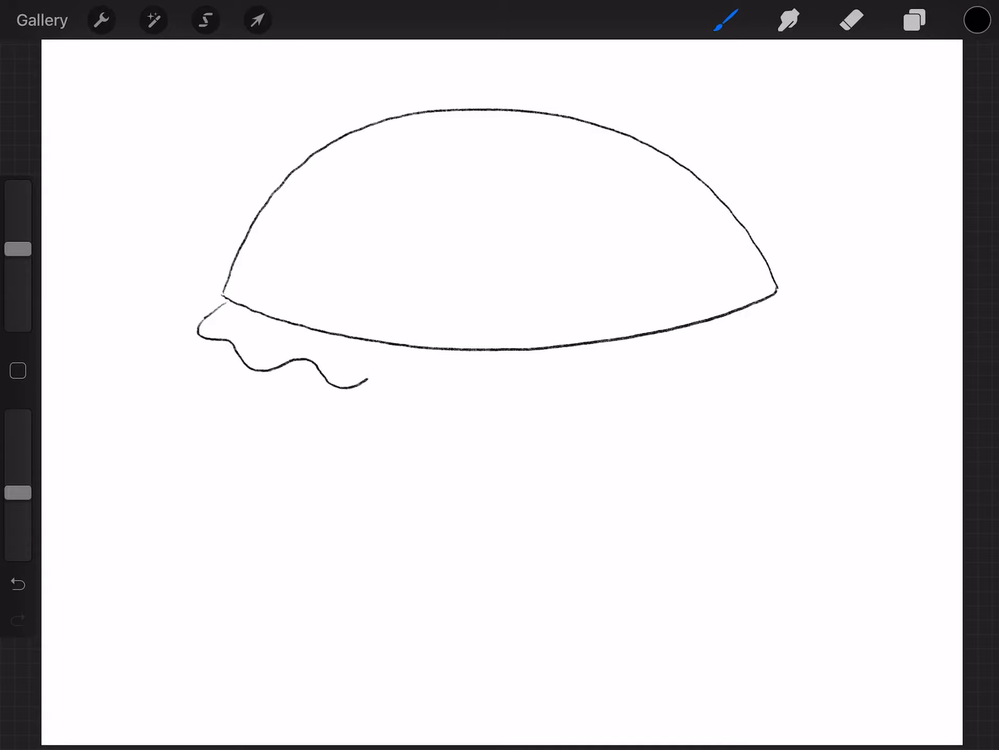
pyautogui.moveTo(366, 381); pyautogui.dragTo(625, 379)
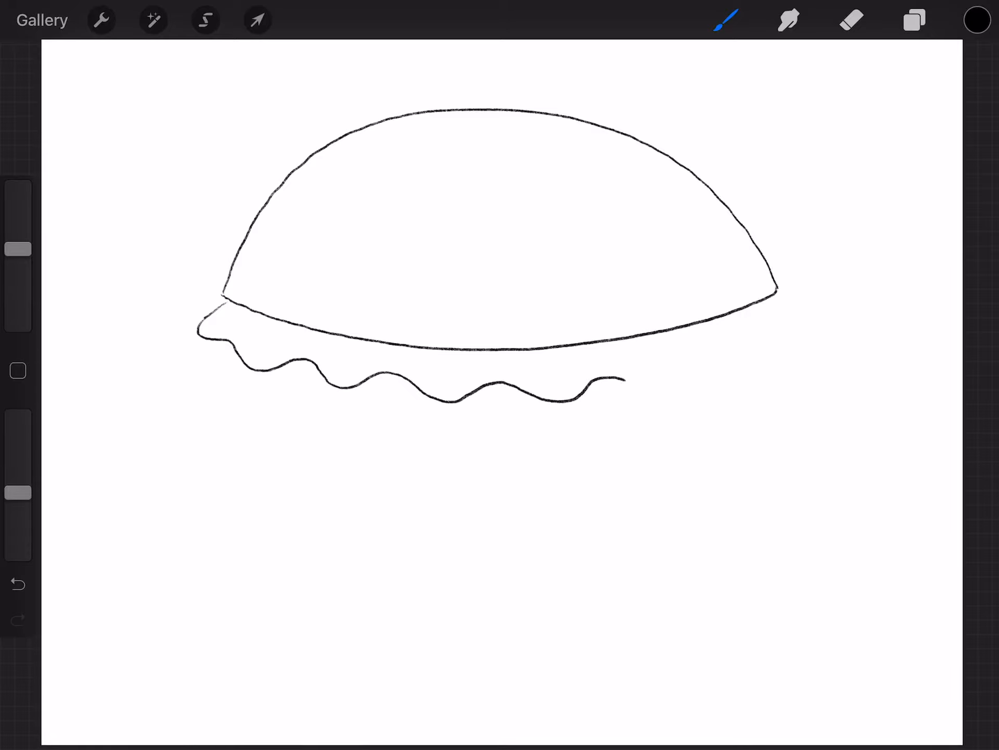
pyautogui.moveTo(618, 380); pyautogui.dragTo(806, 318)
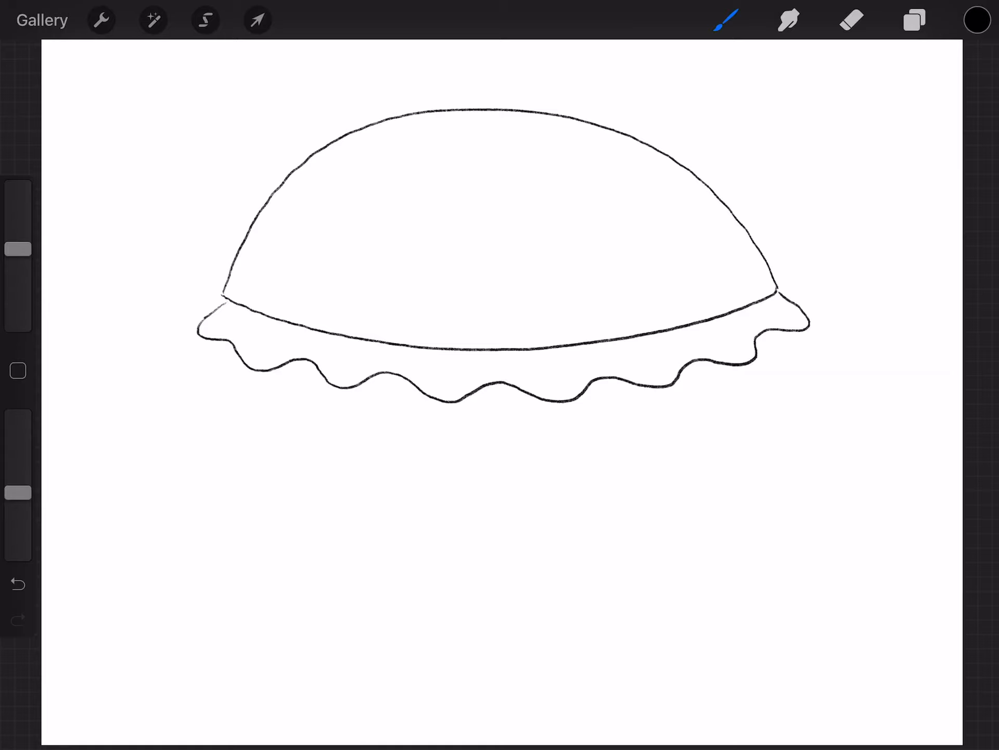
pyautogui.moveTo(784, 293); pyautogui.dragTo(841, 261)
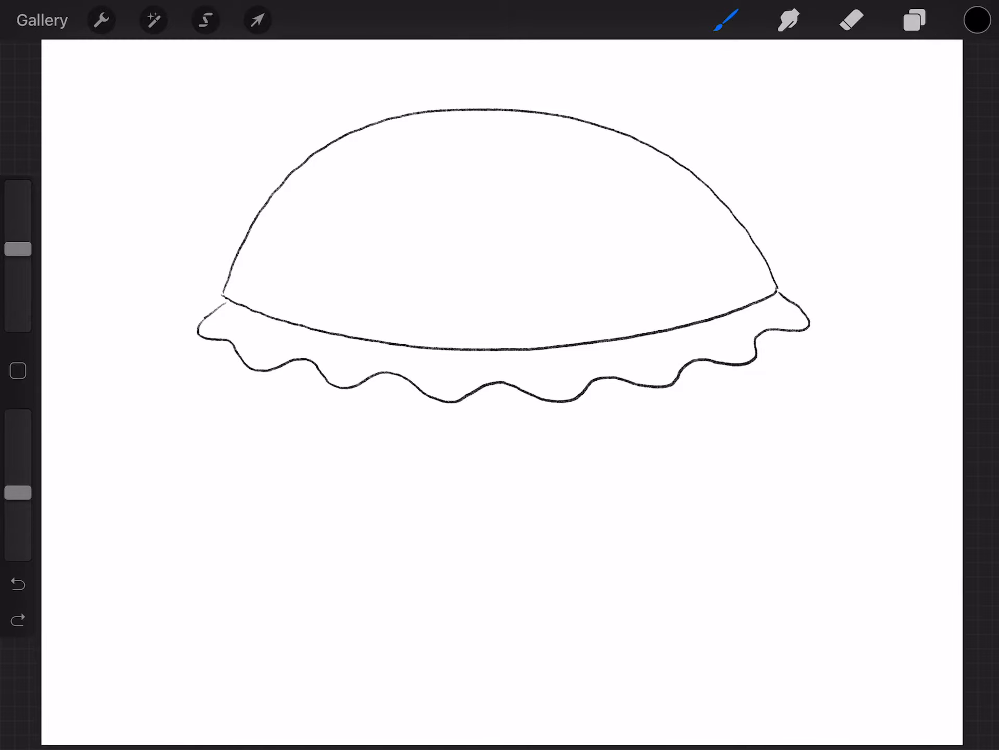
# Add short crease strokes inside the lettuce waves on the left, middle and right
pyautogui.moveTo(210, 338); pyautogui.dragTo(248, 326)
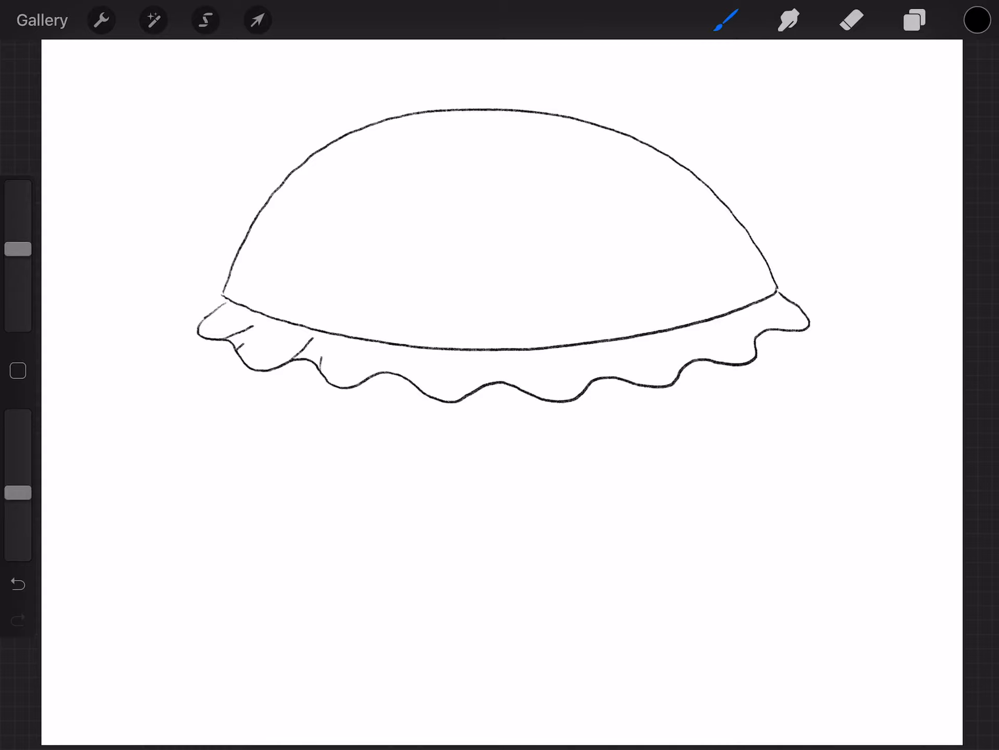
pyautogui.moveTo(407, 349); pyautogui.dragTo(406, 375)
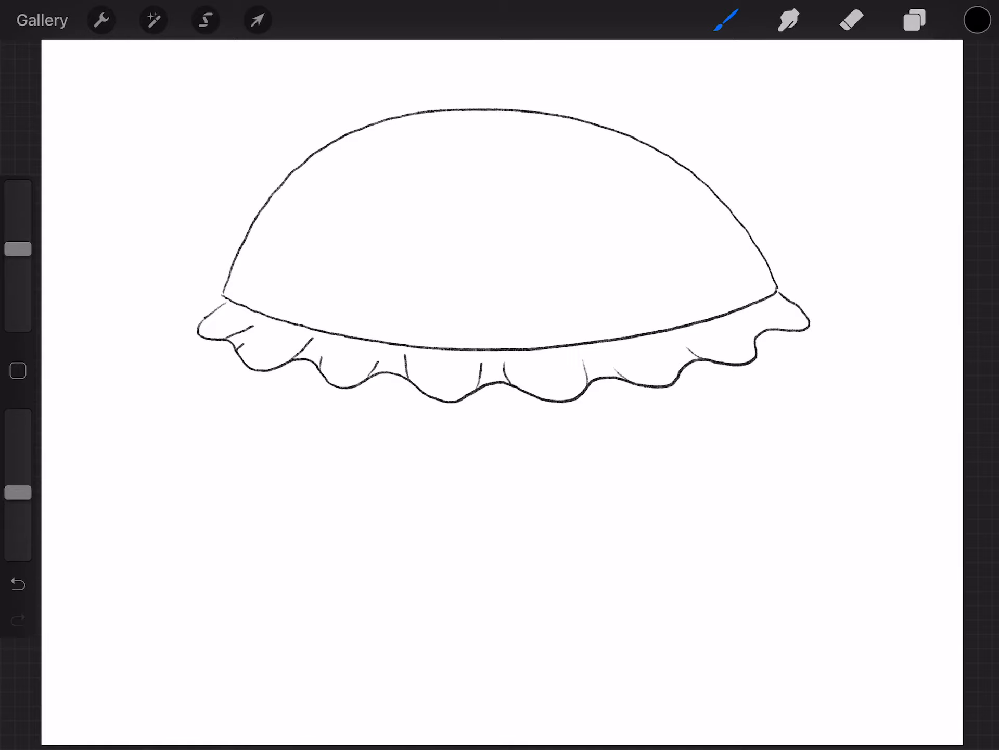
pyautogui.moveTo(720, 319); pyautogui.dragTo(758, 341)
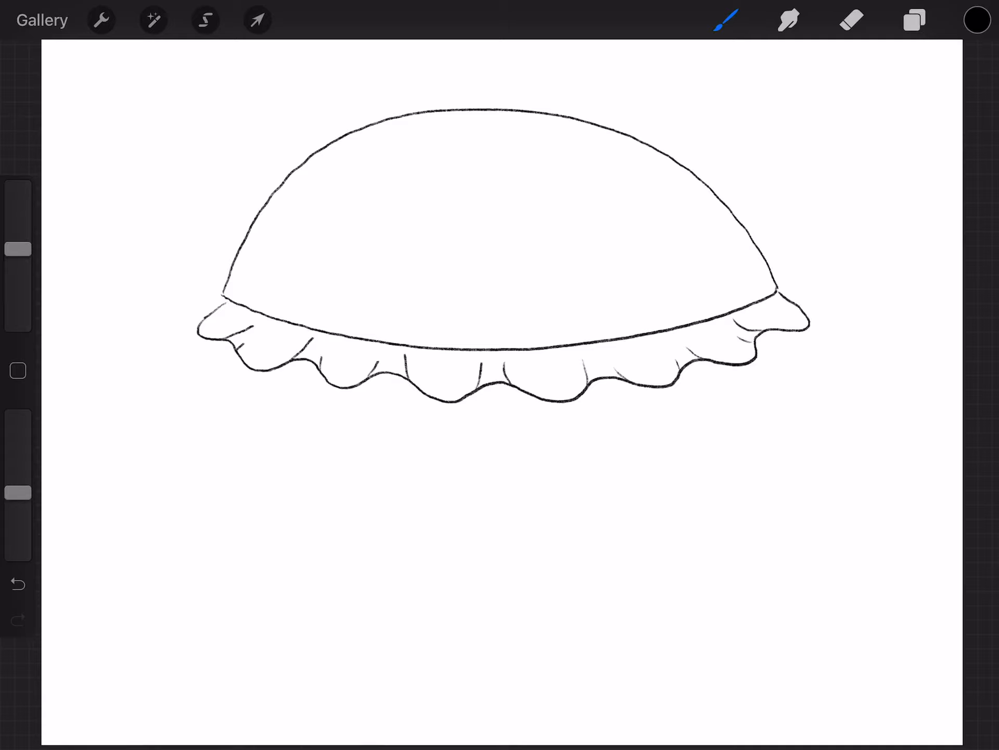
# Undo the last stroke, then outline the patty with two sides and a curved bottom
pyautogui.click(16, 583)
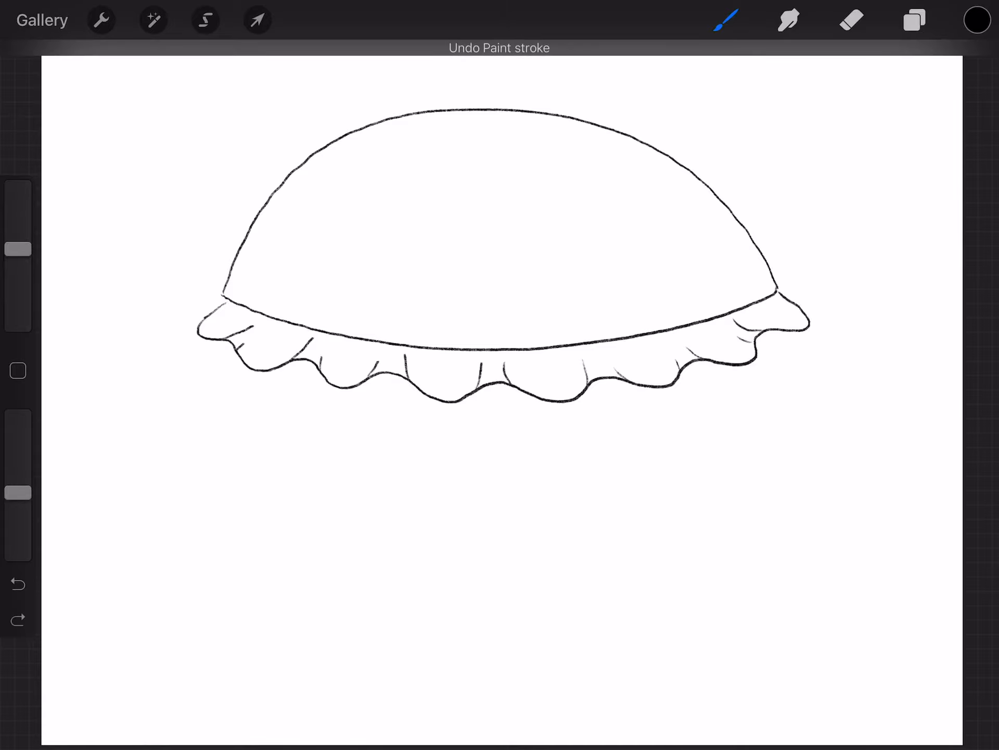
pyautogui.moveTo(223, 332); pyautogui.dragTo(212, 383)
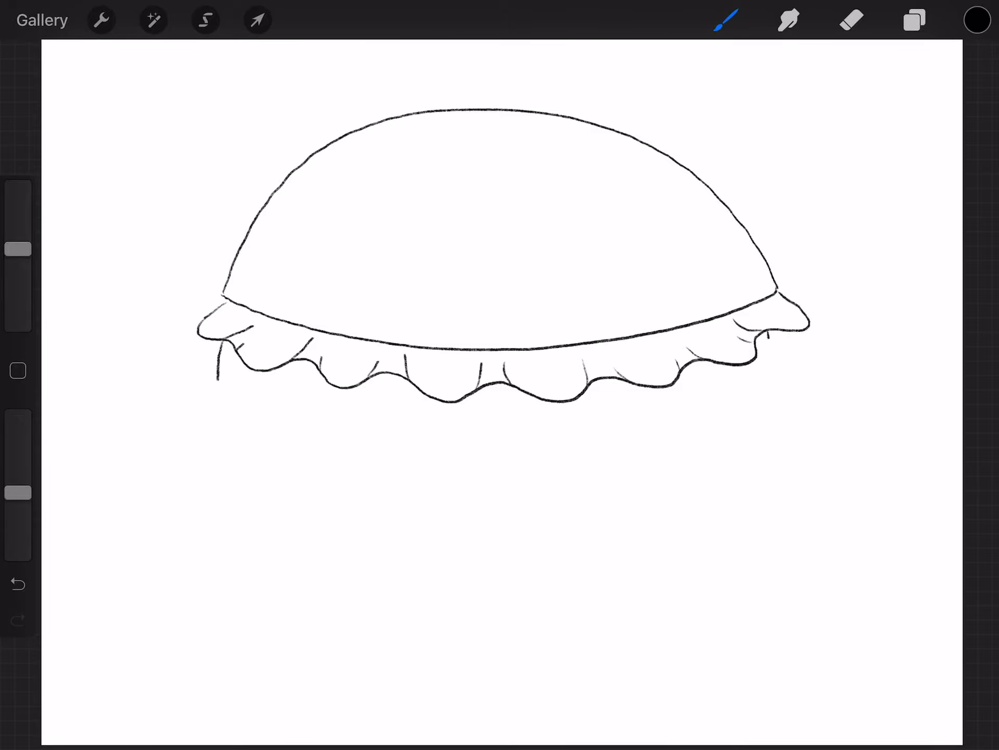
pyautogui.moveTo(768, 344); pyautogui.dragTo(768, 372)
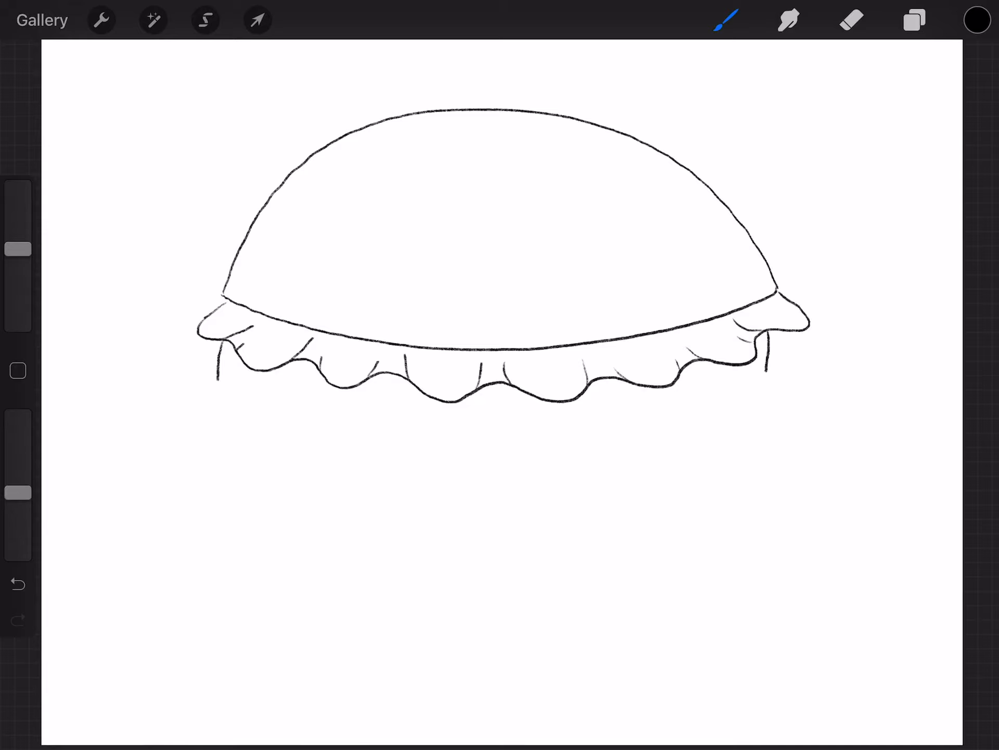
pyautogui.moveTo(220, 381); pyautogui.dragTo(583, 417)
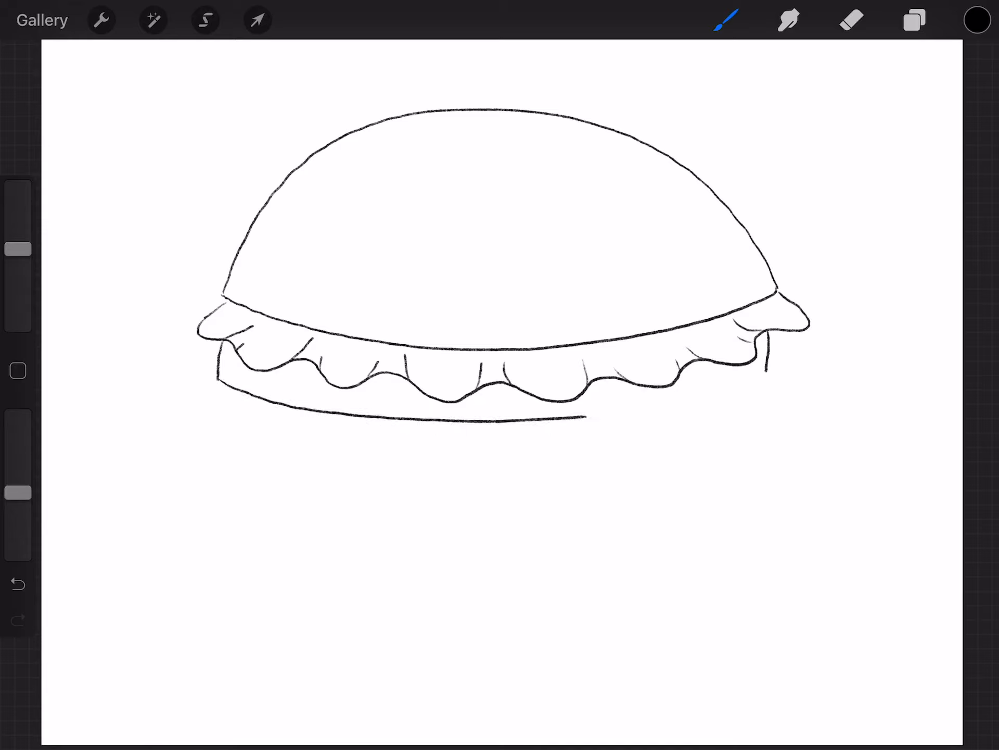
pyautogui.moveTo(580, 417); pyautogui.dragTo(765, 373)
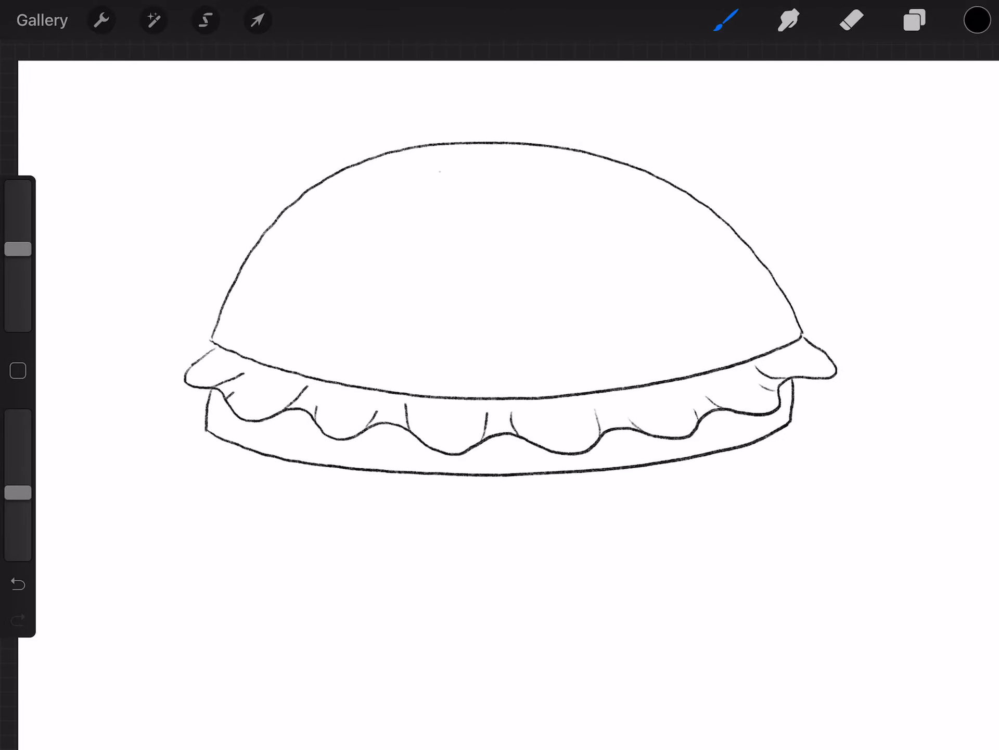
# Dot the bun top with round sesame seeds, undoing the teardrop-shaped ones
pyautogui.moveTo(420, 194); pyautogui.dragTo(430, 178)
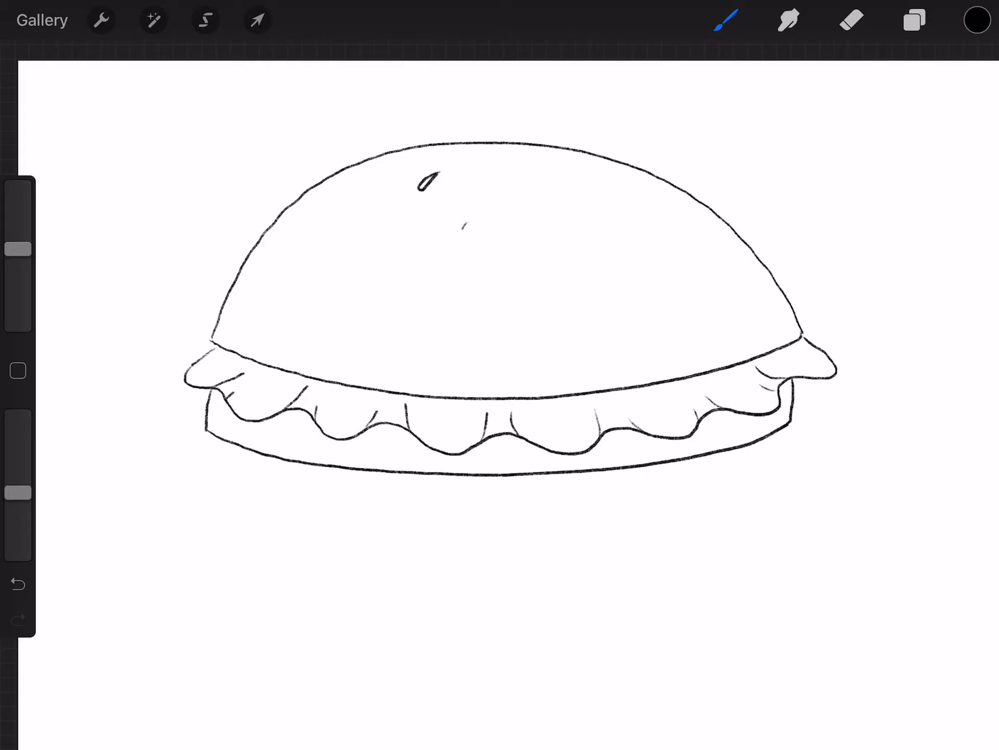
pyautogui.moveTo(462, 236); pyautogui.dragTo(526, 198)
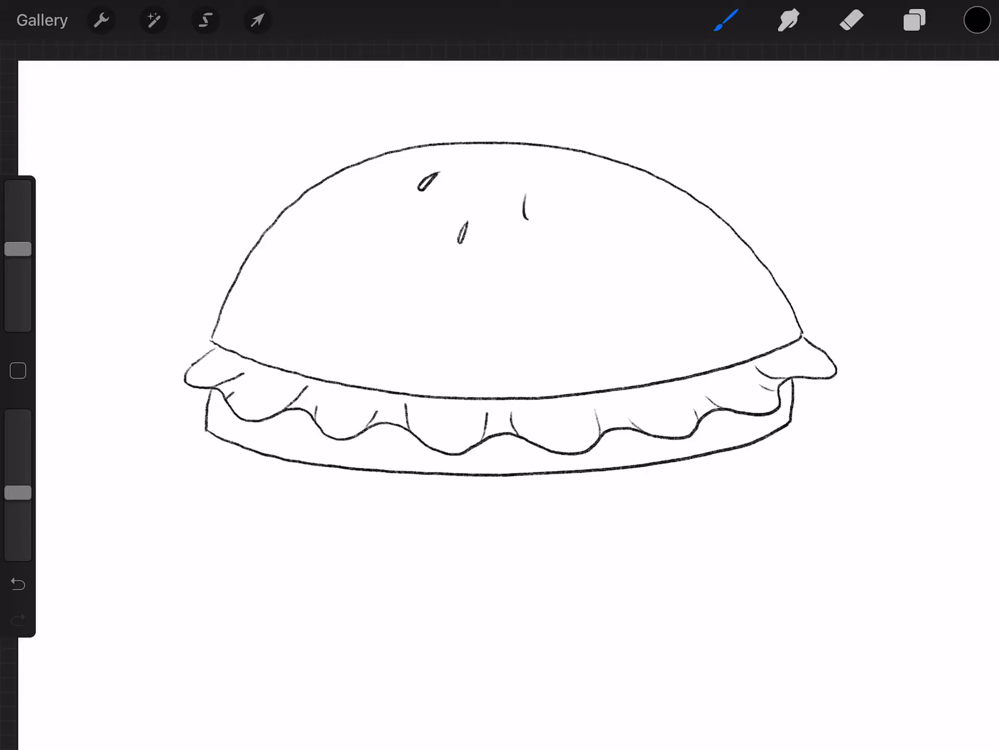
pyautogui.moveTo(529, 198); pyautogui.dragTo(577, 185)
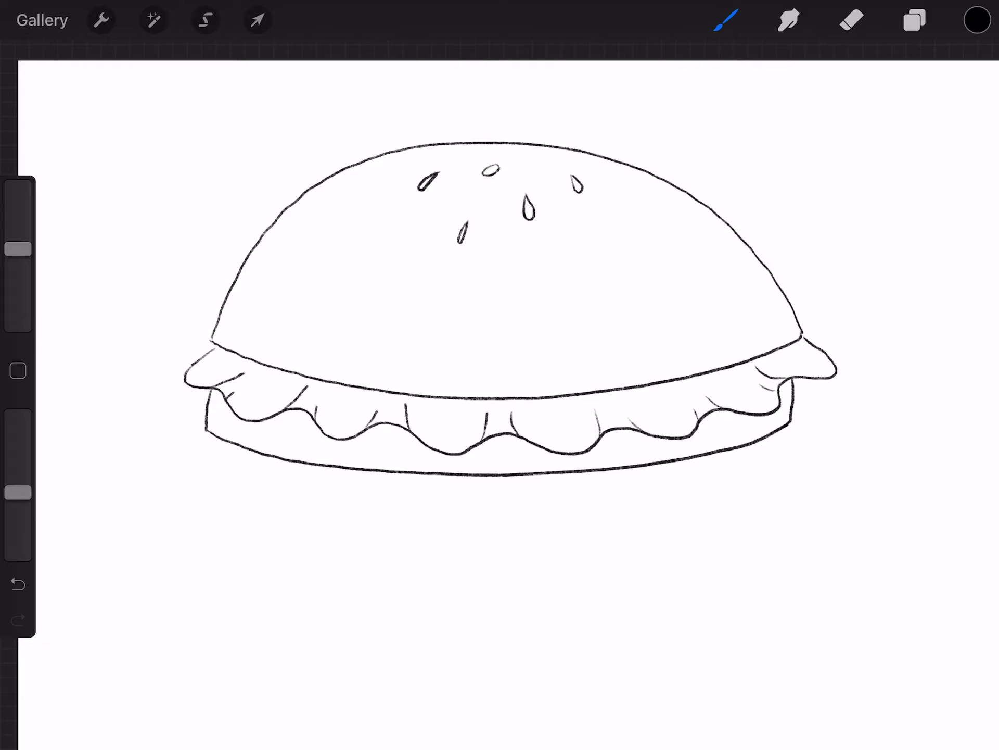
pyautogui.click(16, 585)
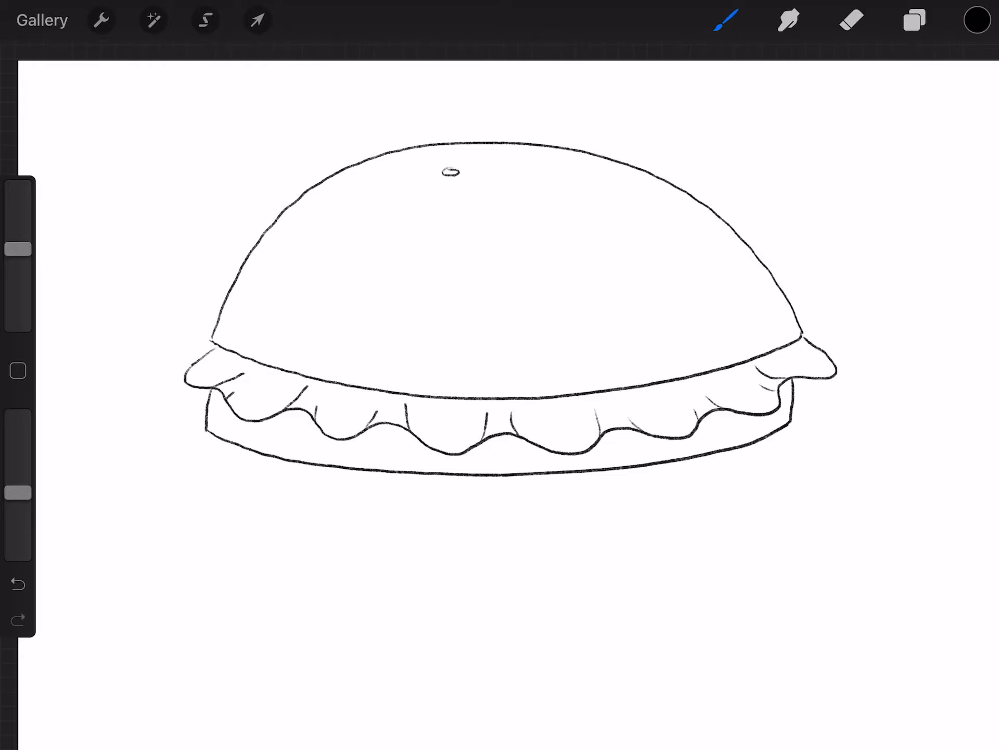
pyautogui.click(420, 191)
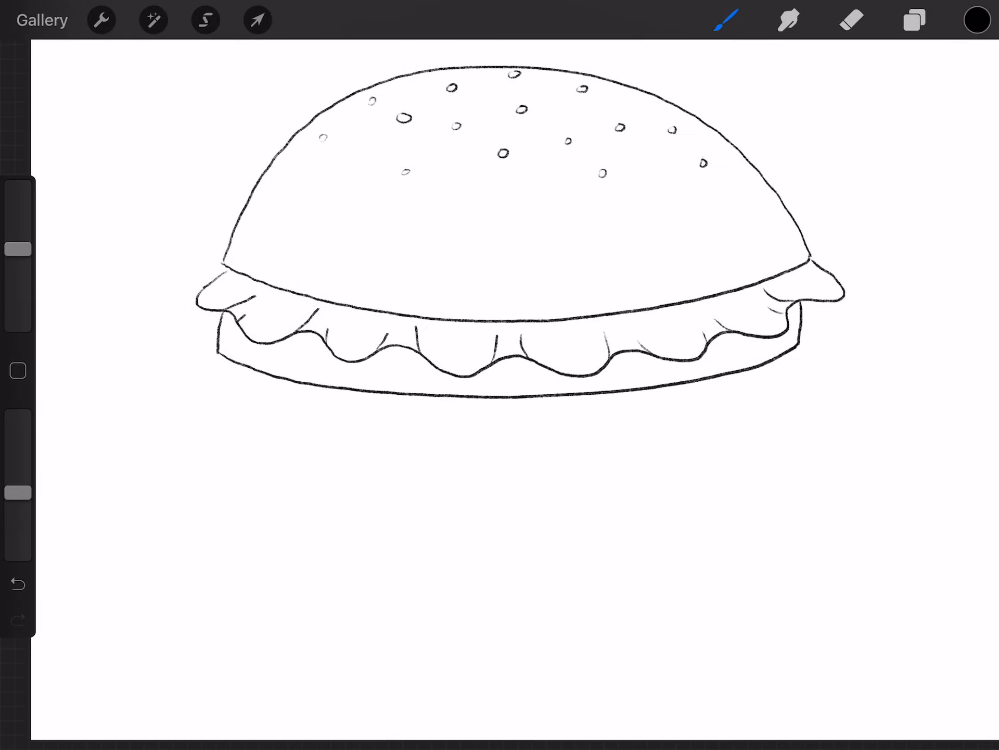
pyautogui.click(216, 340)
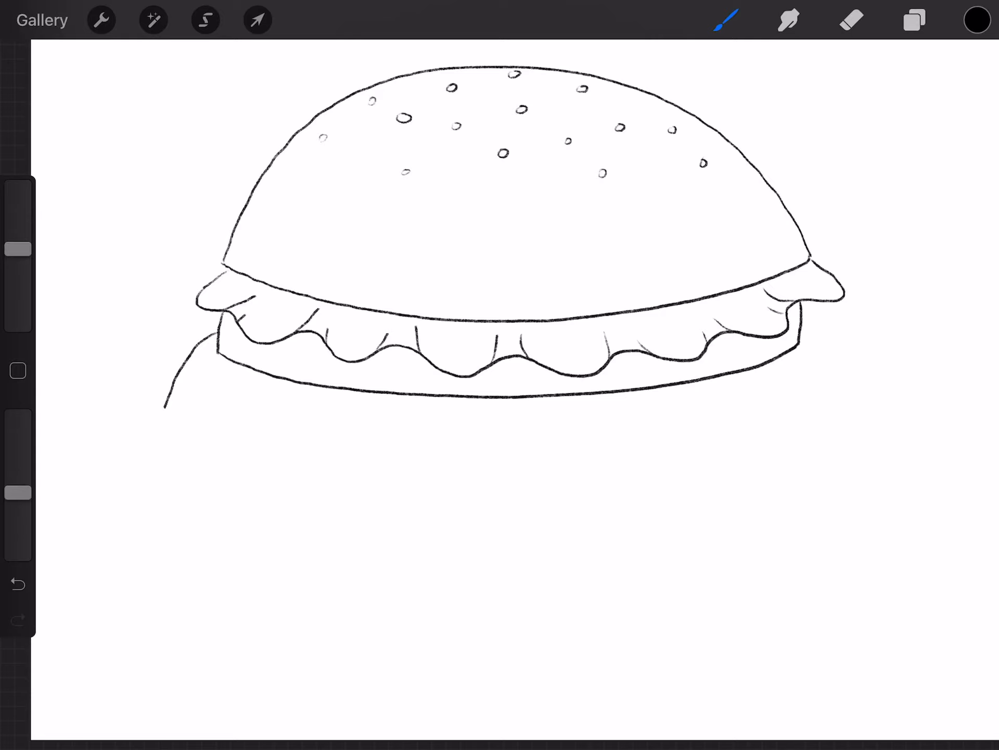
pyautogui.moveTo(162, 405); pyautogui.dragTo(284, 437)
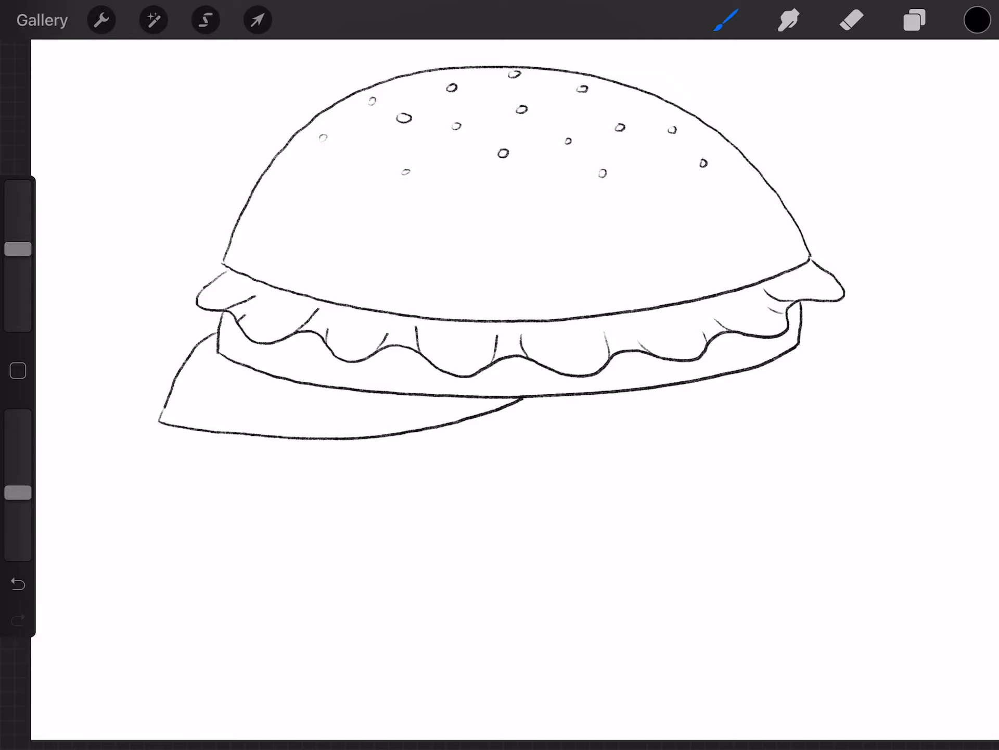
pyautogui.moveTo(791, 325); pyautogui.dragTo(882, 411)
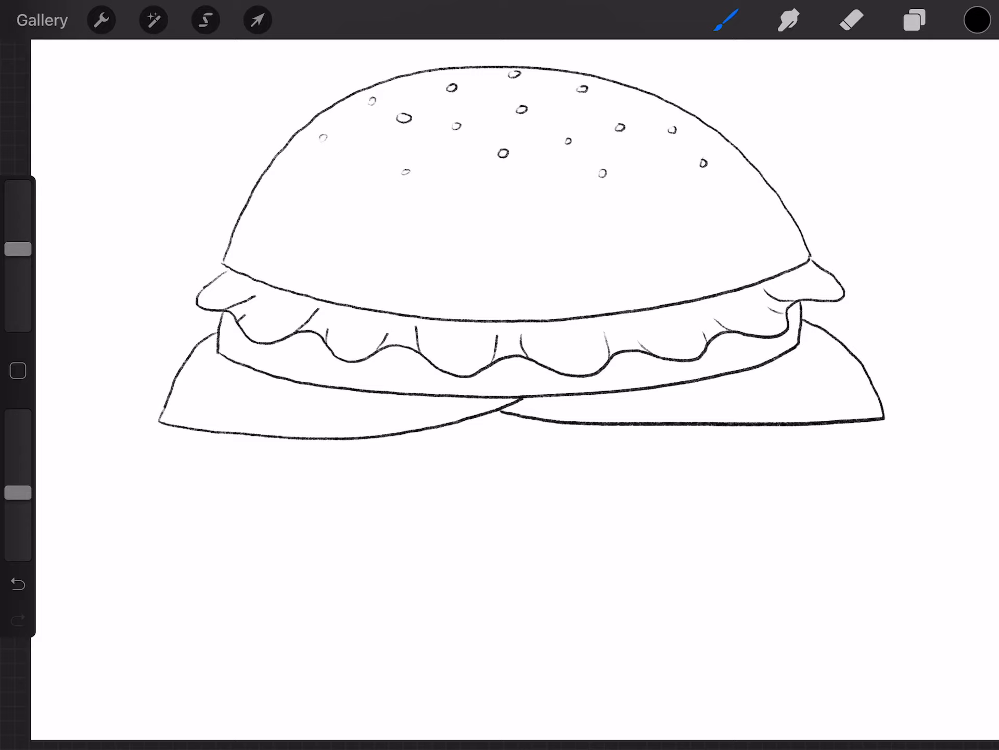
pyautogui.moveTo(218, 484); pyautogui.dragTo(220, 364)
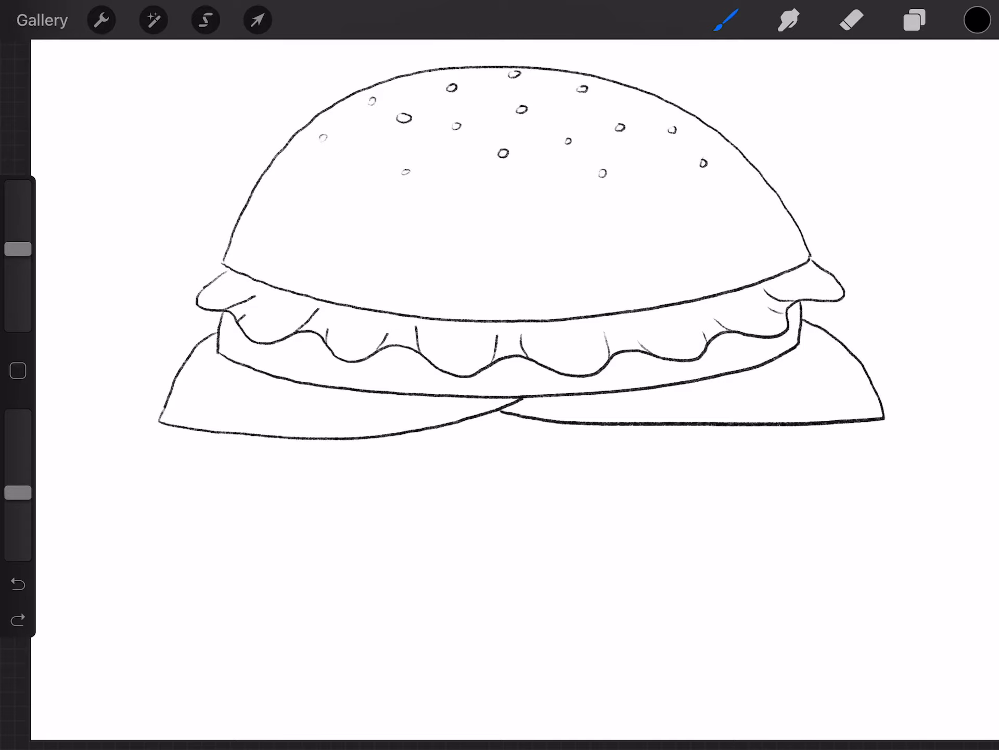
# Outline the wavy-edged patty's left side, bottom and right side beneath the tomatoes
pyautogui.moveTo(207, 434); pyautogui.dragTo(210, 475)
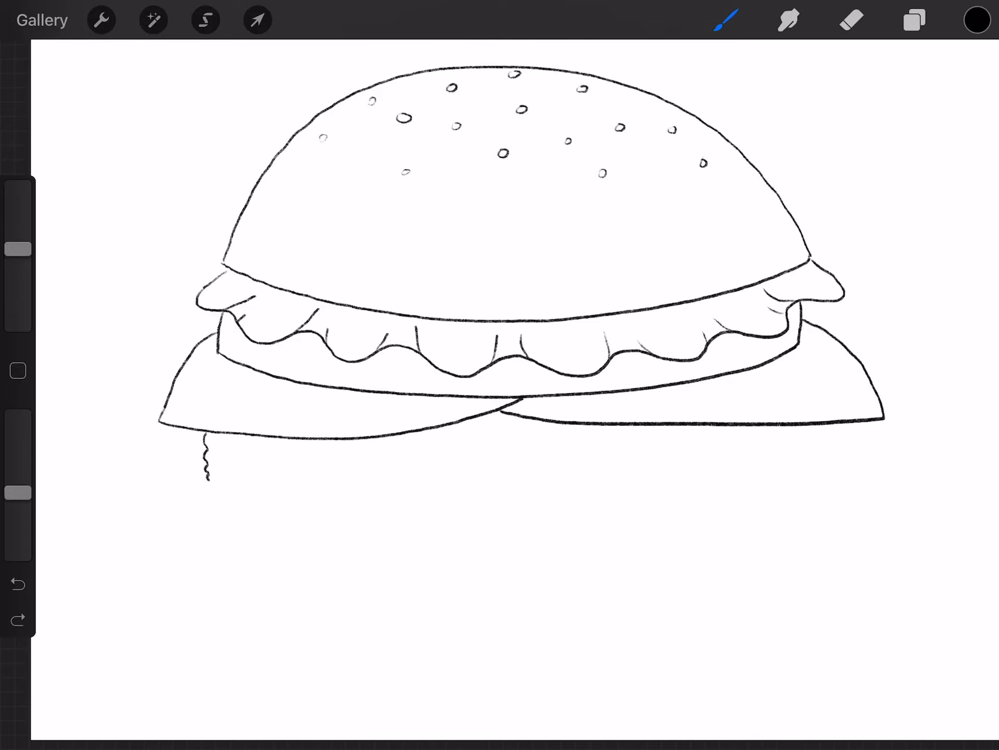
pyautogui.moveTo(210, 491); pyautogui.dragTo(306, 507)
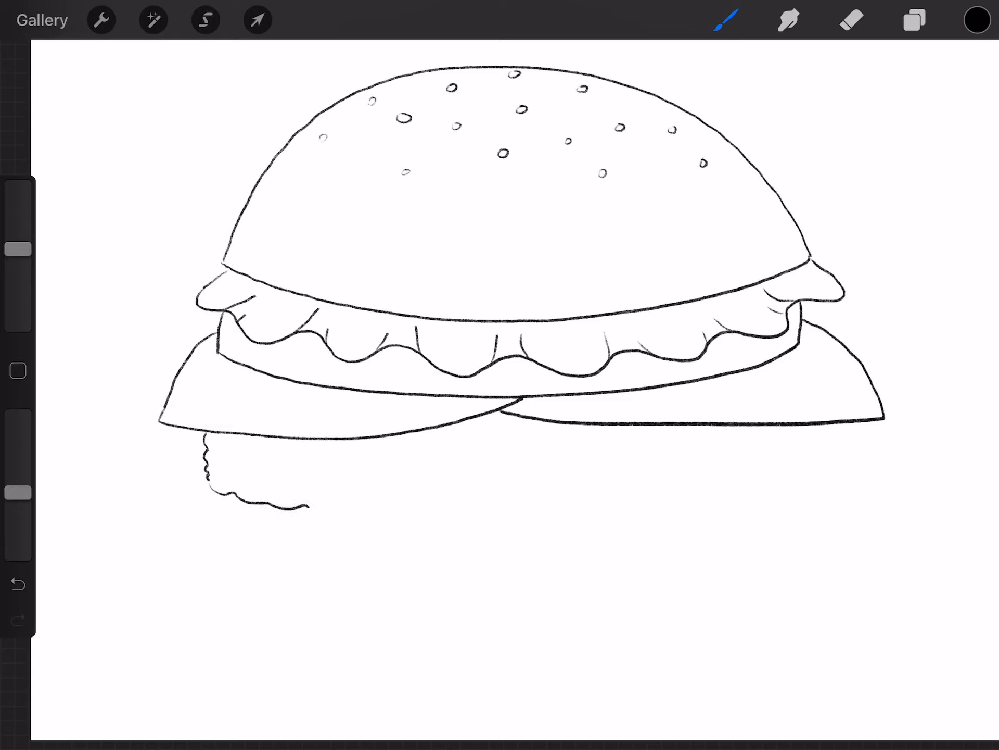
pyautogui.moveTo(306, 503); pyautogui.dragTo(536, 516)
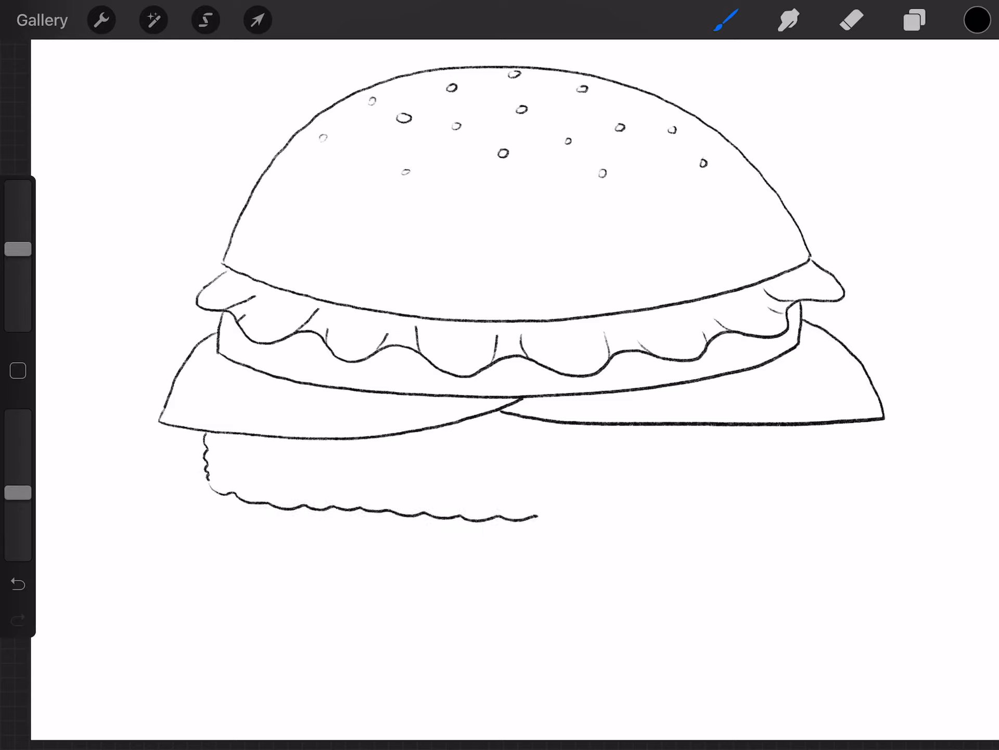
pyautogui.moveTo(536, 510); pyautogui.dragTo(771, 509)
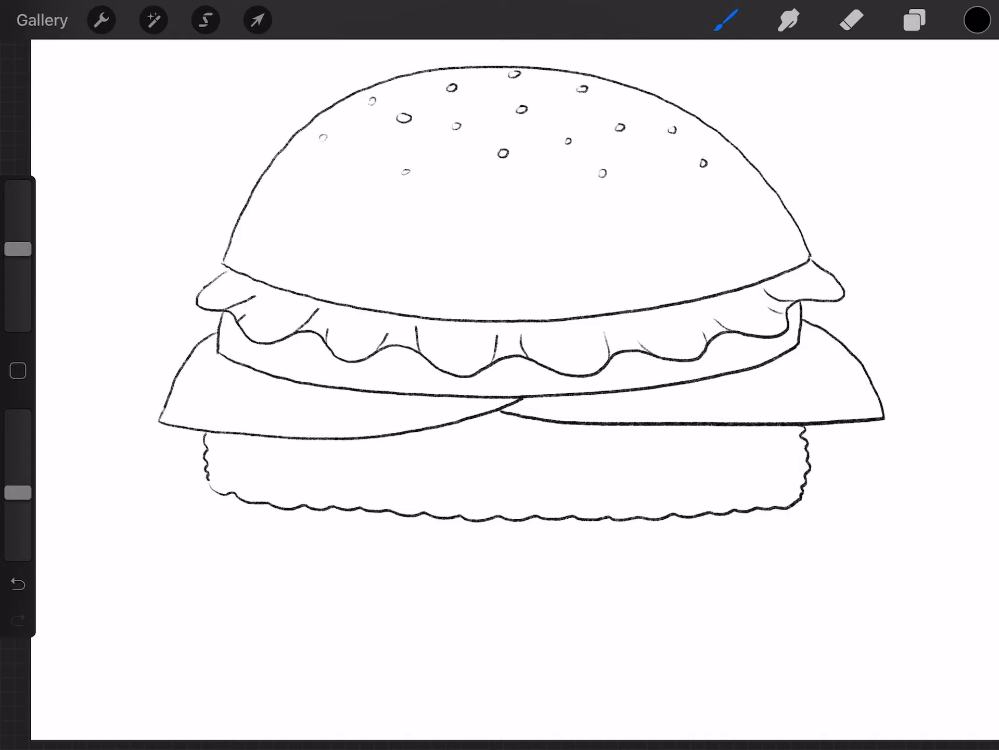
pyautogui.moveTo(134, 449); pyautogui.dragTo(181, 451)
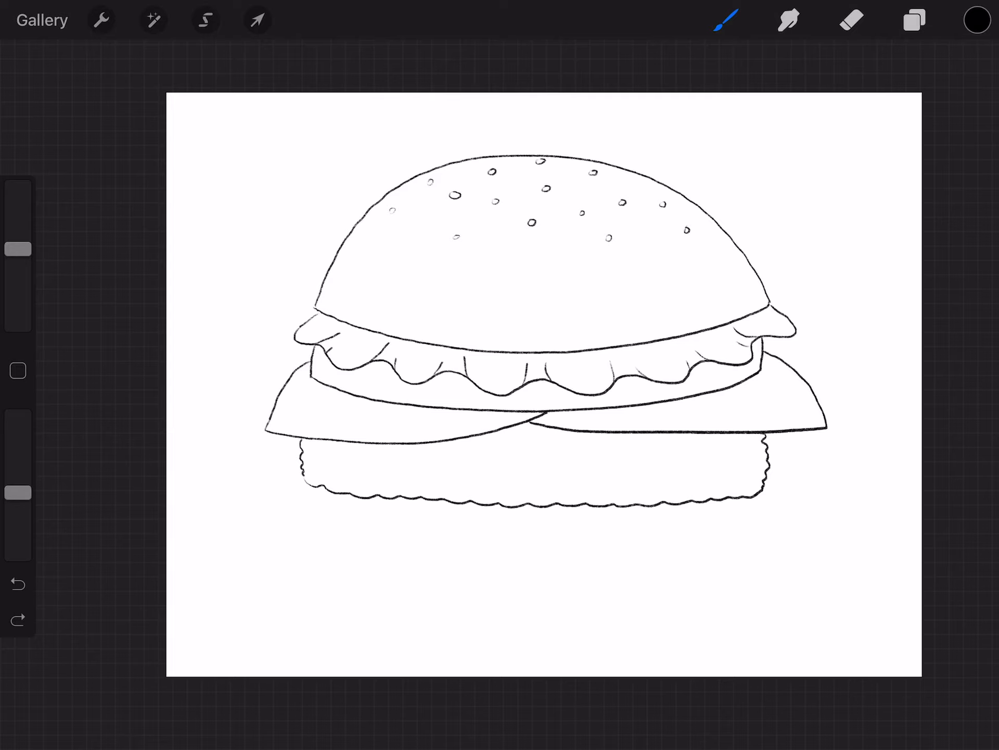
# Sketch two onion slices with inner rings below the patty
pyautogui.click(18, 582)
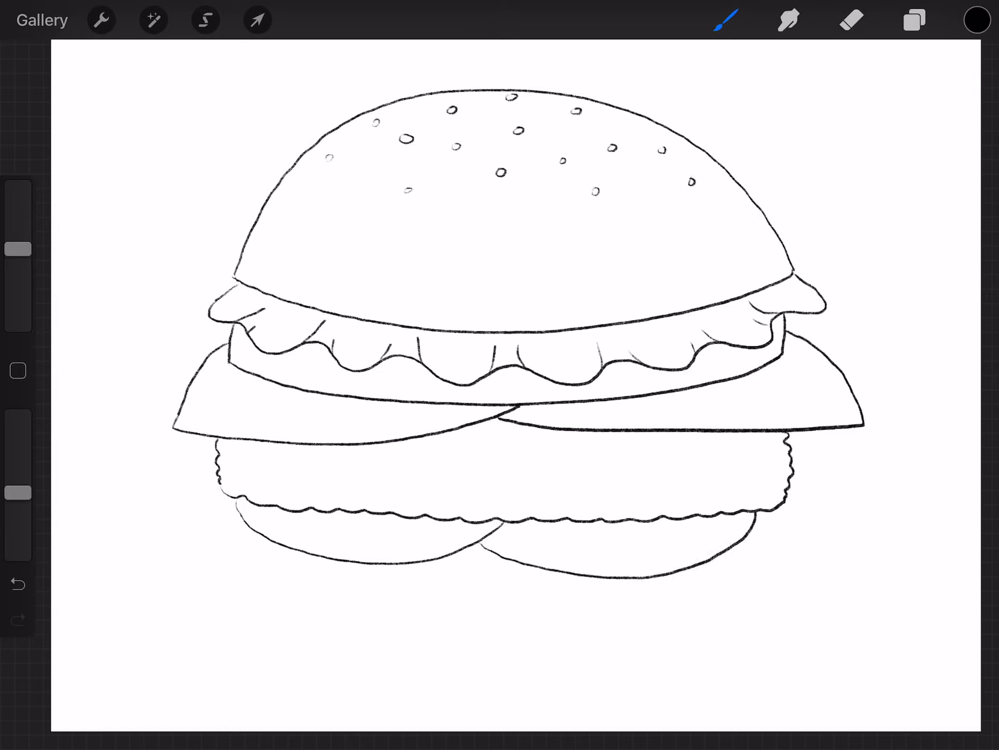
pyautogui.moveTo(794, 453); pyautogui.dragTo(815, 497)
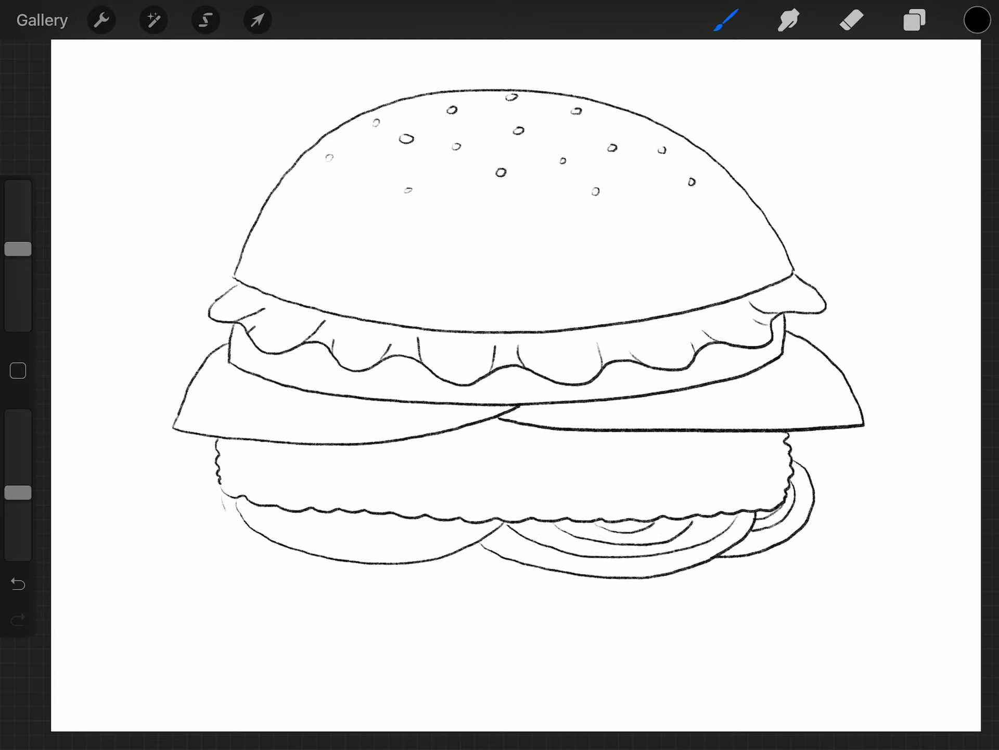
pyautogui.moveTo(223, 511); pyautogui.dragTo(478, 568)
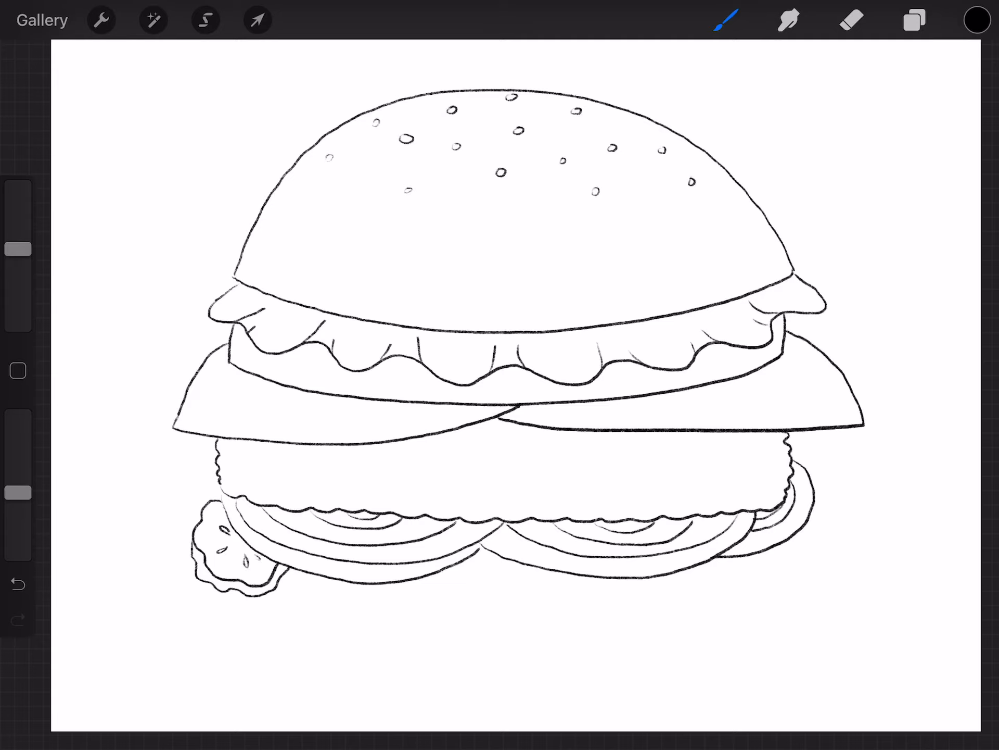
# Draw three bumpy, seed-speckled pickle slices: left, middle and right
pyautogui.moveTo(418, 580); pyautogui.dragTo(423, 596)
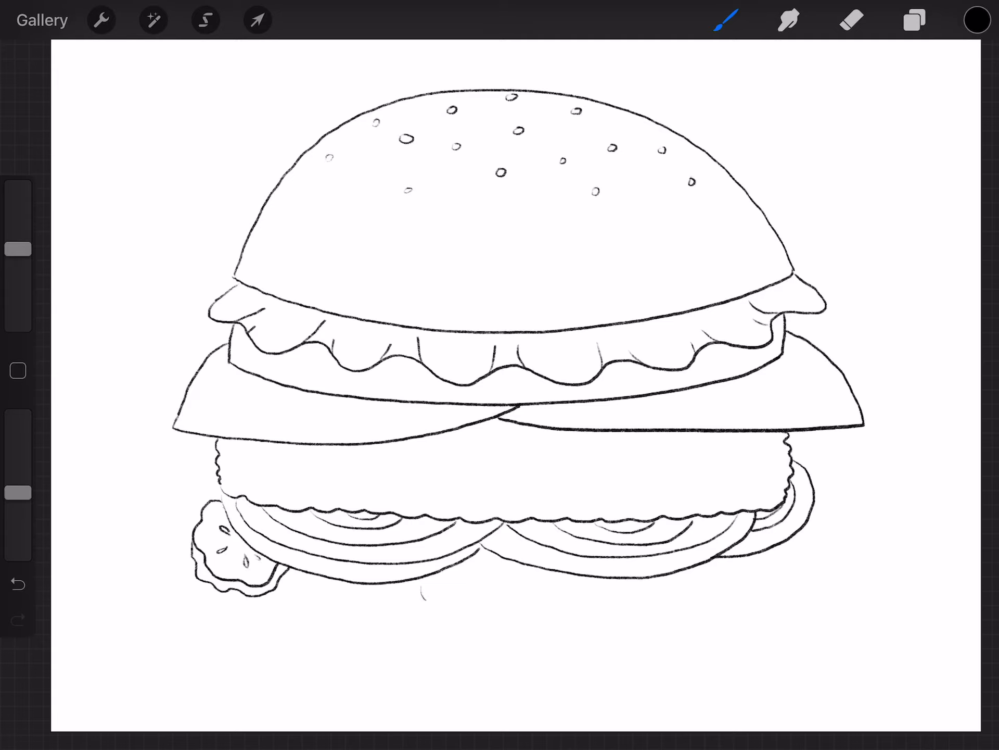
pyautogui.moveTo(424, 568); pyautogui.dragTo(528, 580)
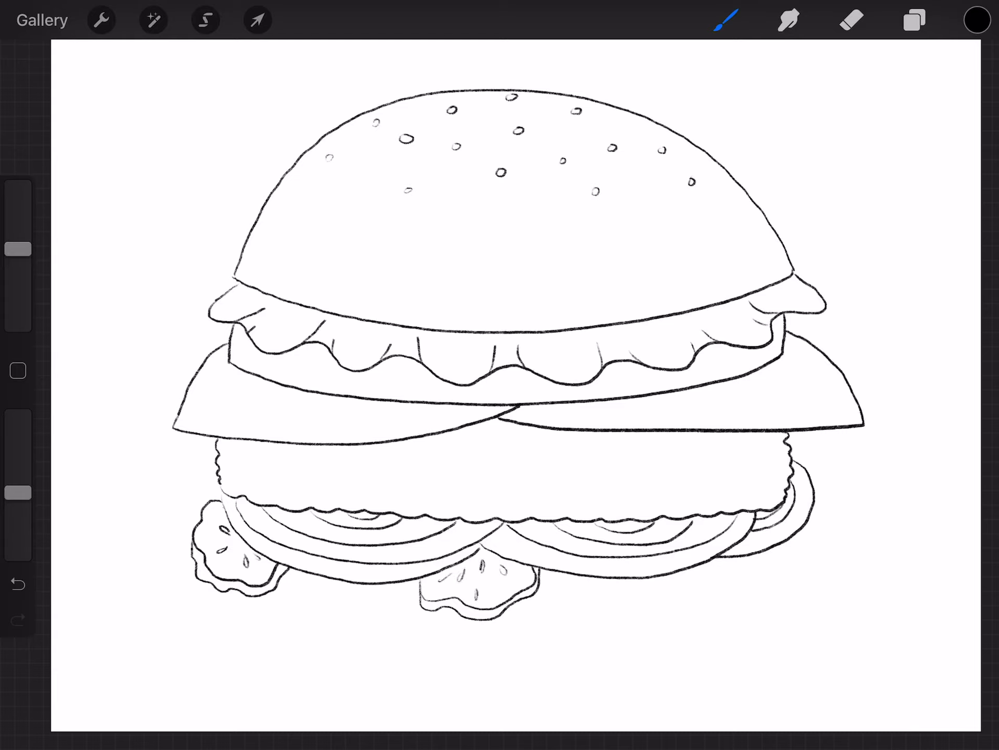
pyautogui.moveTo(720, 571); pyautogui.dragTo(753, 577)
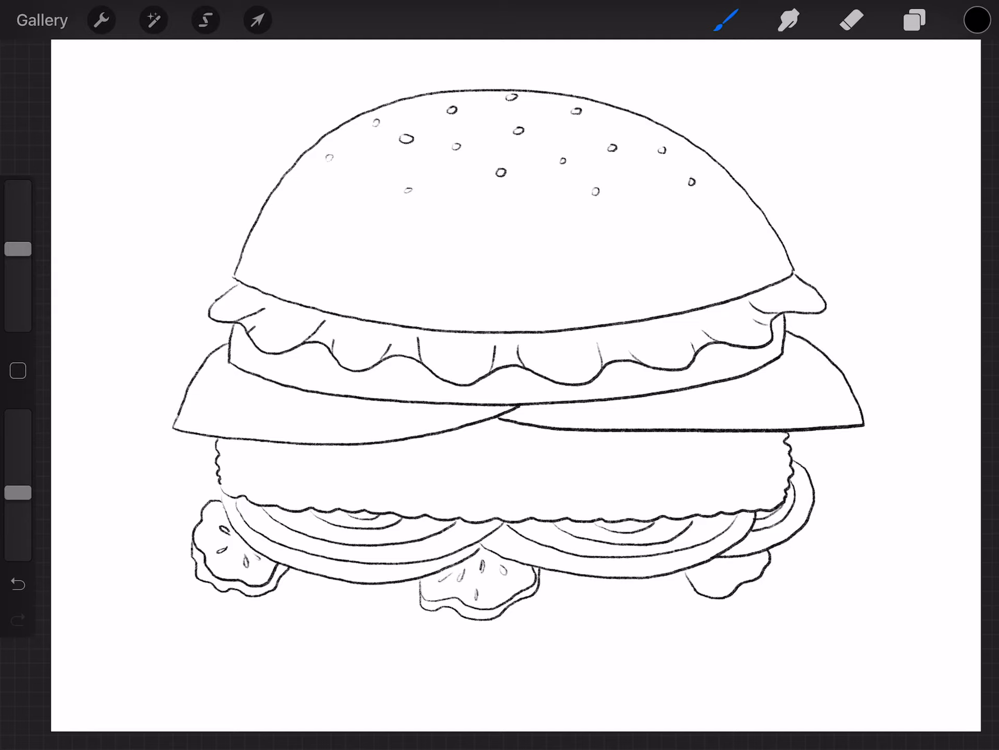
pyautogui.moveTo(672, 583); pyautogui.dragTo(733, 602)
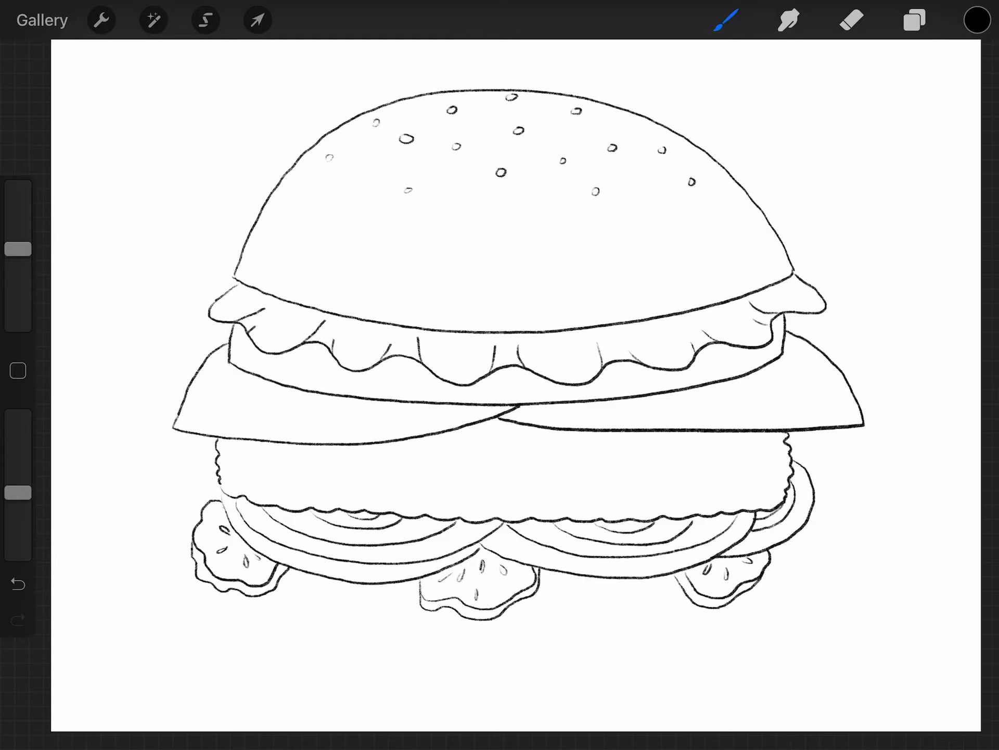
# Draw the bottom bun's two short sides and long curved base beneath the pickles
pyautogui.click(233, 596)
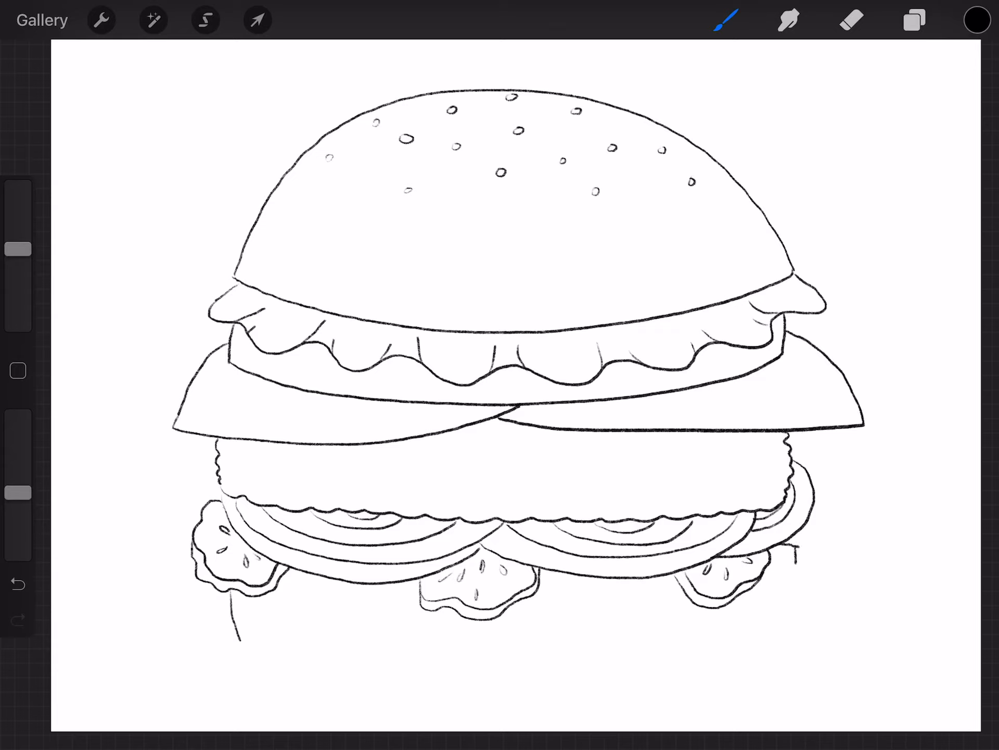
pyautogui.moveTo(797, 542); pyautogui.dragTo(771, 644)
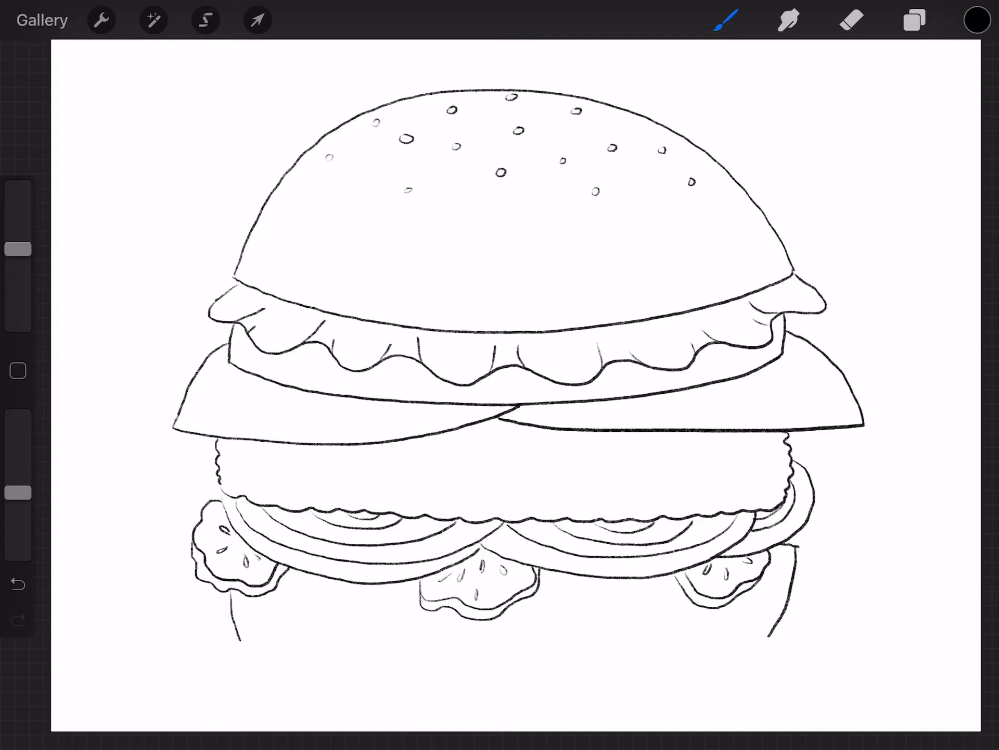
pyautogui.moveTo(242, 650); pyautogui.dragTo(758, 643)
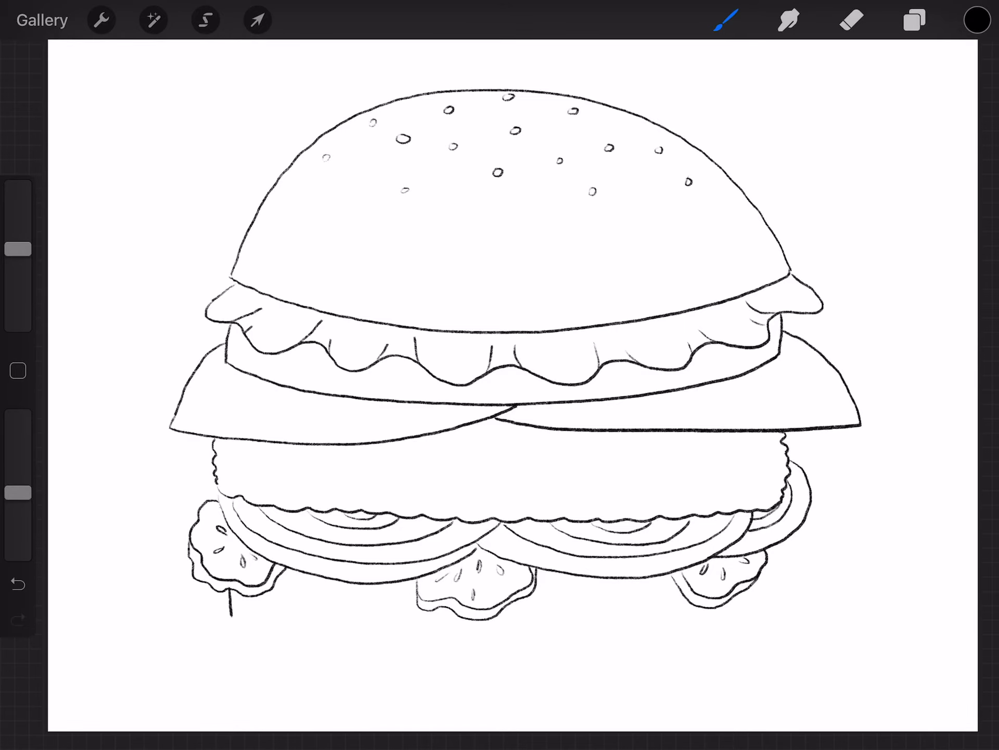
pyautogui.moveTo(230, 623); pyautogui.dragTo(657, 631)
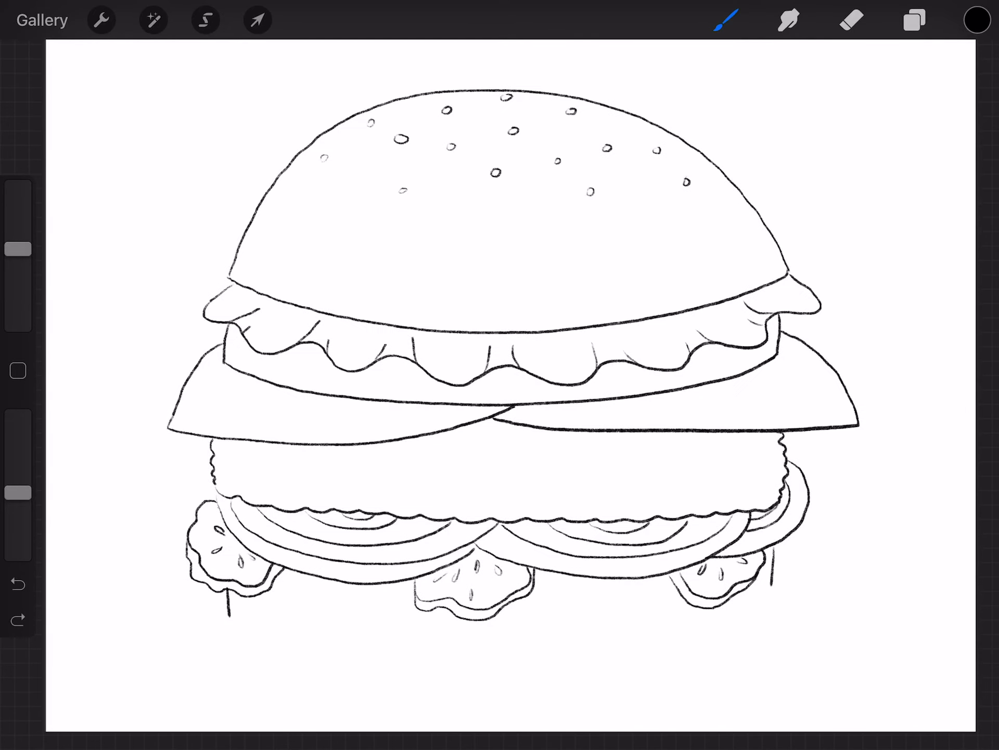
pyautogui.moveTo(230, 619); pyautogui.dragTo(579, 644)
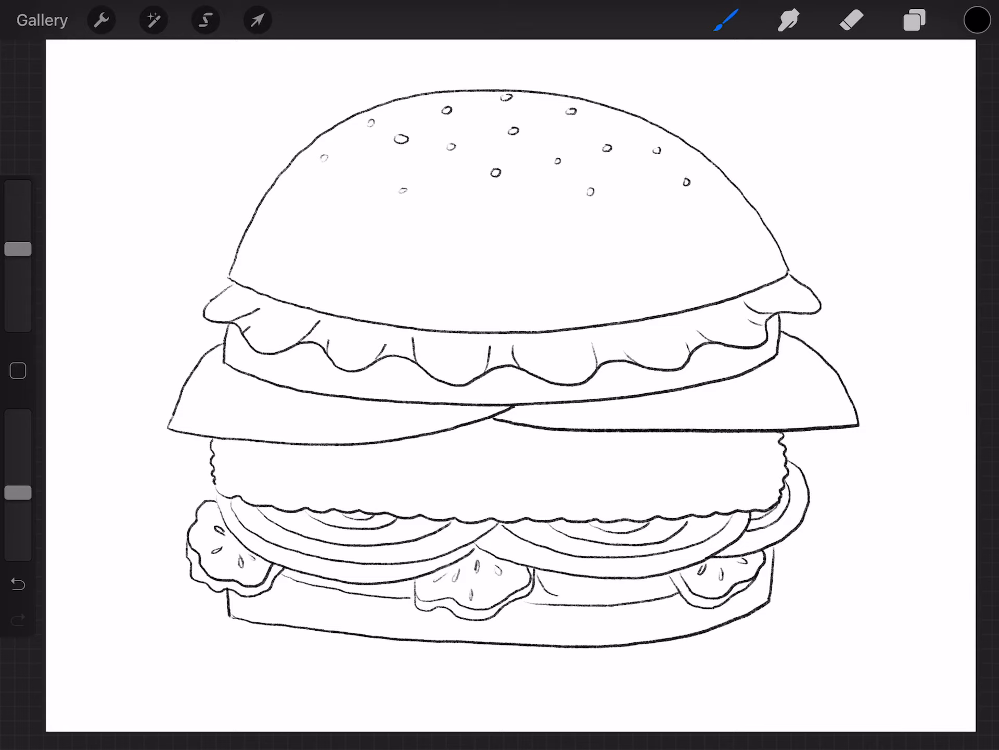
# Outline the filling between the pickles, add squiggly patty texture, and pick light tan
pyautogui.moveTo(561, 592); pyautogui.dragTo(670, 589)
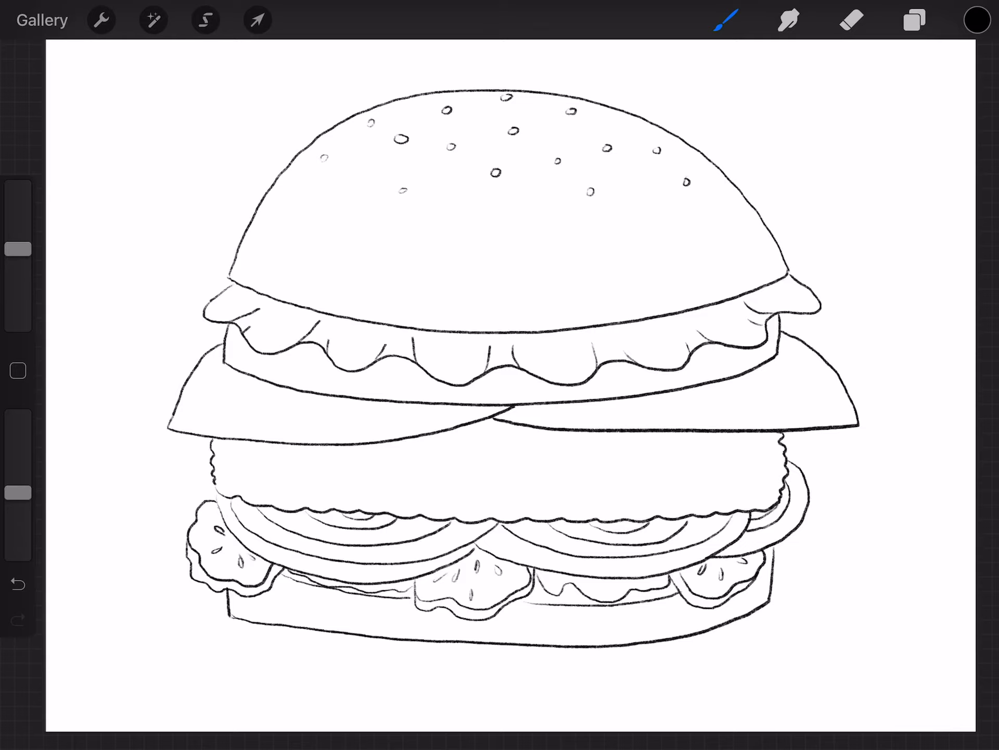
pyautogui.moveTo(249, 466); pyautogui.dragTo(274, 475)
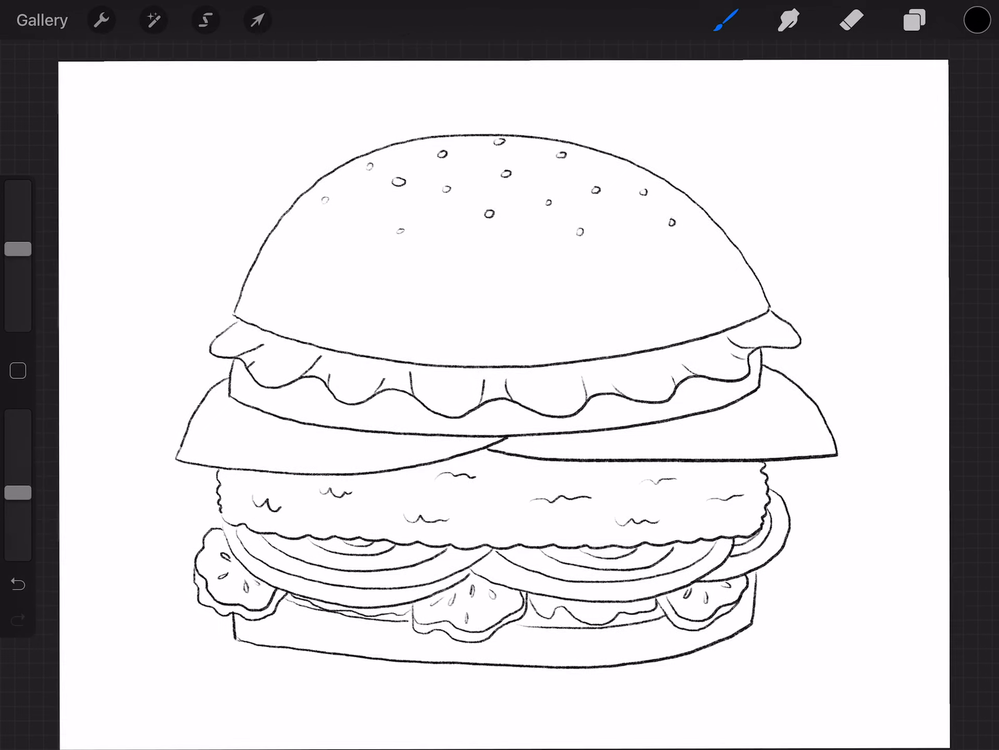
pyautogui.click(977, 20)
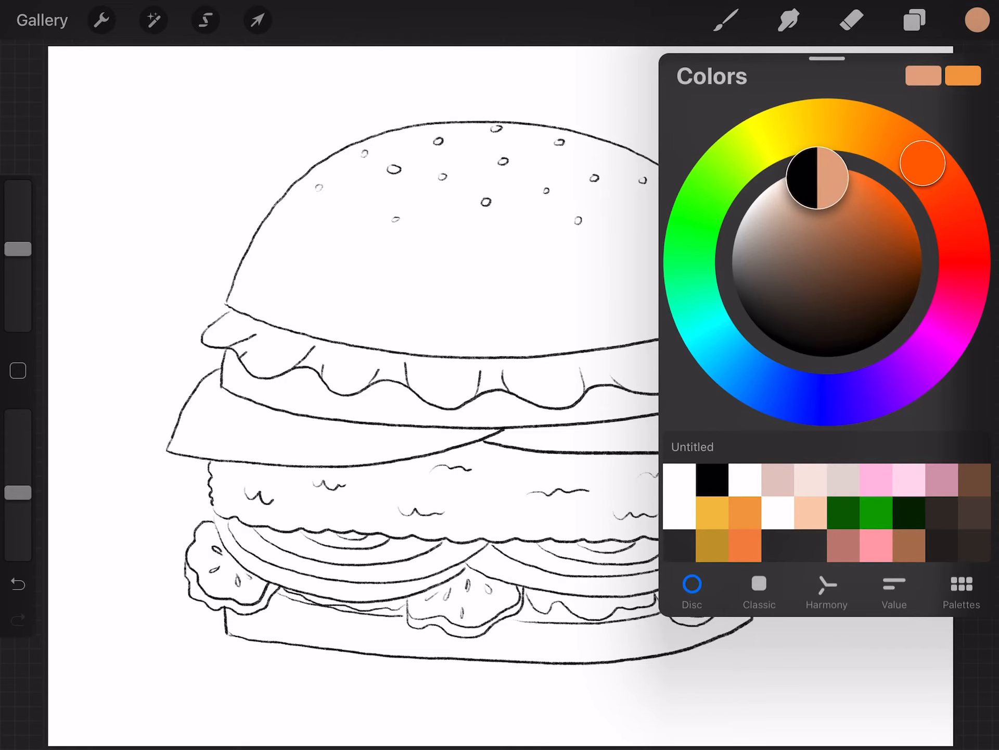
# Pick a soft tan and a soft textured brush, and paint most of the top bun
pyautogui.click(724, 20)
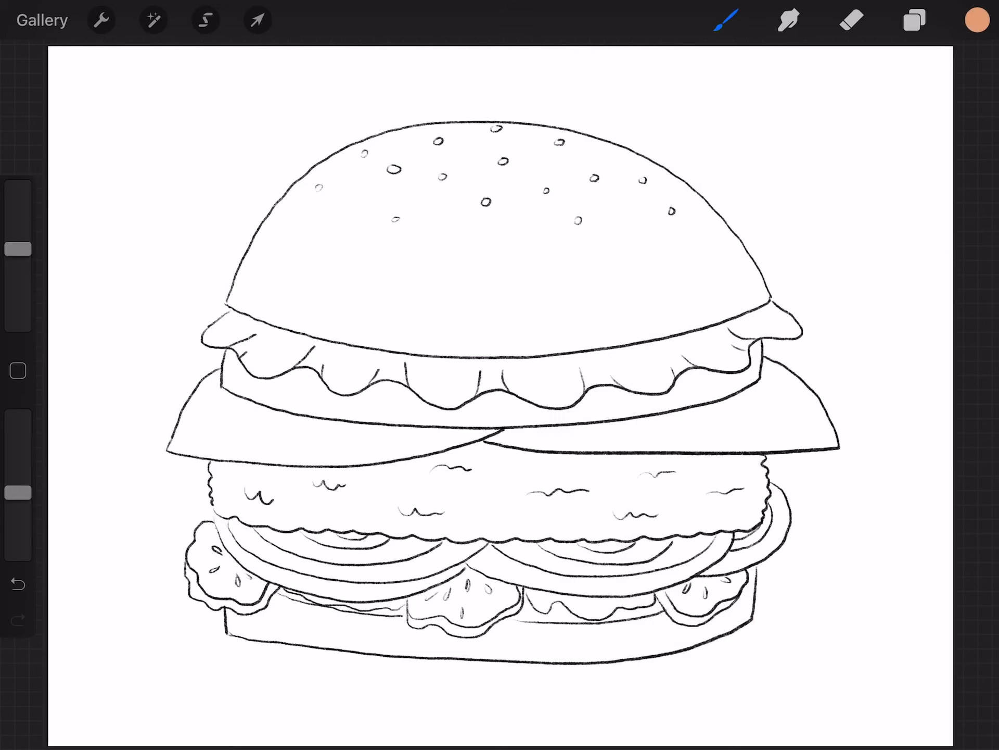
pyautogui.click(725, 20)
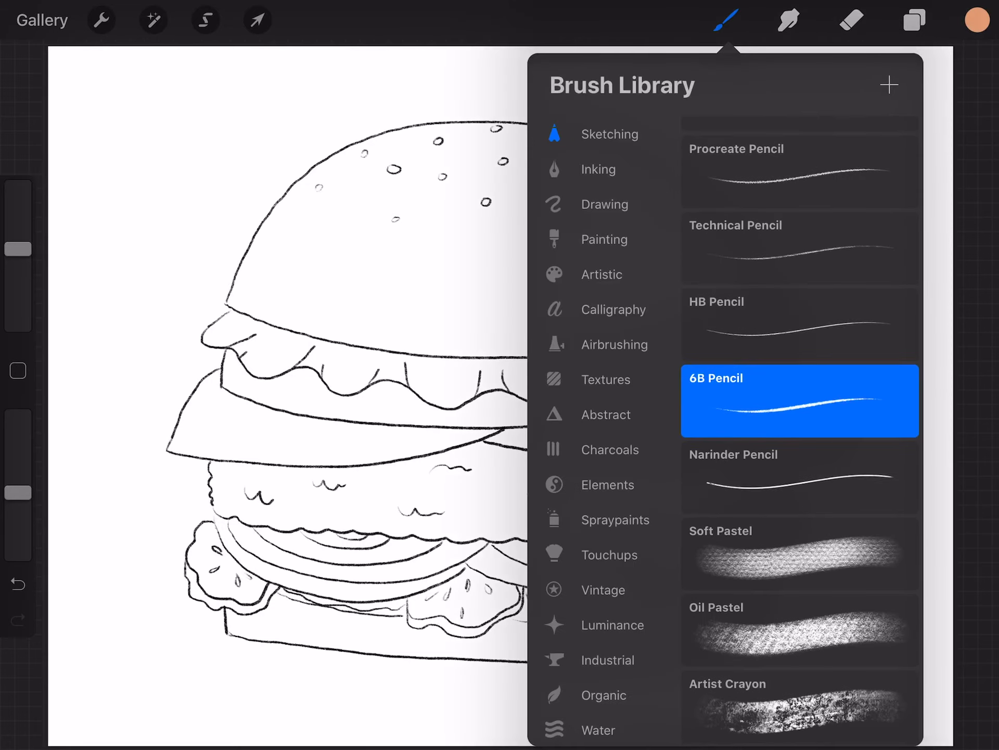
pyautogui.click(798, 551)
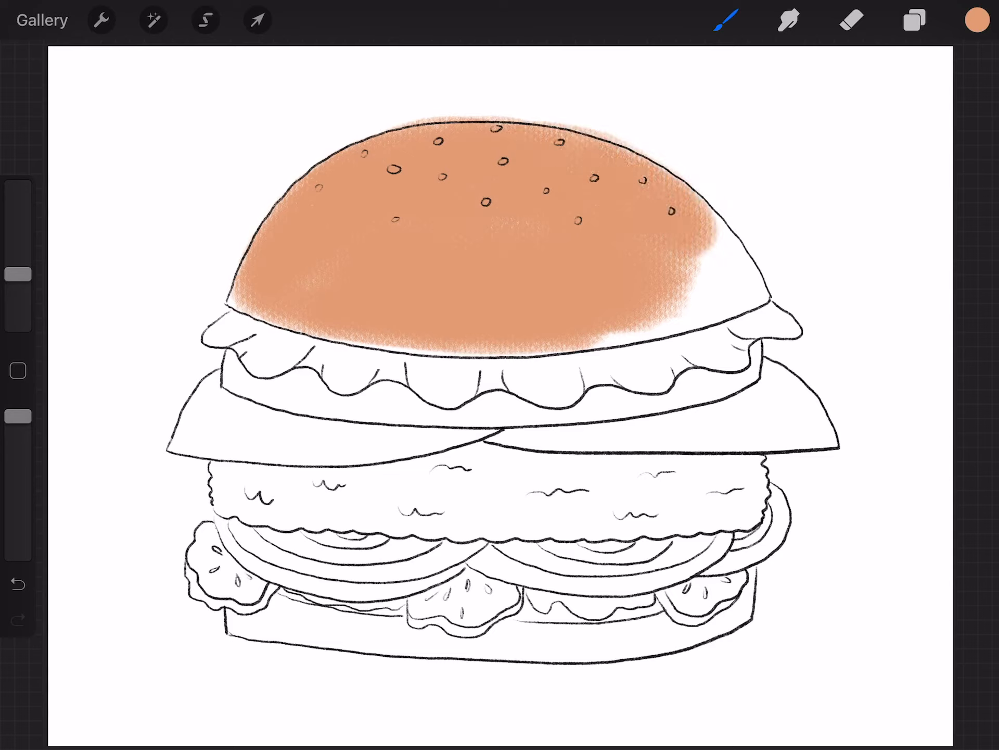
# Brush tan over the top bun's remaining right edge and into the bottom bun's left corner
pyautogui.moveTo(669, 191); pyautogui.dragTo(733, 287)
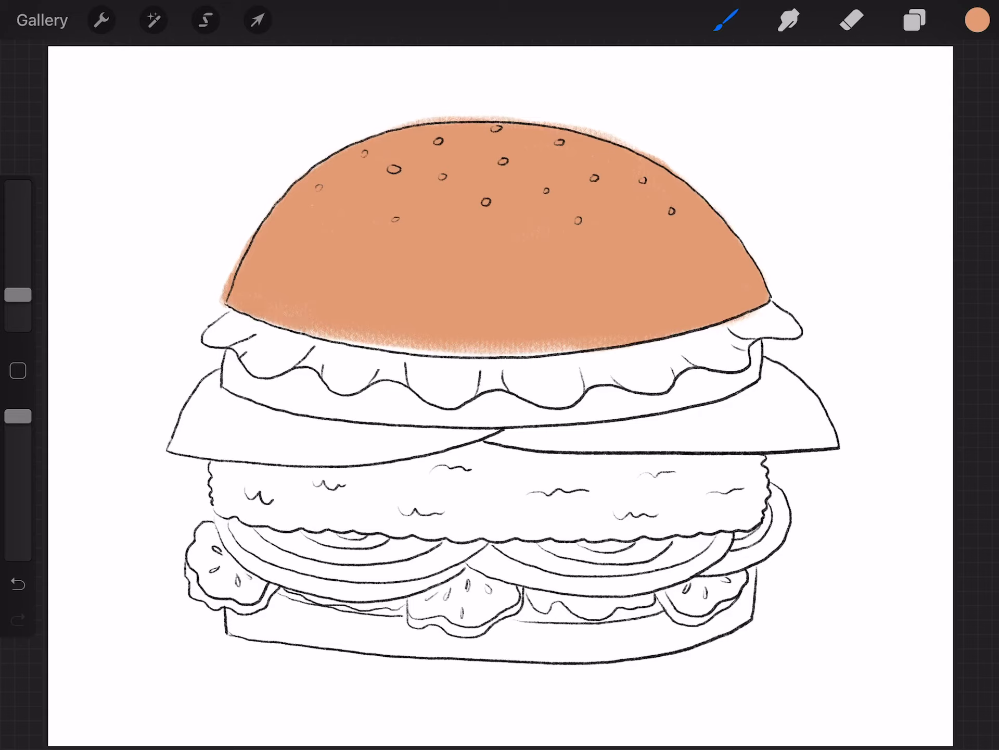
pyautogui.moveTo(249, 319); pyautogui.dragTo(466, 357)
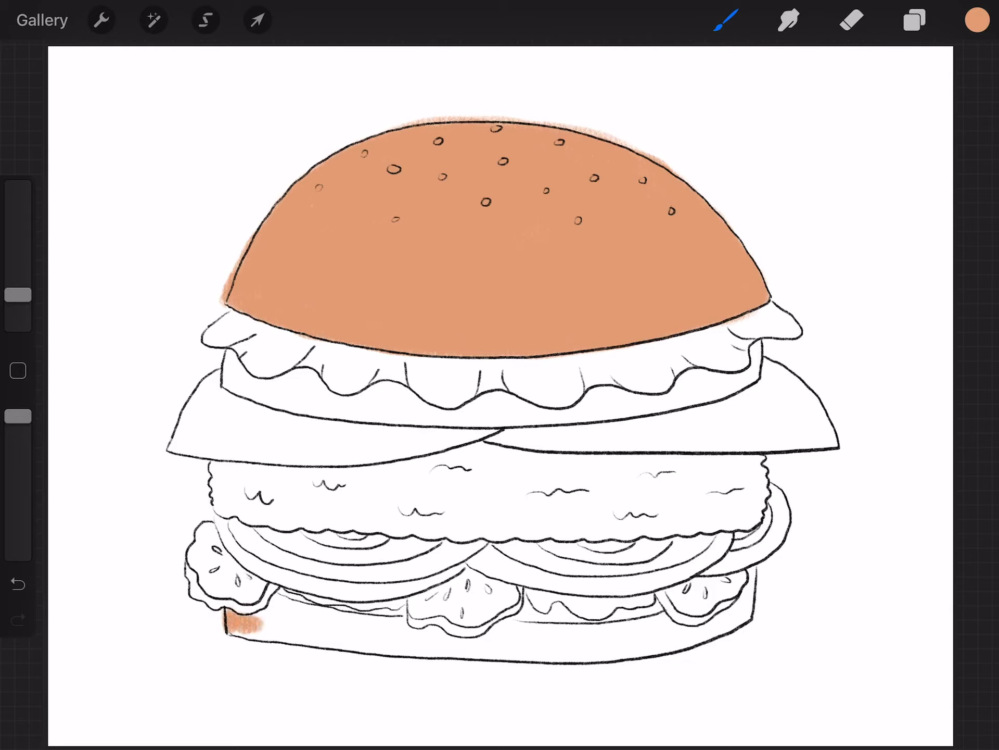
pyautogui.moveTo(233, 612); pyautogui.dragTo(281, 622)
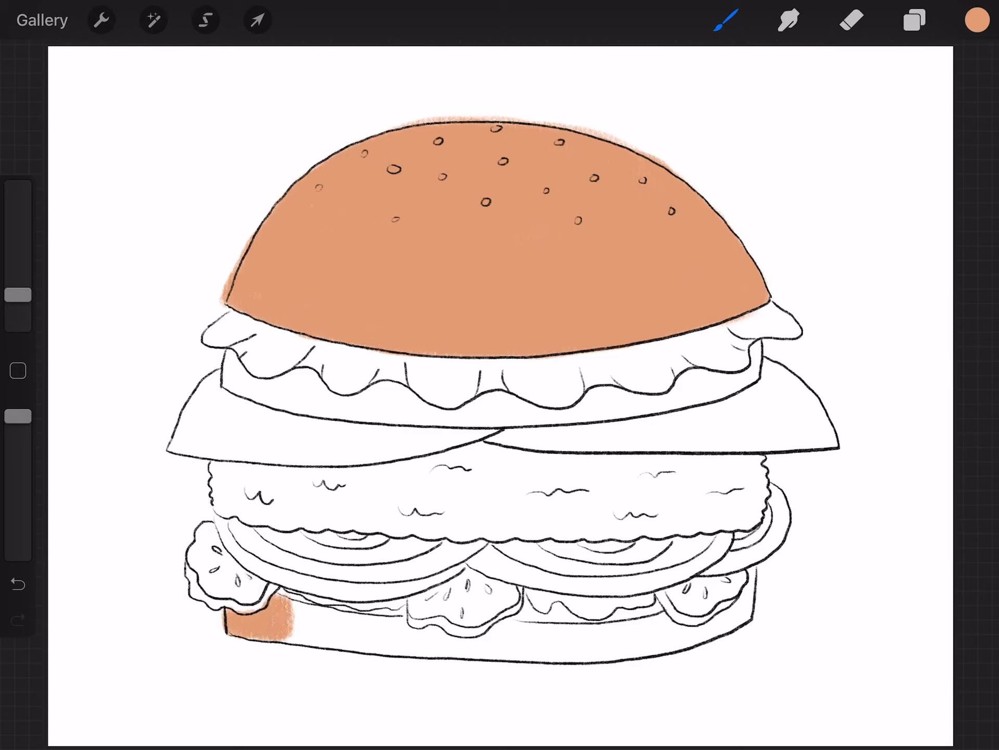
# Fill the rest of the bottom bun with tan, then erase stray tan around the top bun
pyautogui.click(742, 603)
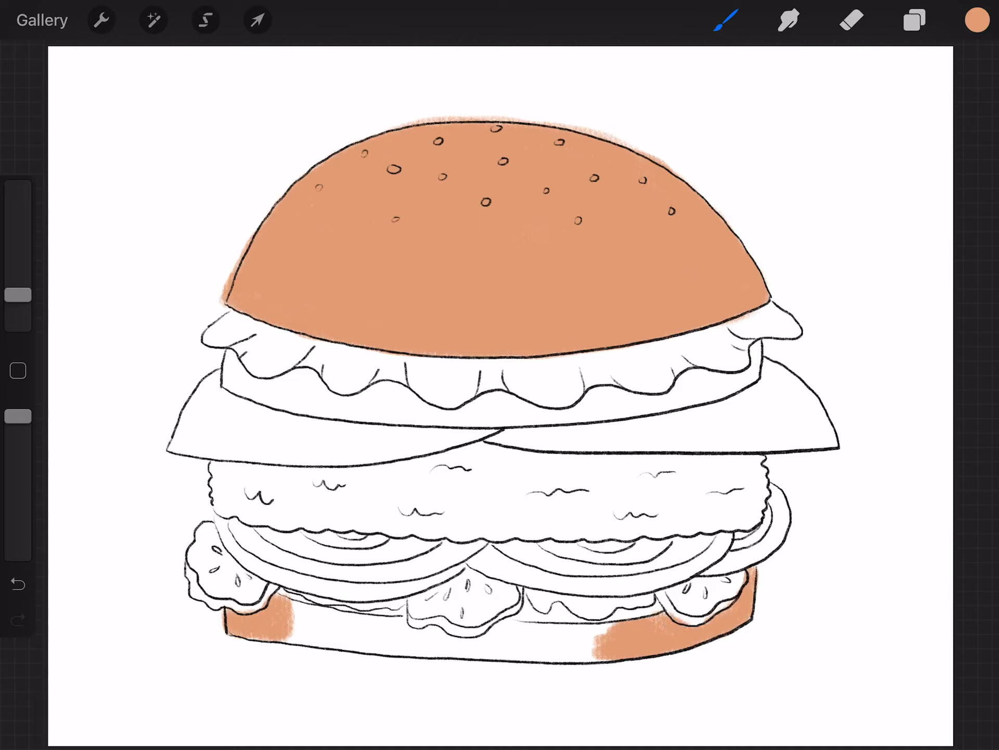
pyautogui.moveTo(293, 621); pyautogui.dragTo(401, 634)
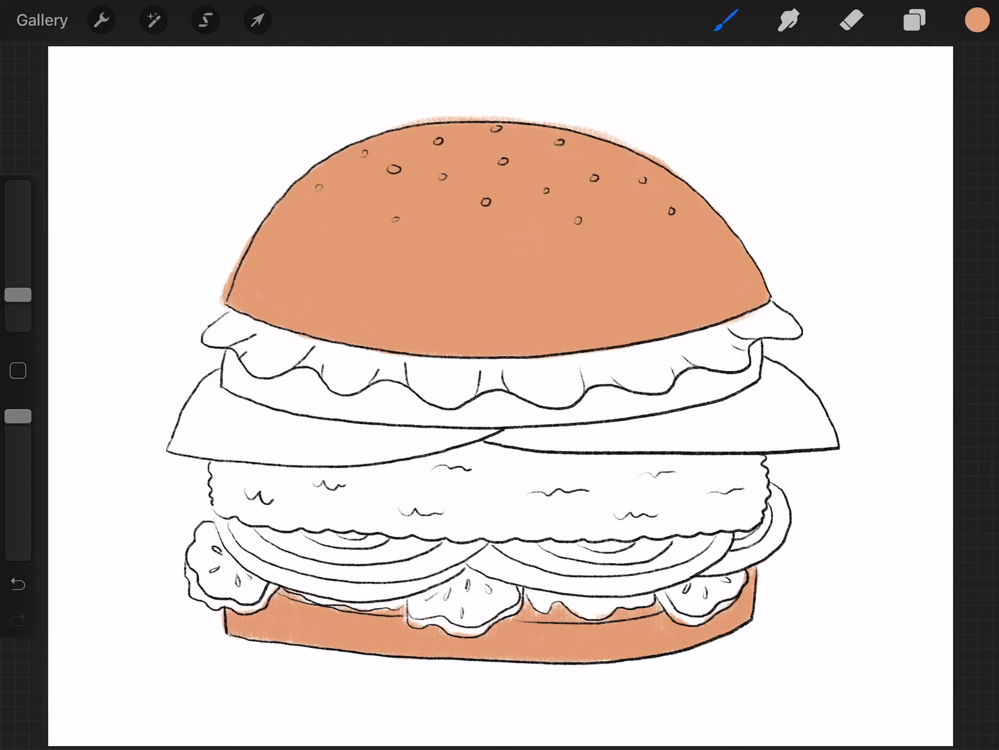
pyautogui.click(850, 20)
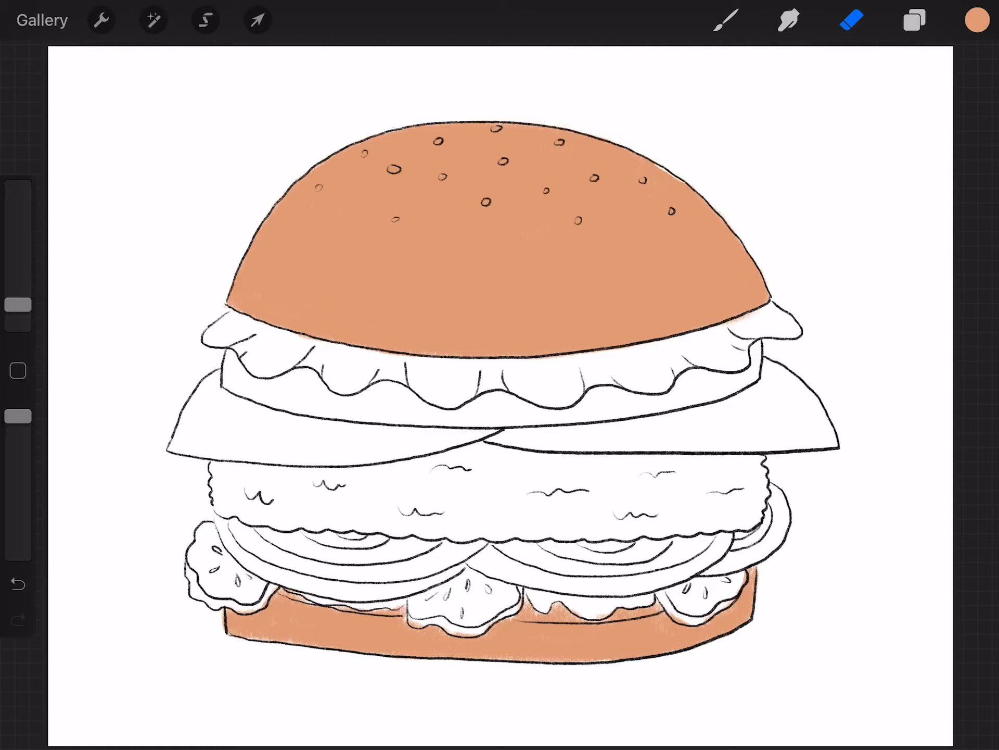
# Paint the lettuce light green, shade its ruffles darker green, and choose red for the tomato
pyautogui.click(977, 20)
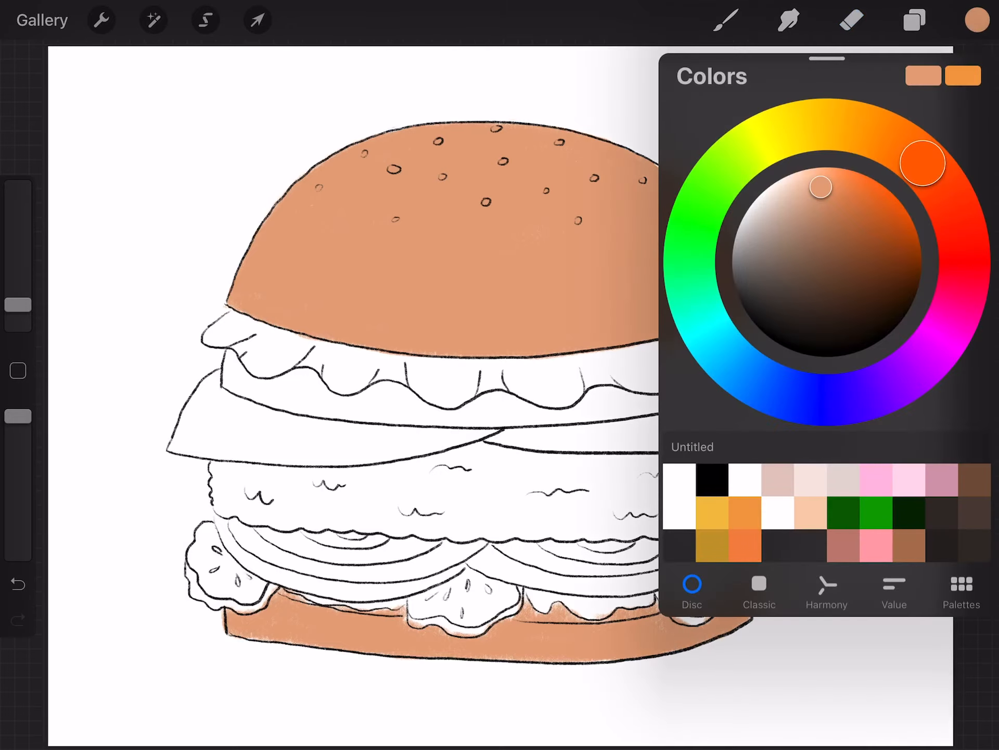
pyautogui.click(695, 217)
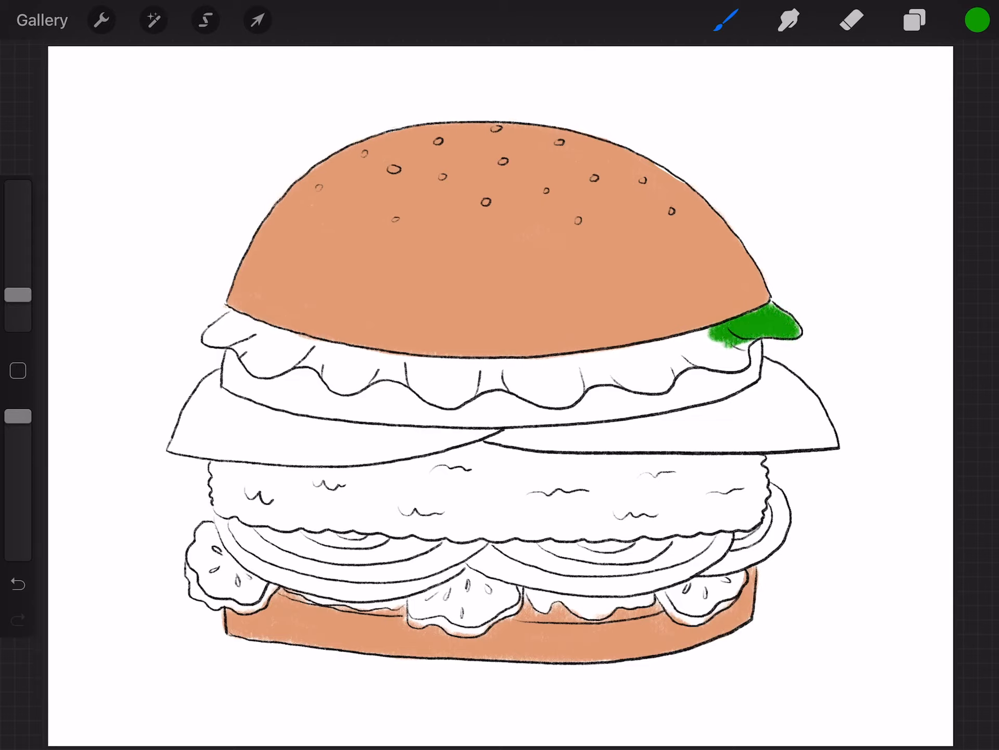
pyautogui.click(977, 20)
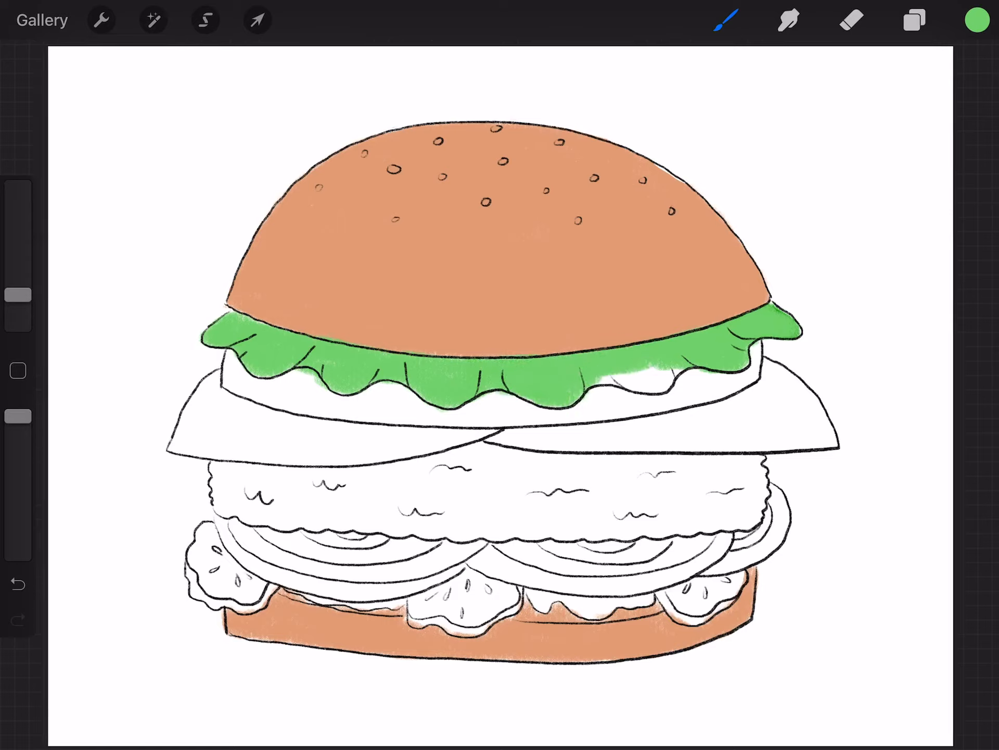
pyautogui.click(637, 382)
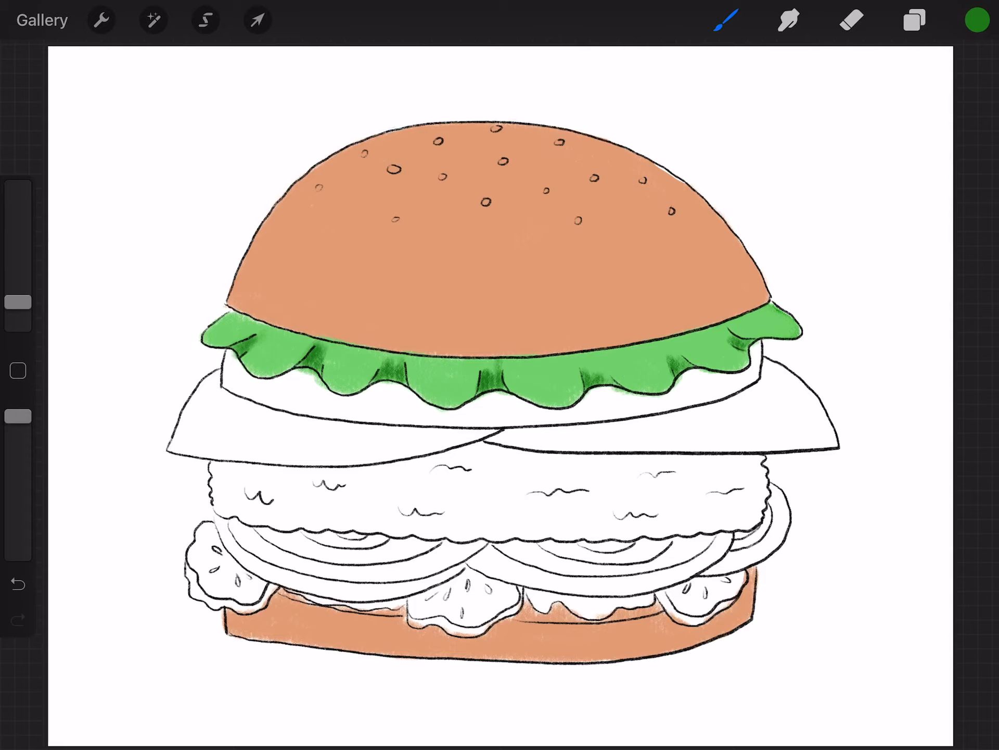
pyautogui.click(976, 20)
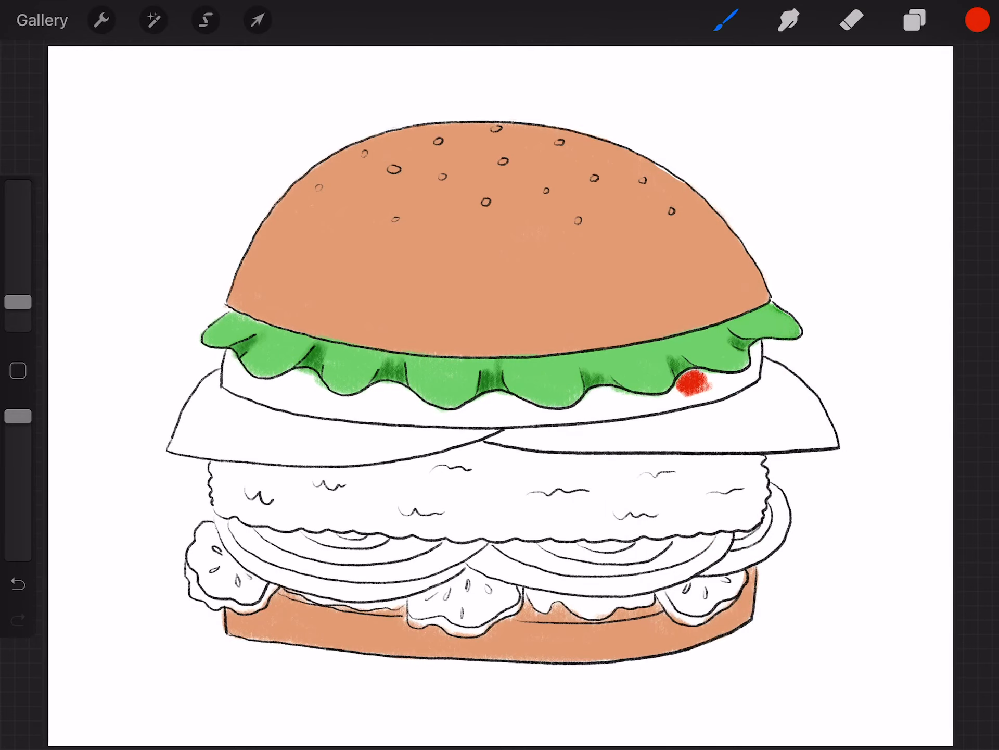
# Fill the tomato slice with bright red and select golden yellow as the next color
pyautogui.moveTo(692, 383); pyautogui.dragTo(714, 389)
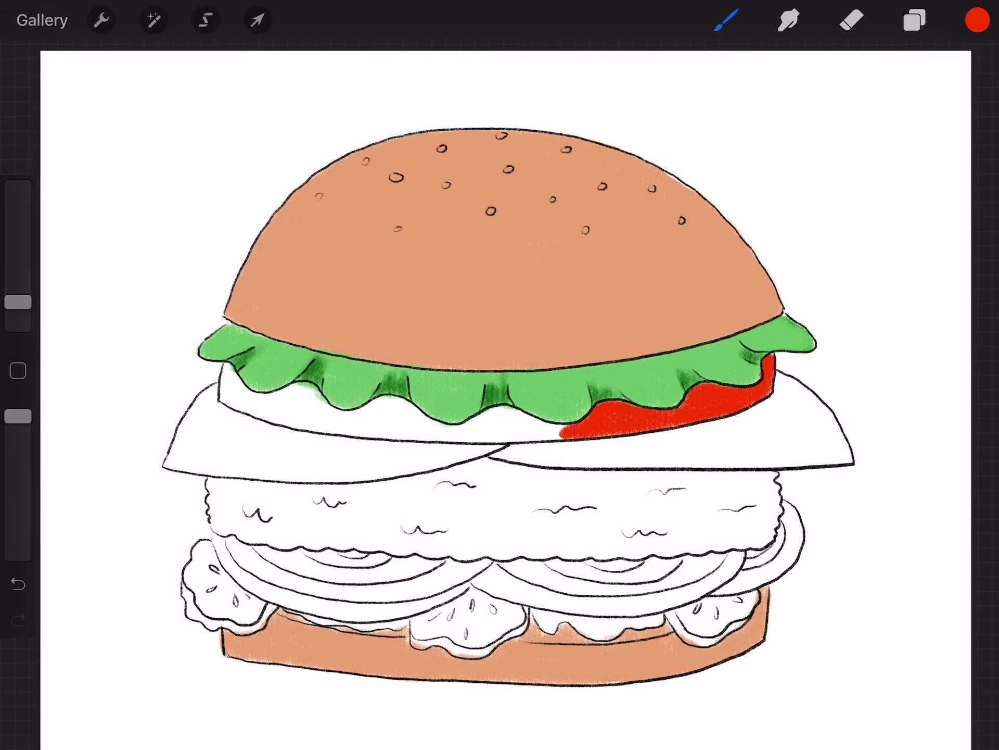
pyautogui.click(226, 383)
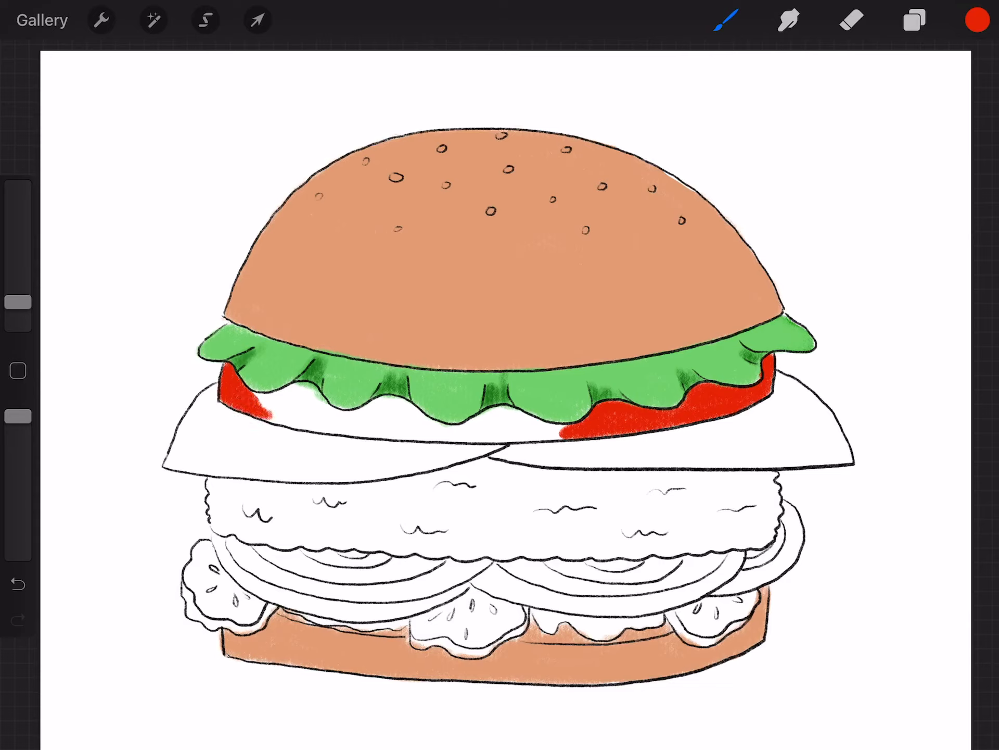
pyautogui.click(261, 401)
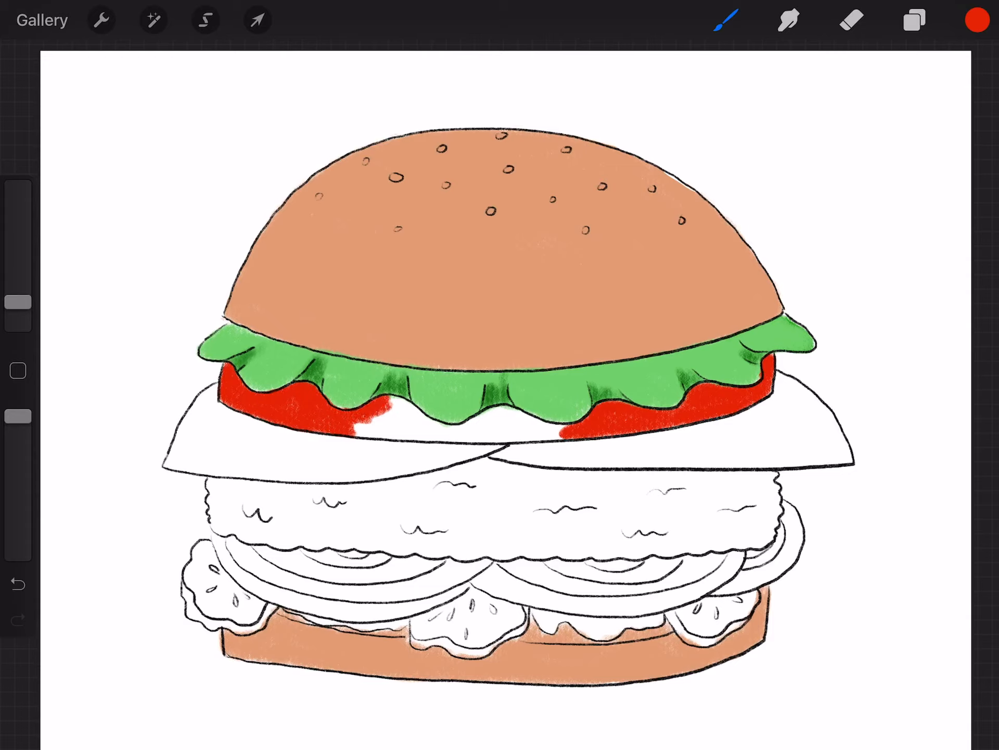
pyautogui.click(382, 421)
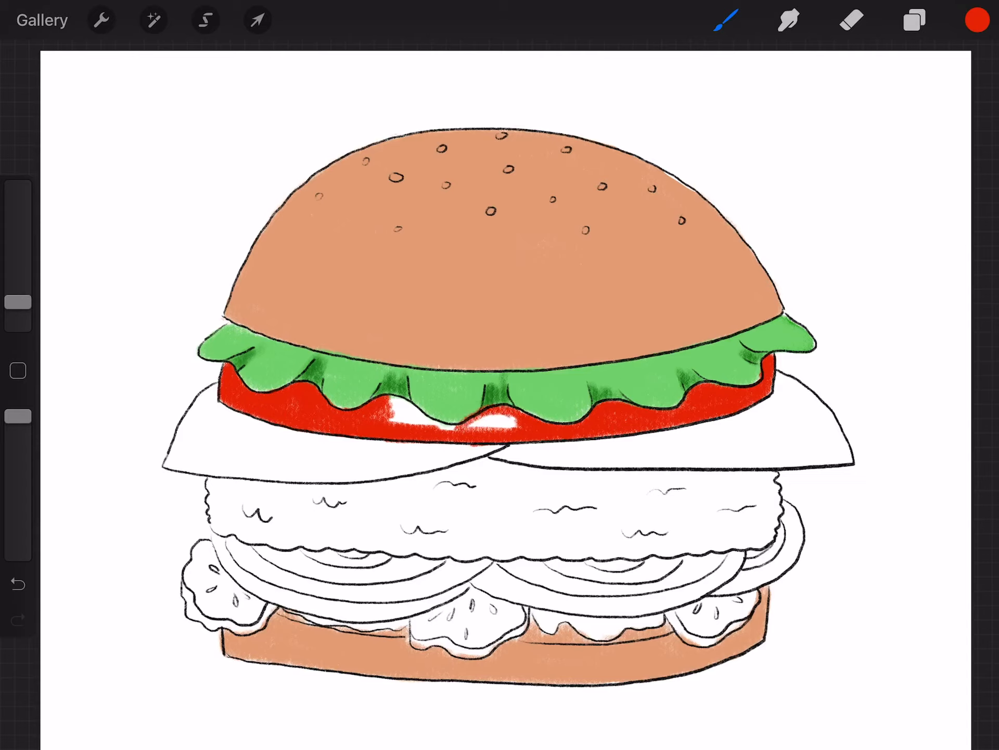
pyautogui.click(477, 433)
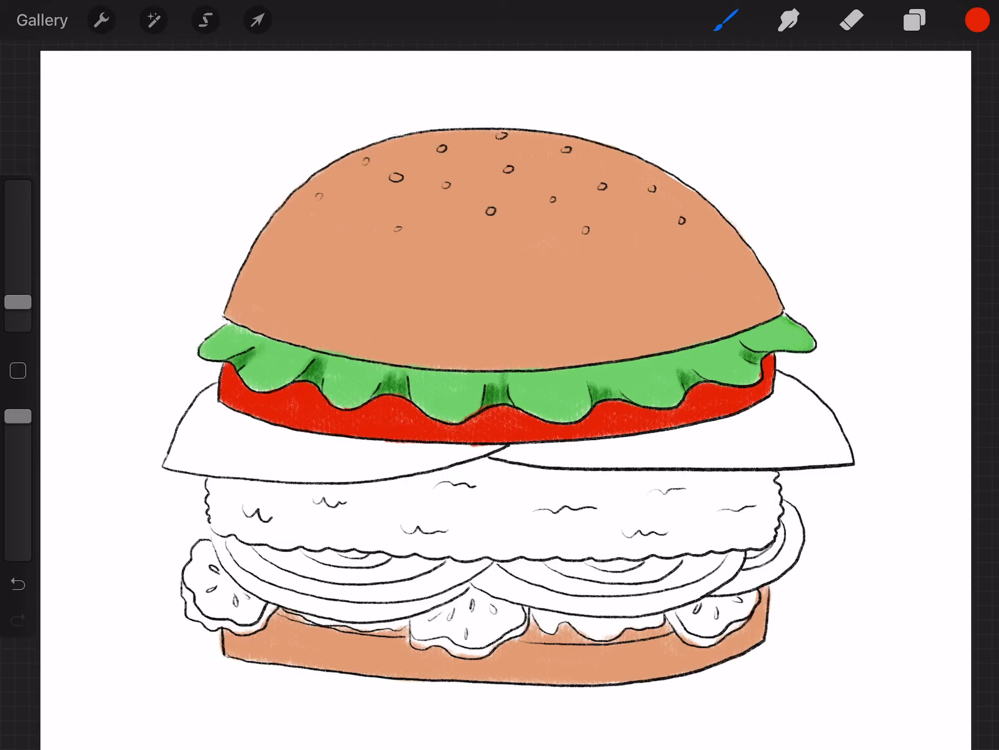
pyautogui.click(976, 19)
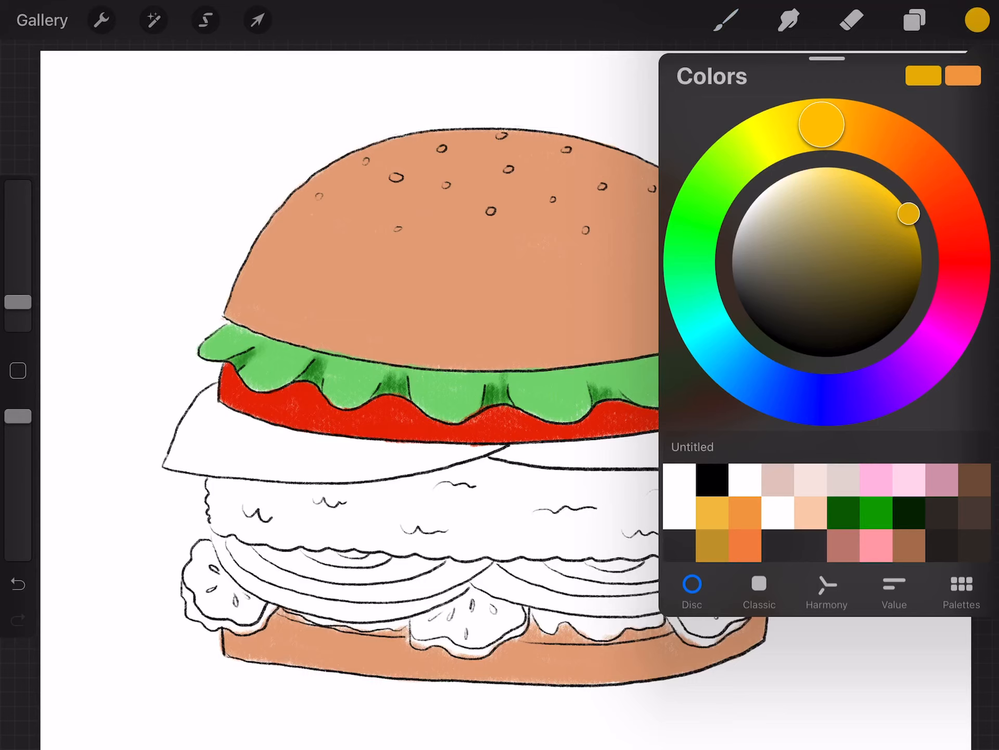
pyautogui.moveTo(911, 213); pyautogui.dragTo(893, 195)
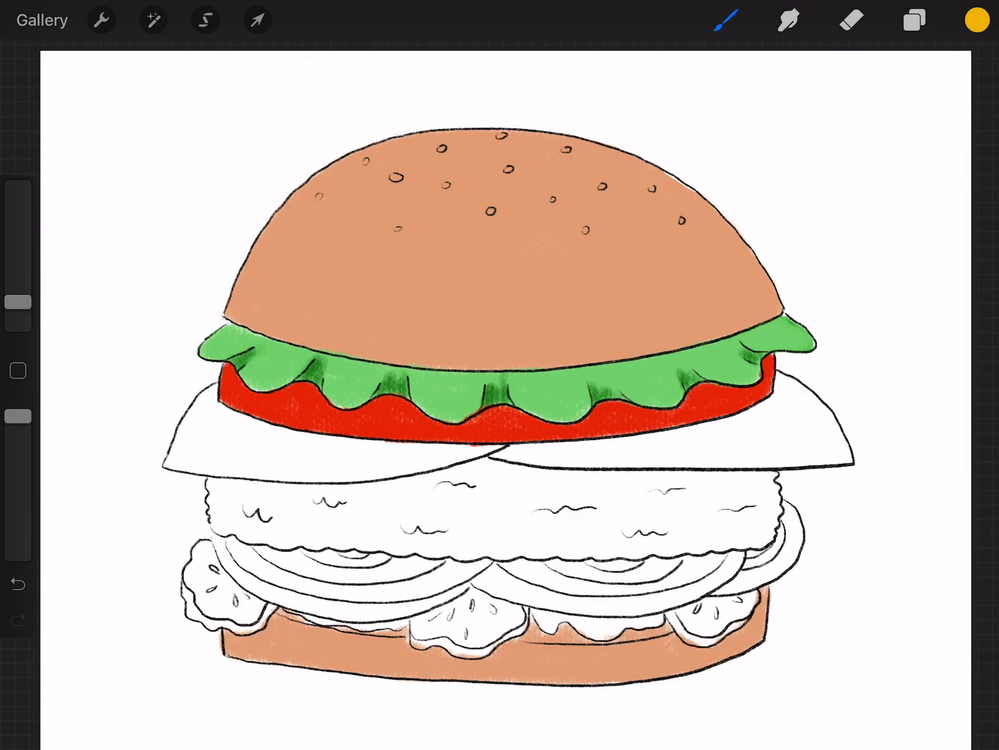
# Paint the right and left draped cheese flaps golden yellow, then select the Eraser
pyautogui.moveTo(529, 456); pyautogui.dragTo(602, 456)
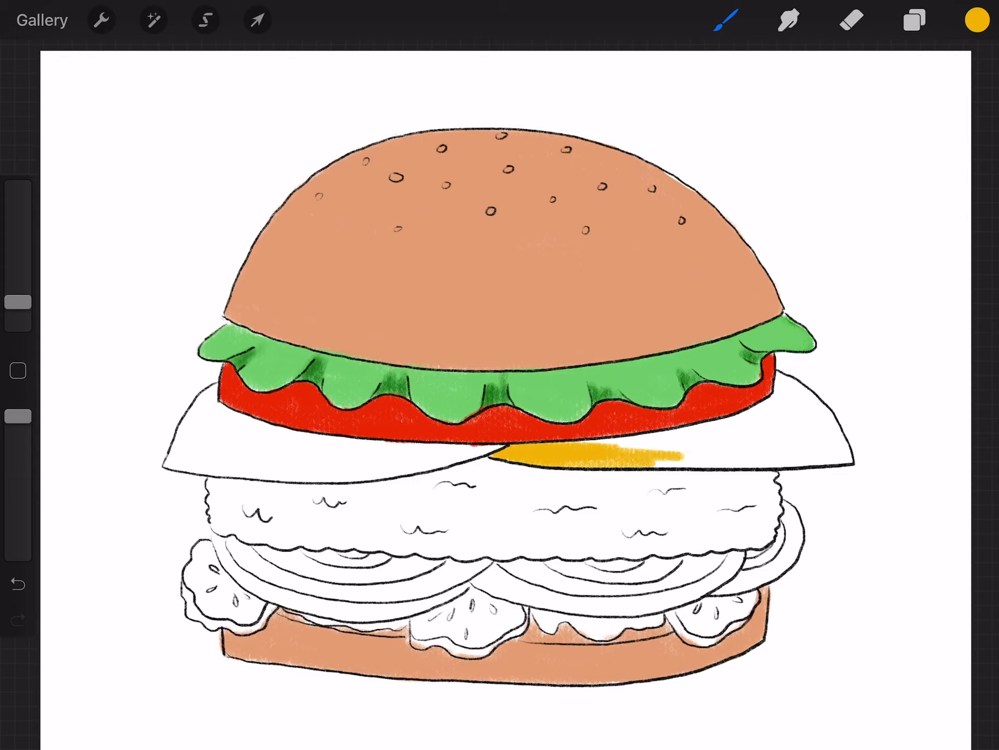
pyautogui.moveTo(561, 453); pyautogui.dragTo(733, 446)
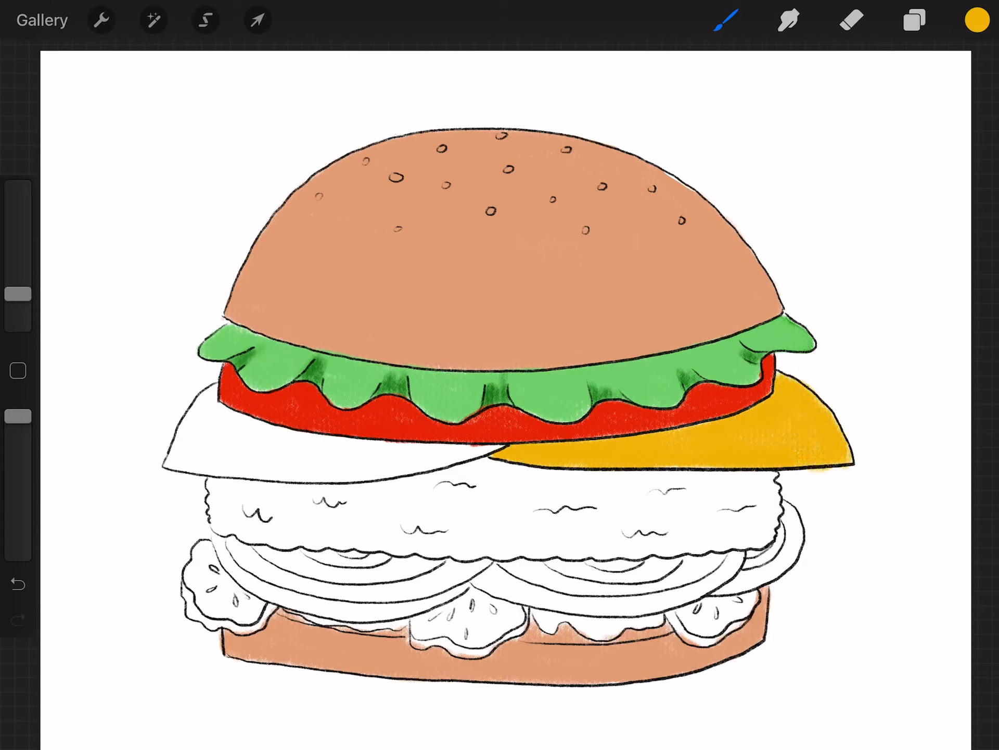
pyautogui.click(195, 431)
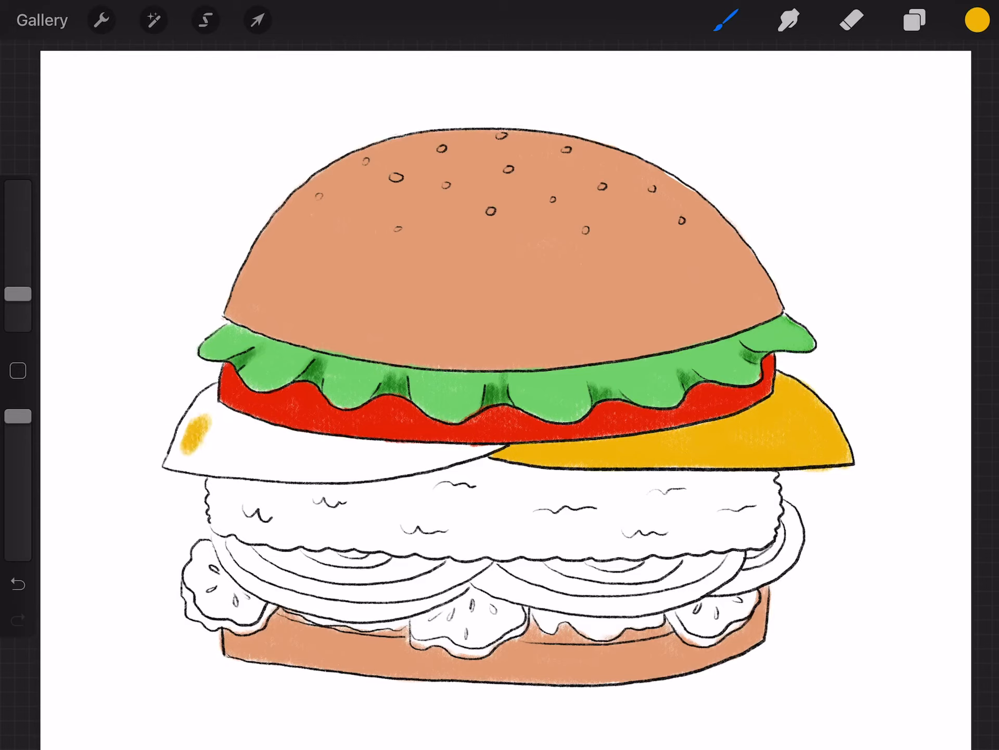
pyautogui.click(191, 434)
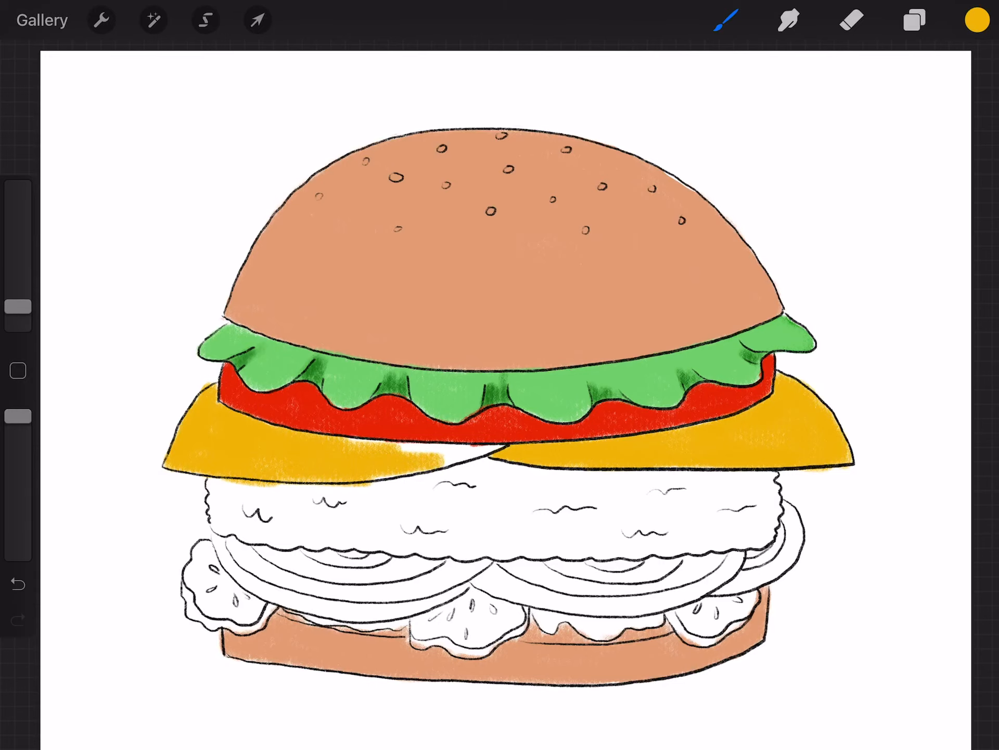
pyautogui.moveTo(338, 446); pyautogui.dragTo(433, 443)
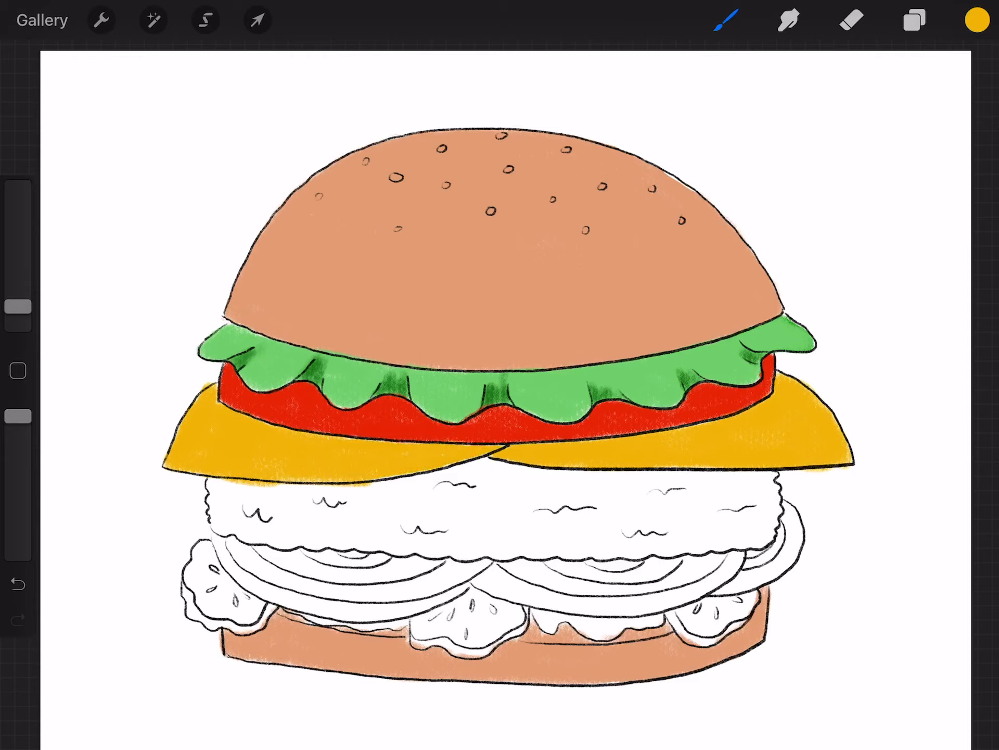
pyautogui.click(852, 20)
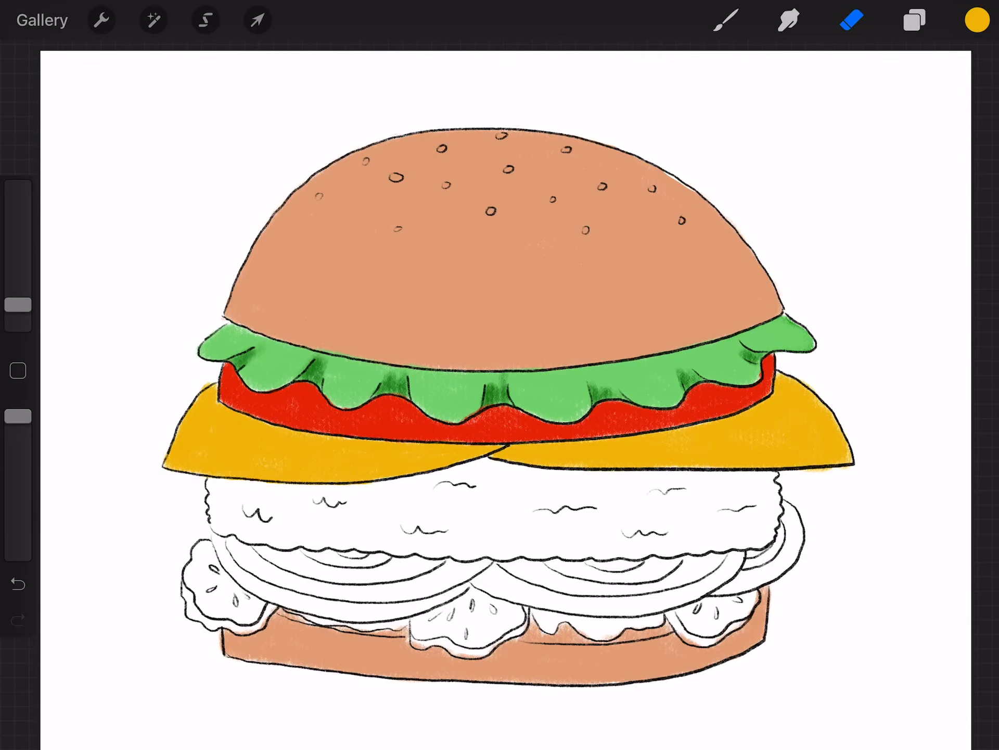
# Try several dark shades and paint the wavy patty dark chocolate brown
pyautogui.click(976, 19)
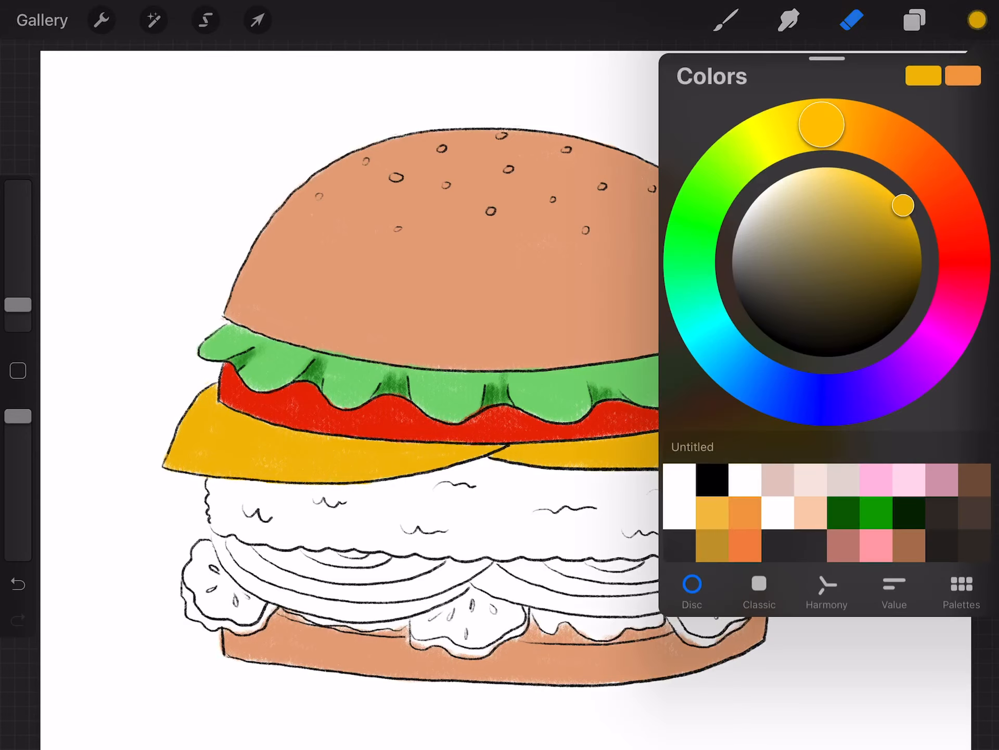
pyautogui.click(968, 20)
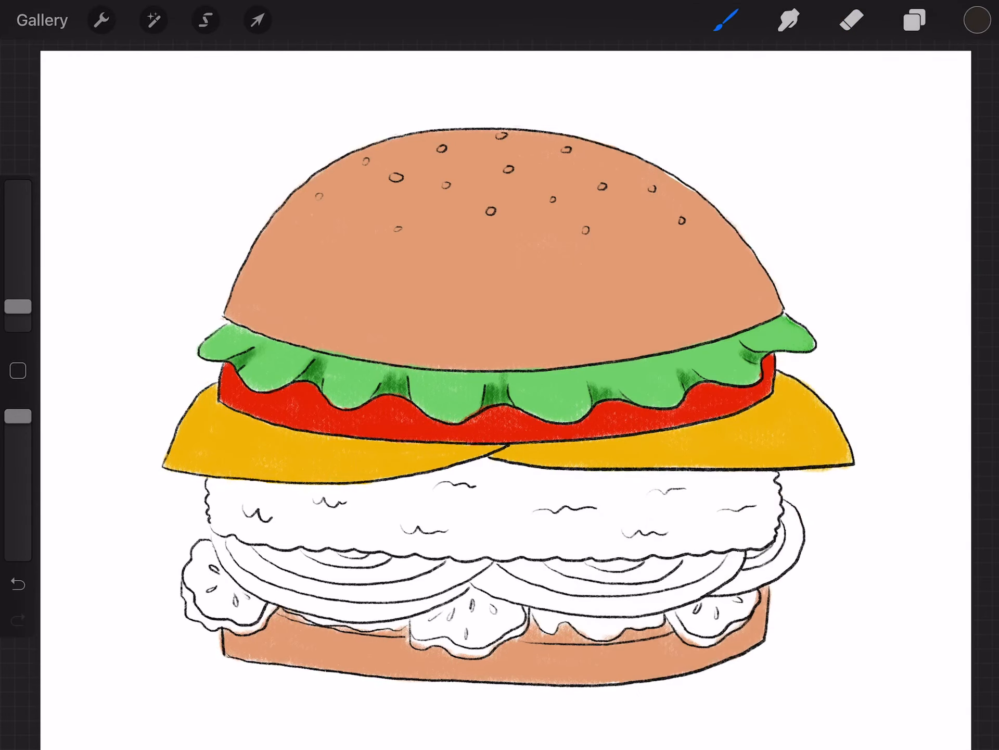
pyautogui.moveTo(331, 529); pyautogui.dragTo(375, 503)
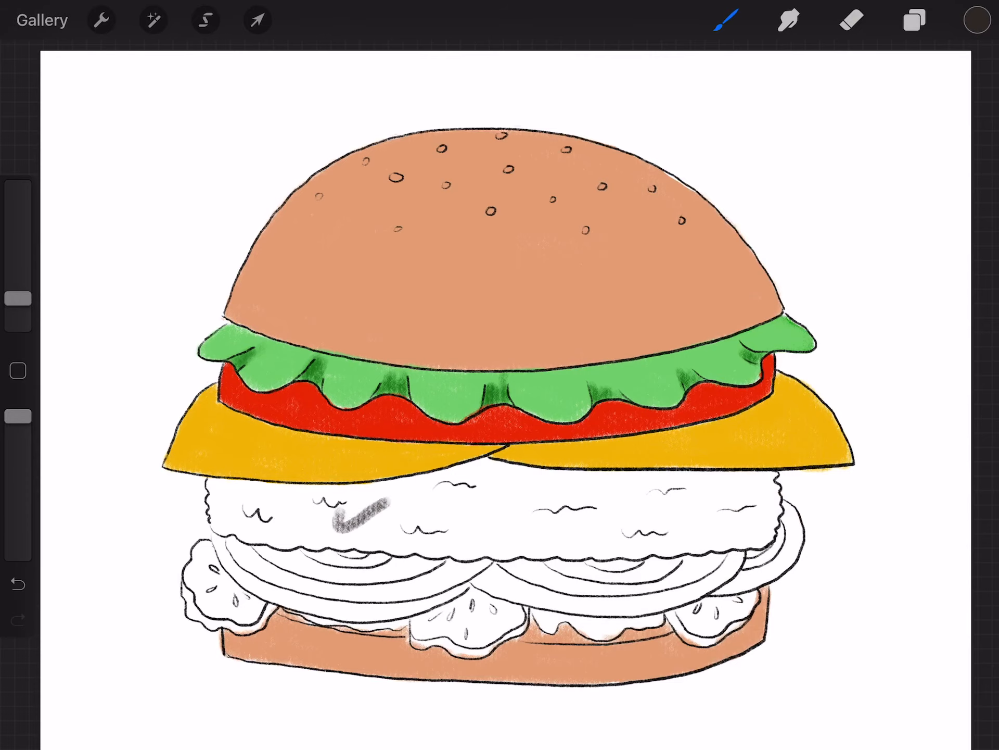
pyautogui.click(963, 19)
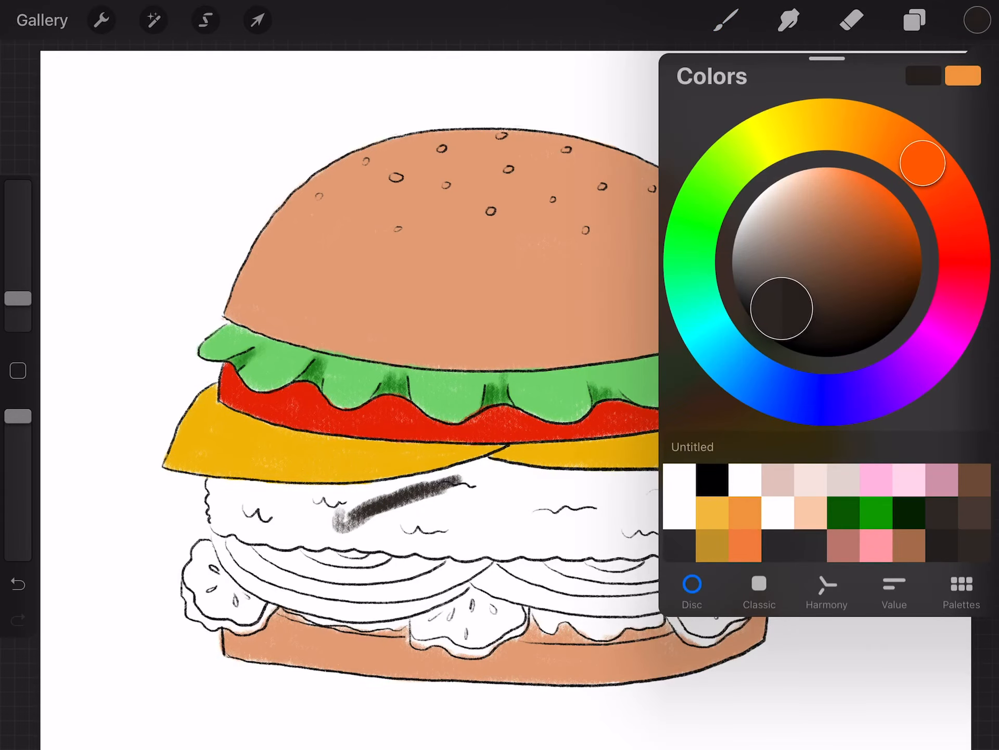
pyautogui.click(724, 20)
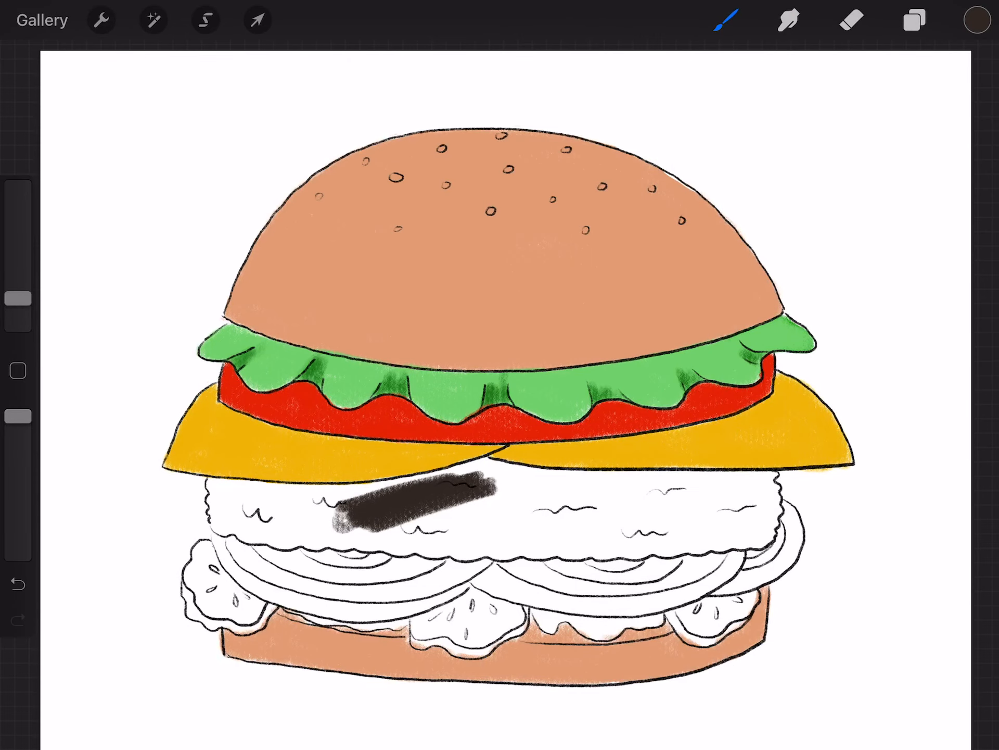
pyautogui.click(974, 20)
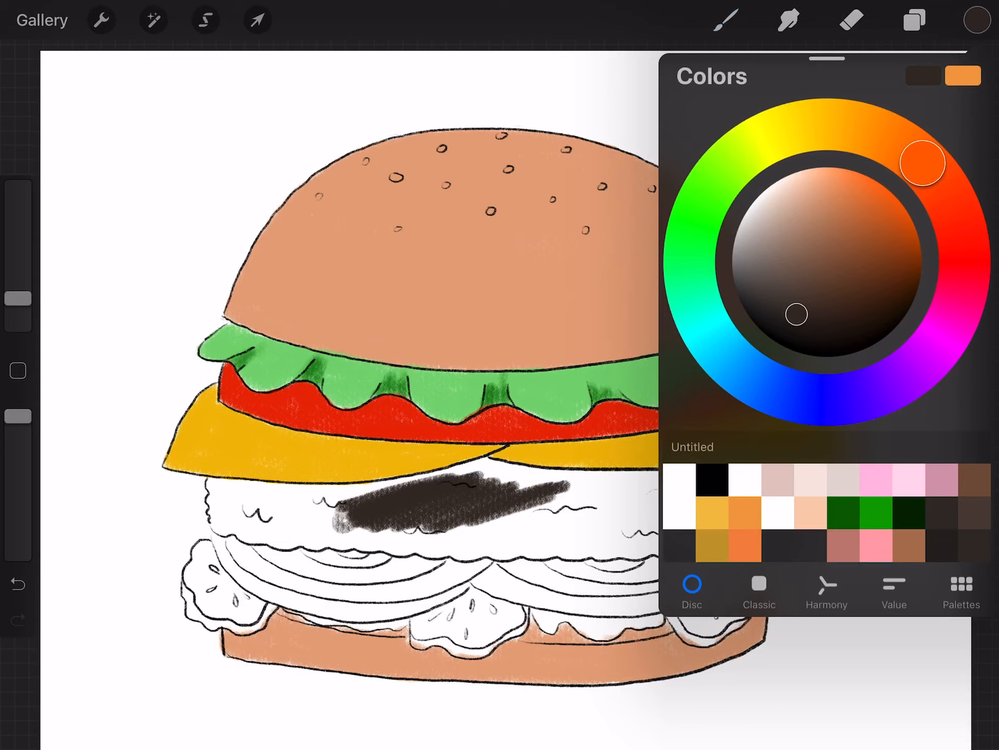
pyautogui.click(977, 20)
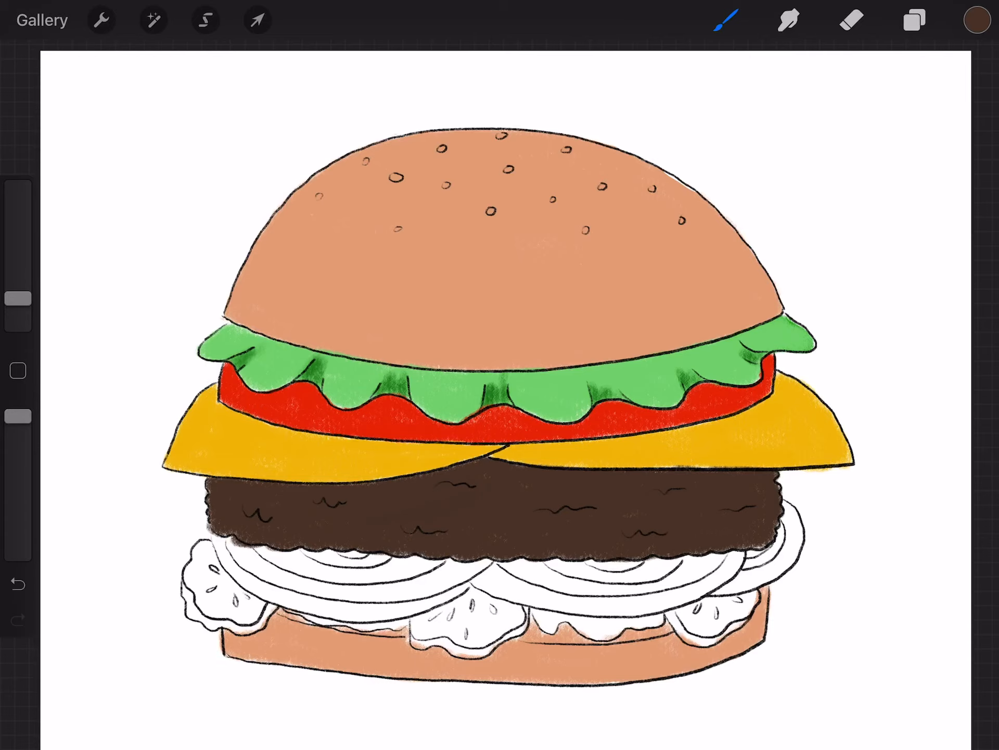
# Choose a dark magenta-purple and paint the right onion slice's outer ring
pyautogui.click(975, 20)
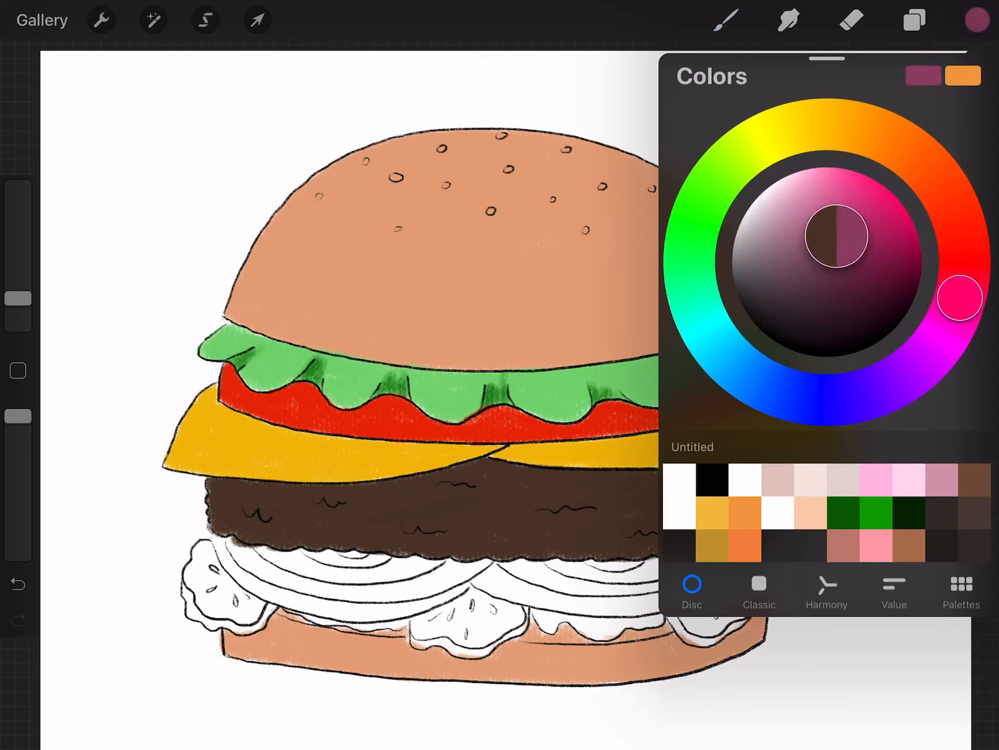
pyautogui.moveTo(962, 300); pyautogui.dragTo(880, 173)
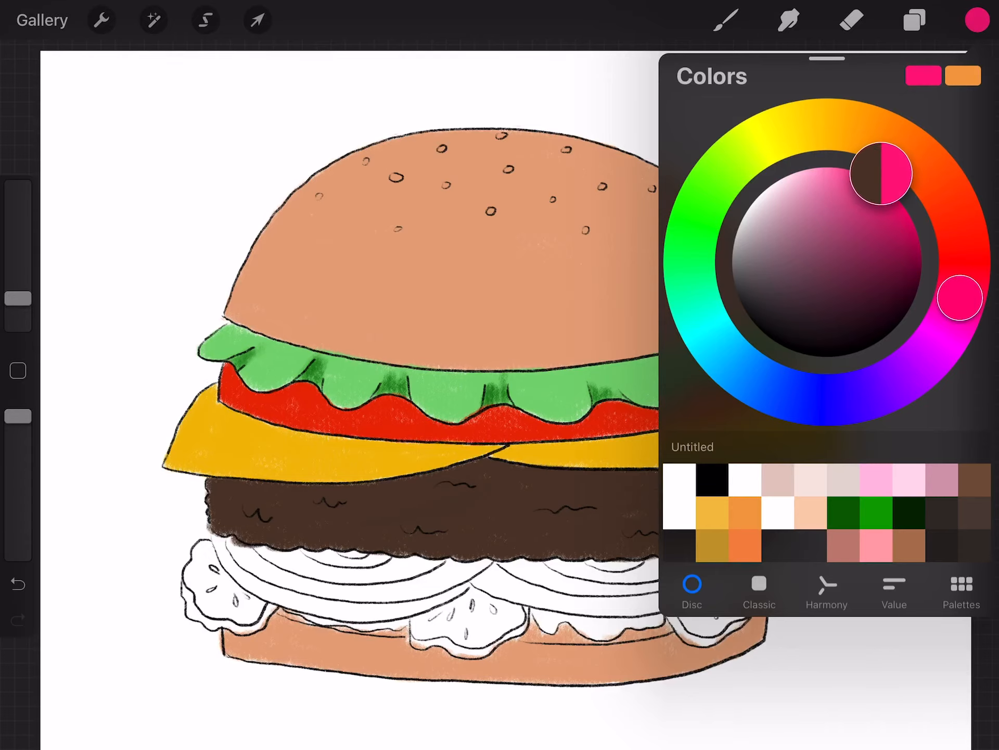
pyautogui.moveTo(882, 172); pyautogui.dragTo(847, 246)
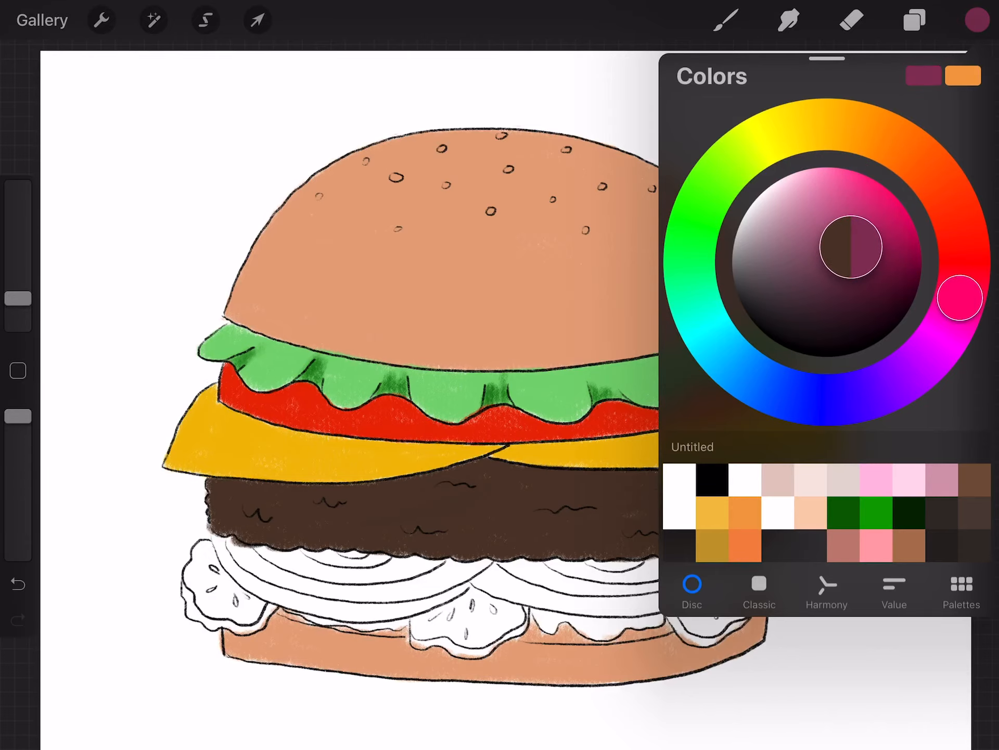
pyautogui.click(723, 20)
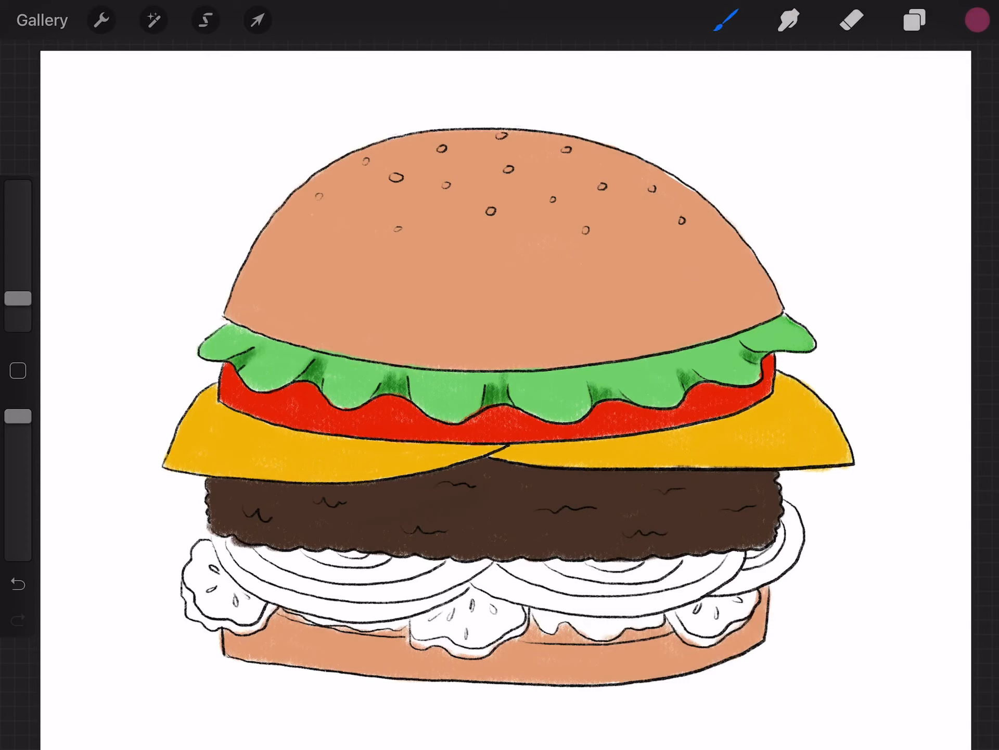
pyautogui.click(792, 525)
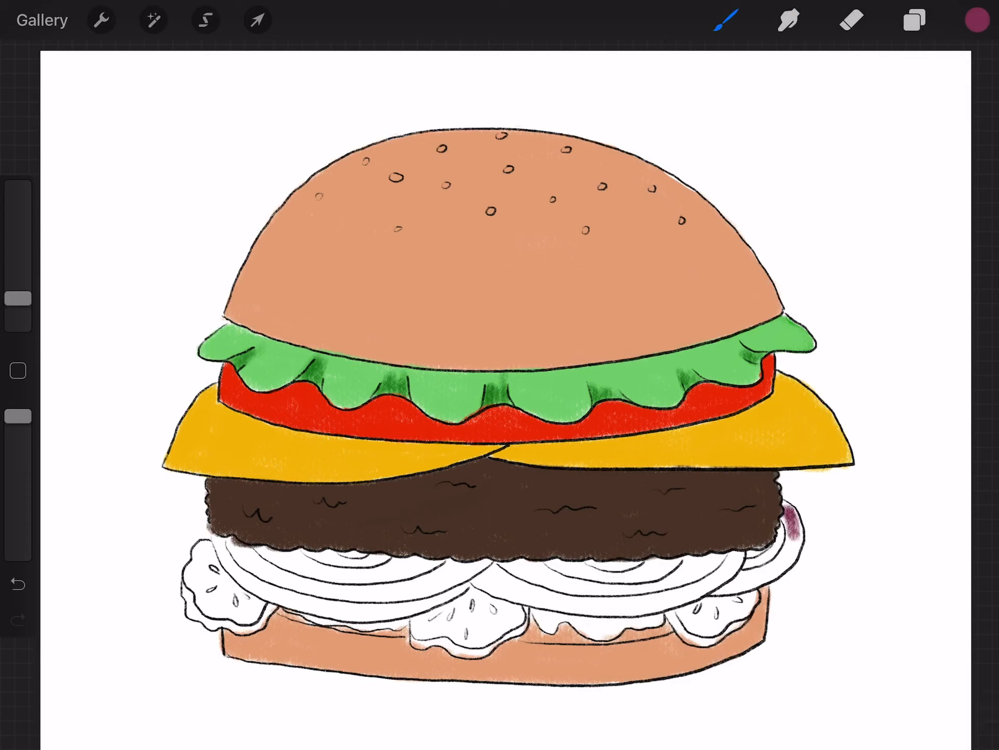
pyautogui.moveTo(800, 516); pyautogui.dragTo(764, 593)
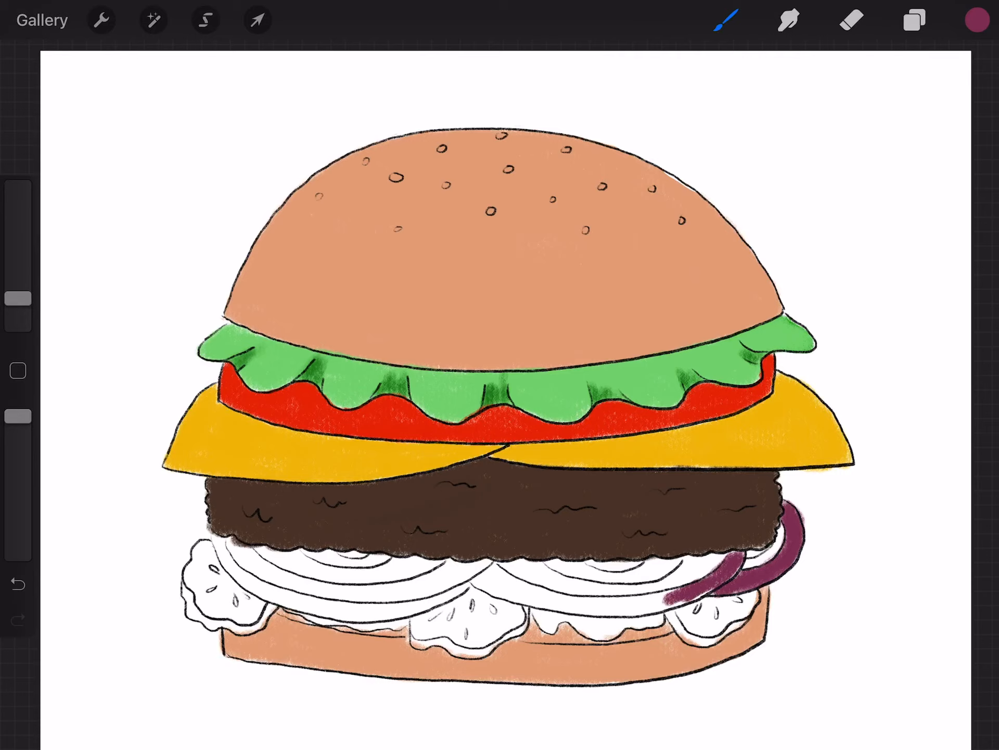
# Edge the middle and left onion rings in the same purple
pyautogui.click(487, 583)
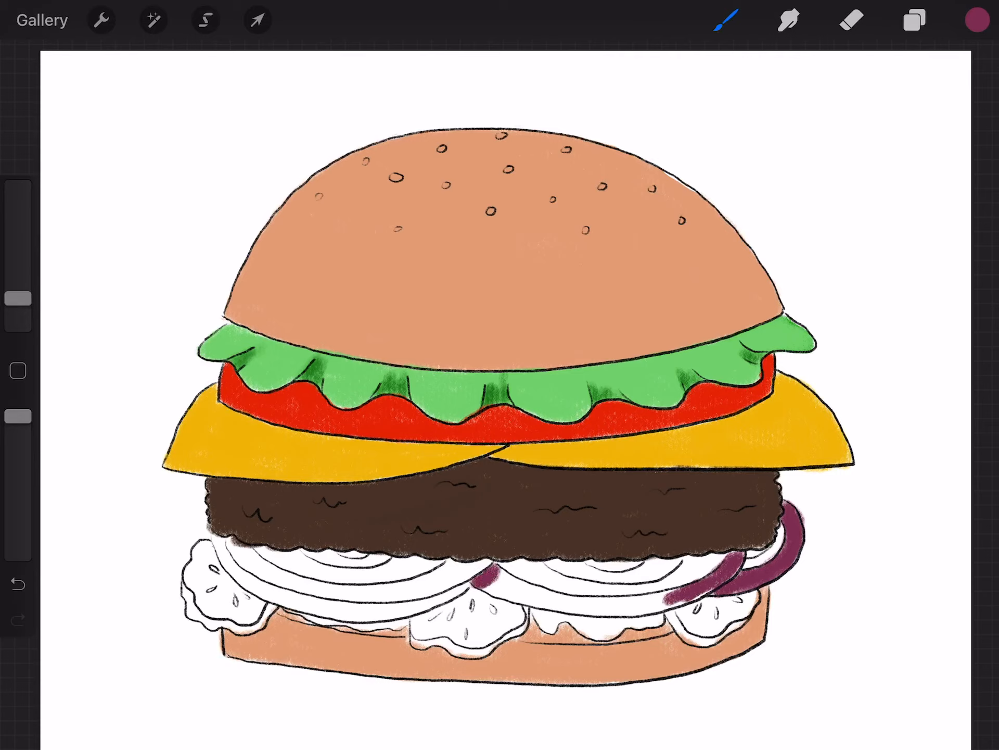
pyautogui.click(504, 586)
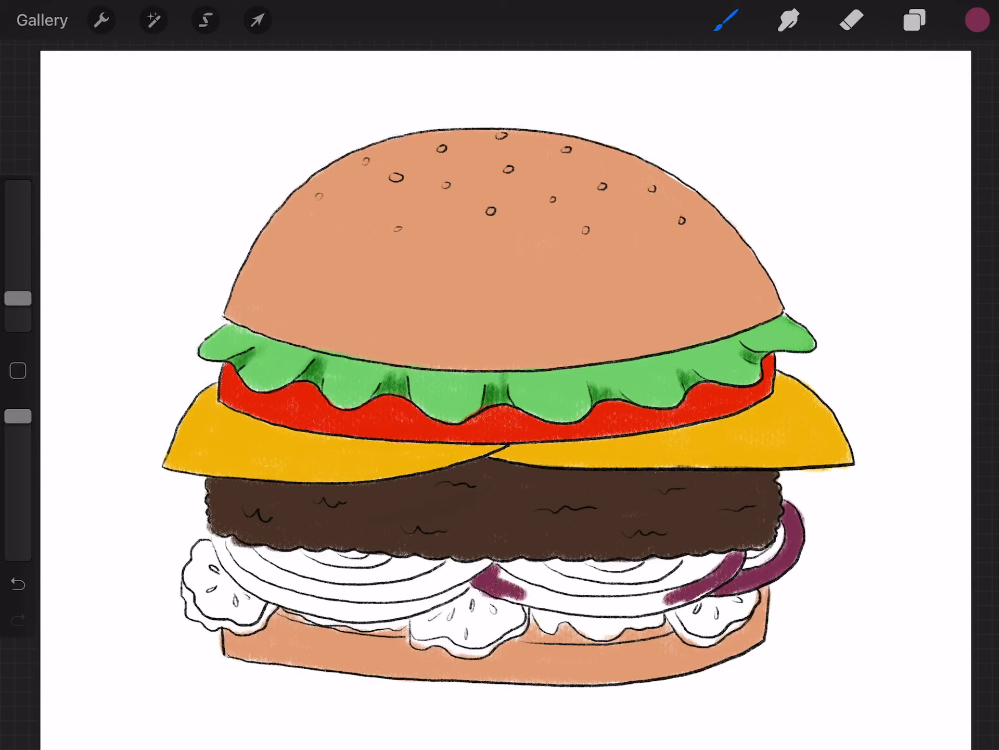
pyautogui.click(523, 590)
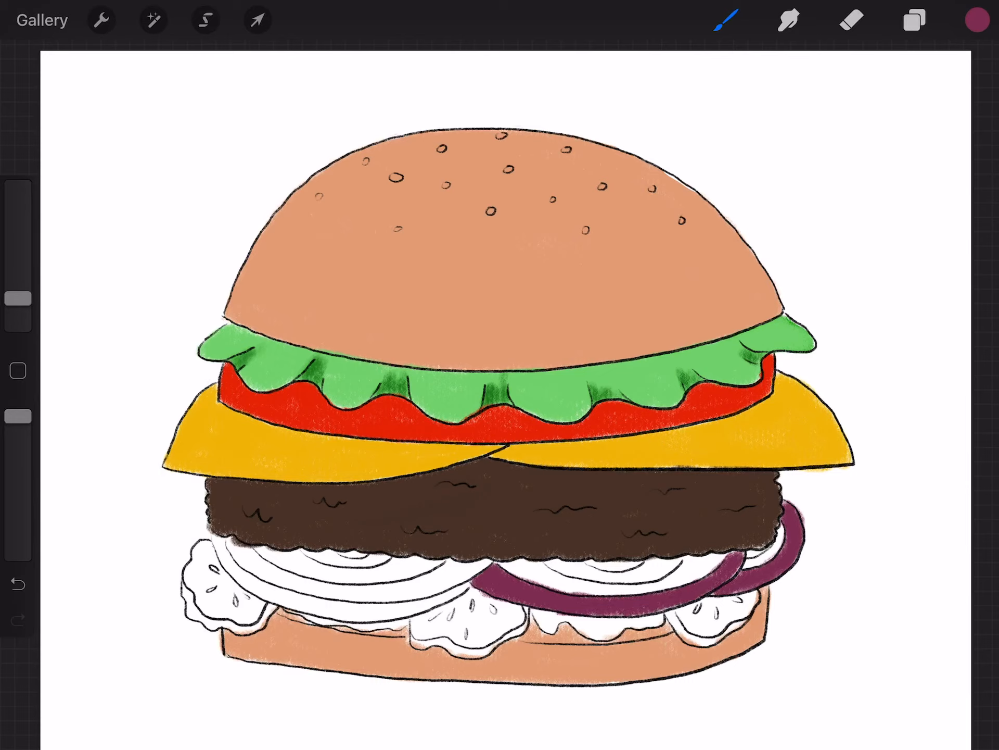
pyautogui.click(221, 561)
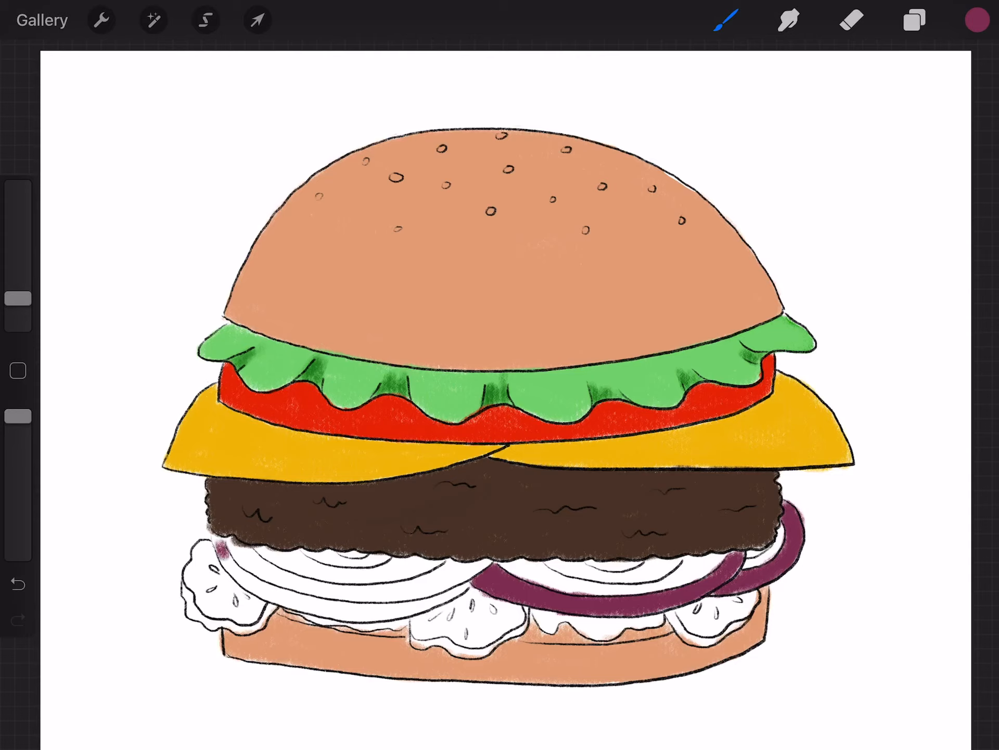
pyautogui.moveTo(219, 545); pyautogui.dragTo(264, 599)
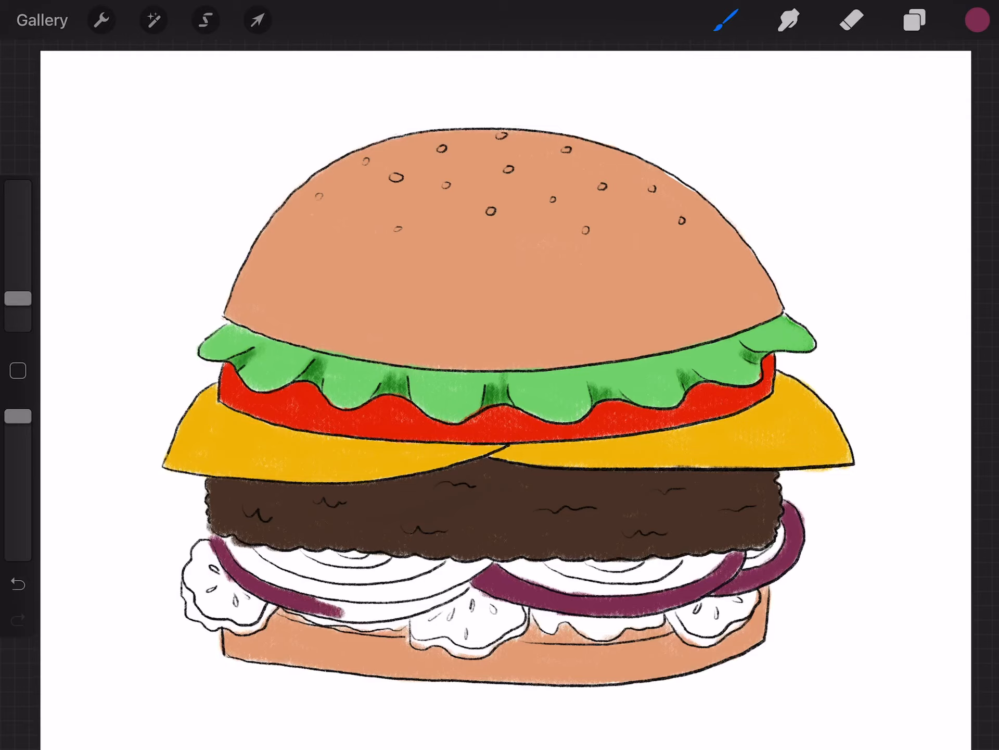
pyautogui.click(344, 612)
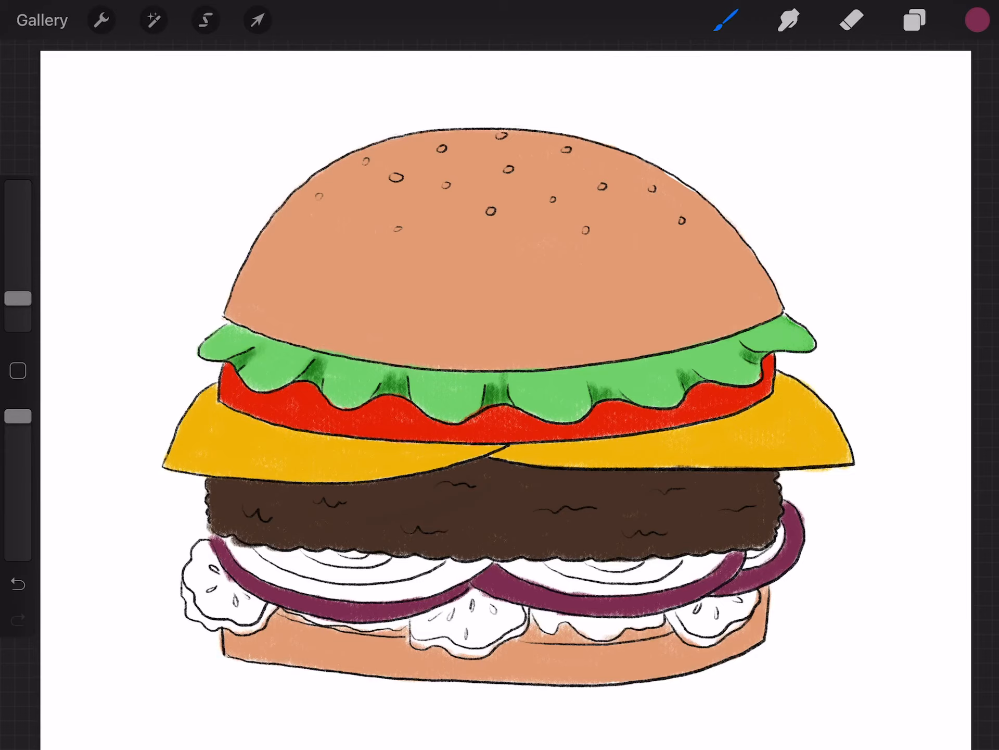
# Tint the onion interiors pale pink, then pick a muted green for the pickles
pyautogui.click(974, 20)
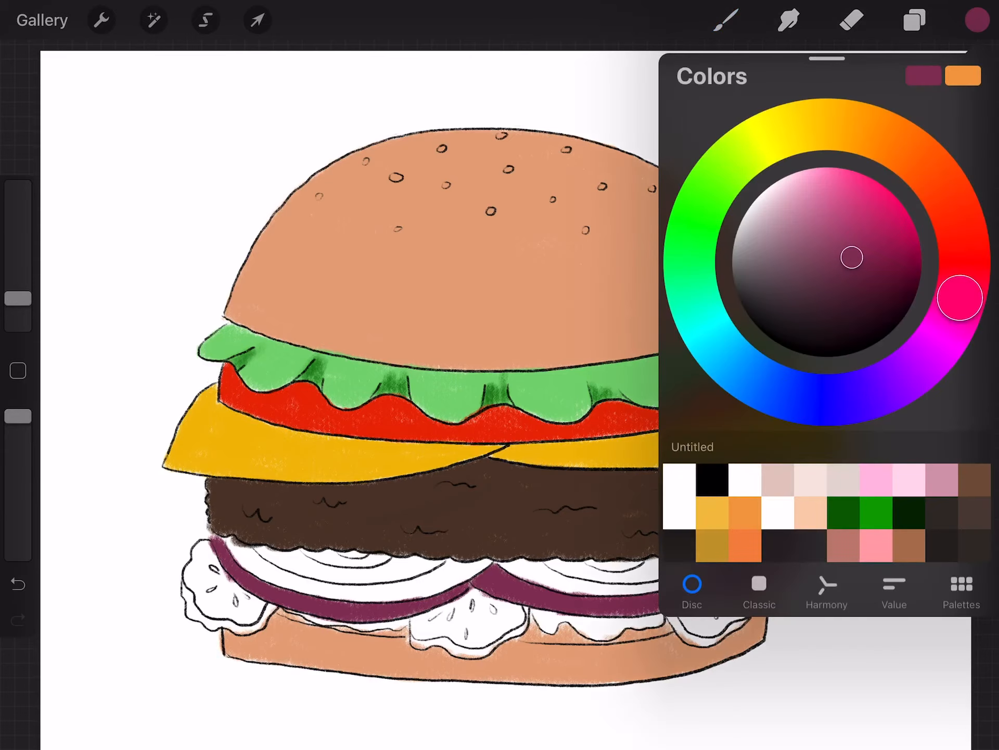
pyautogui.click(974, 20)
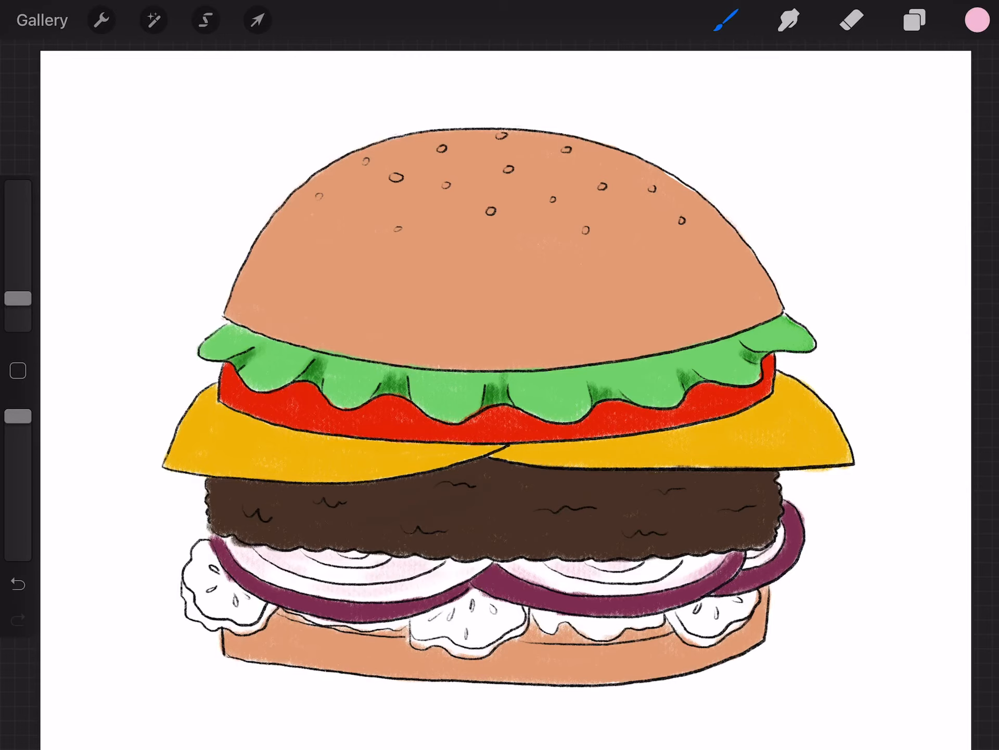
pyautogui.click(975, 20)
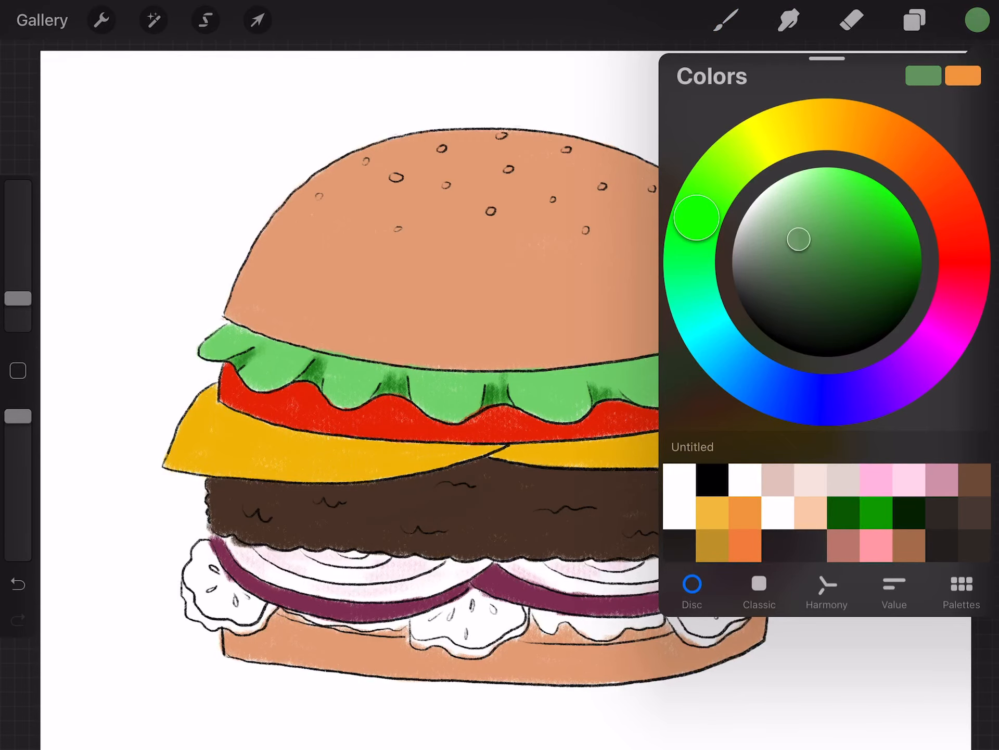
# Paint the three pickle rims muted green and fill their centres pale yellow-green
pyautogui.click(723, 19)
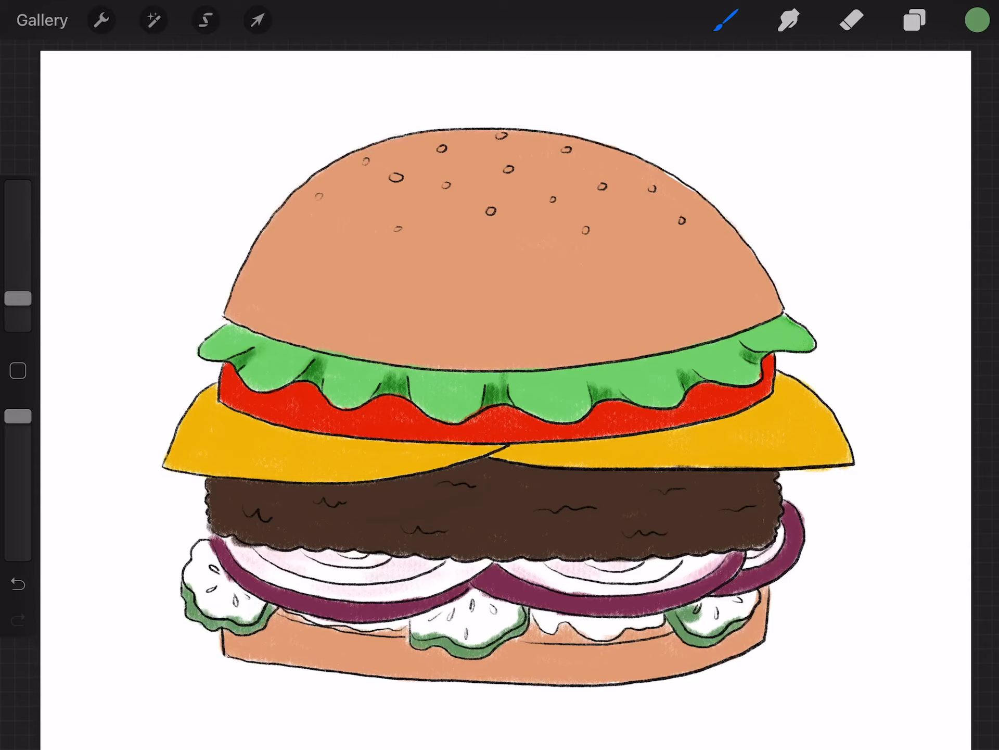
pyautogui.click(977, 20)
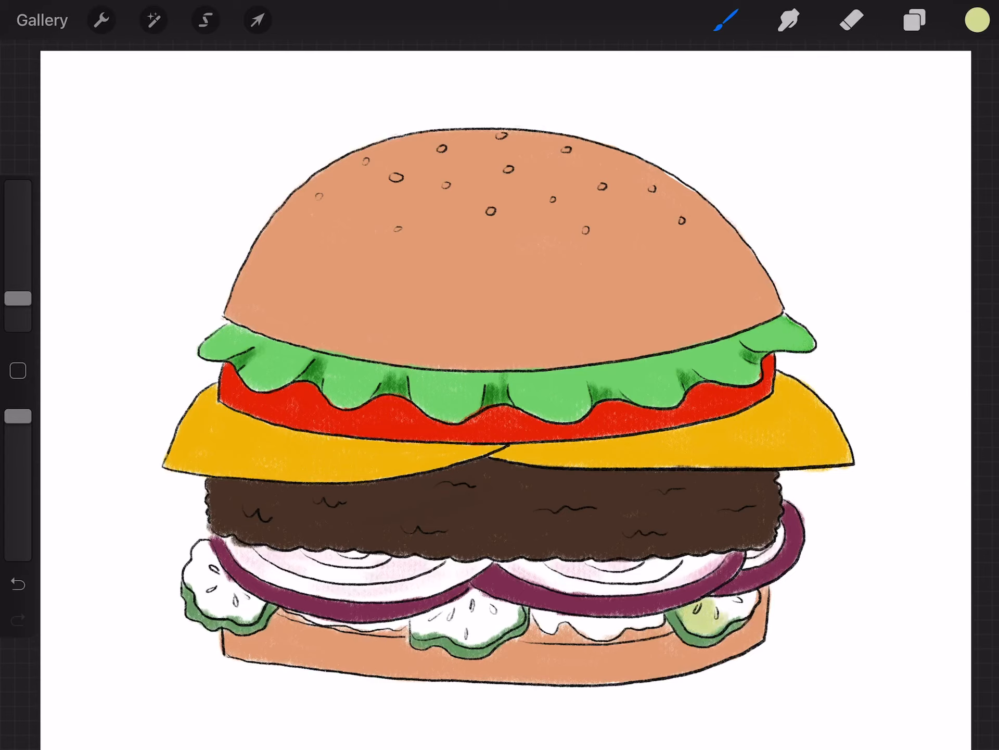
pyautogui.click(713, 612)
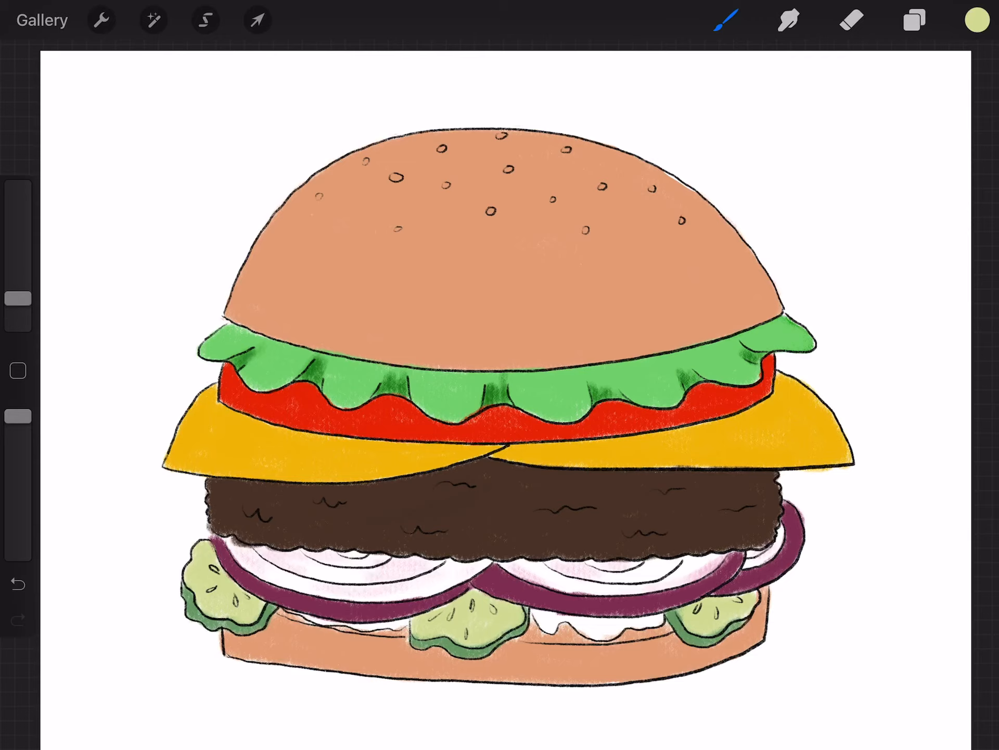
# Paint a light peach base over the sauce area above the bottom bun
pyautogui.click(976, 20)
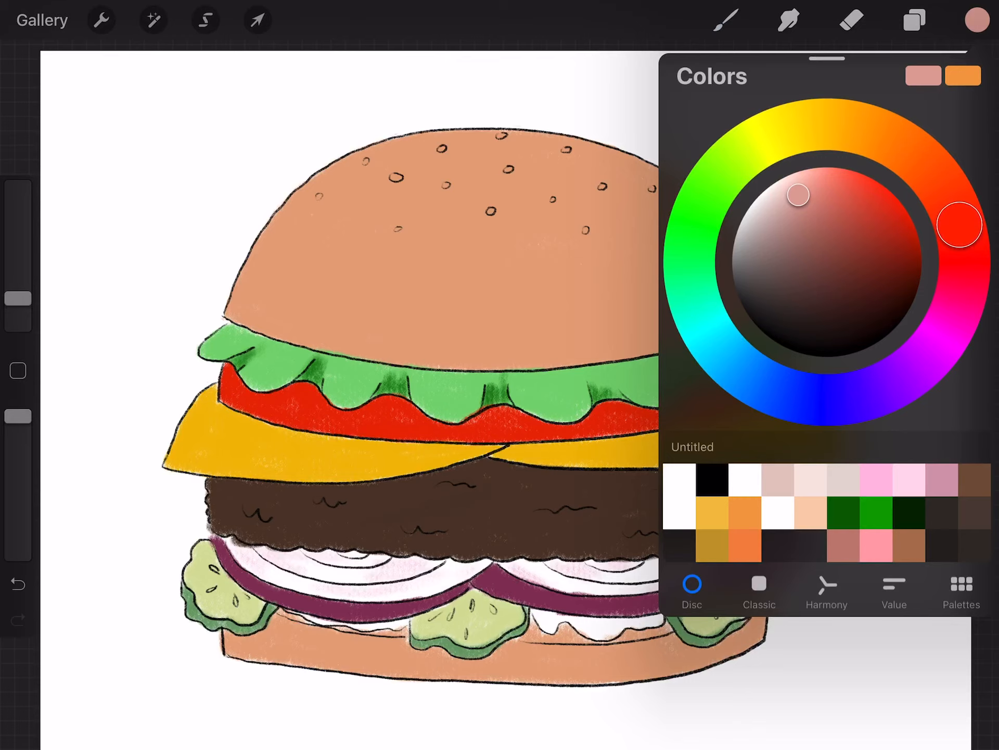
pyautogui.click(976, 19)
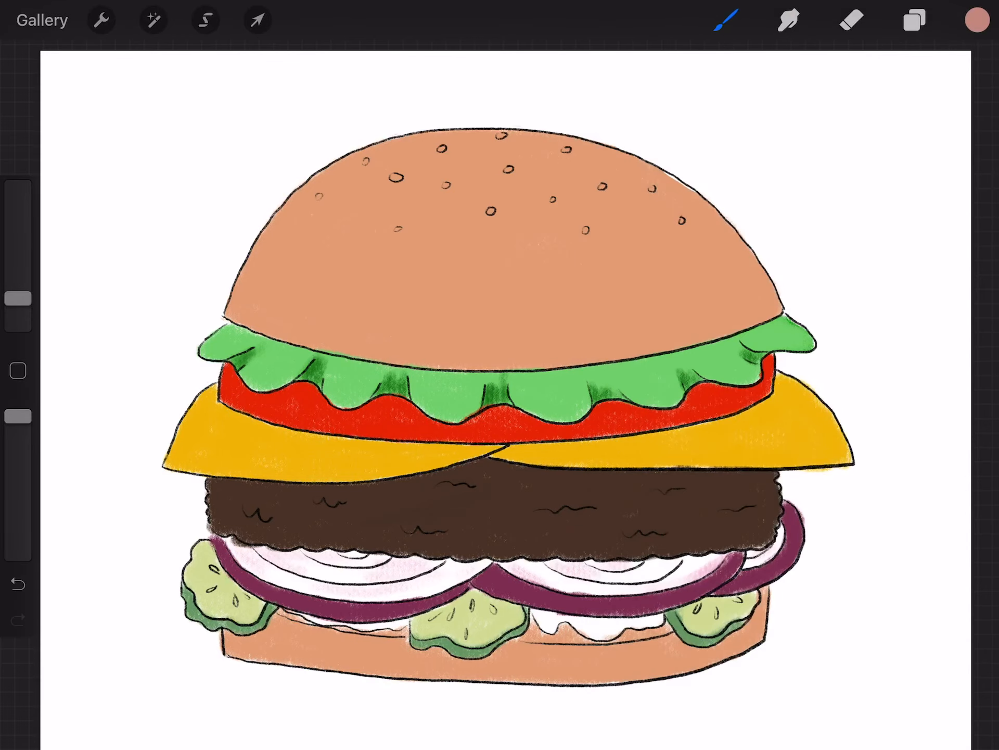
pyautogui.click(977, 20)
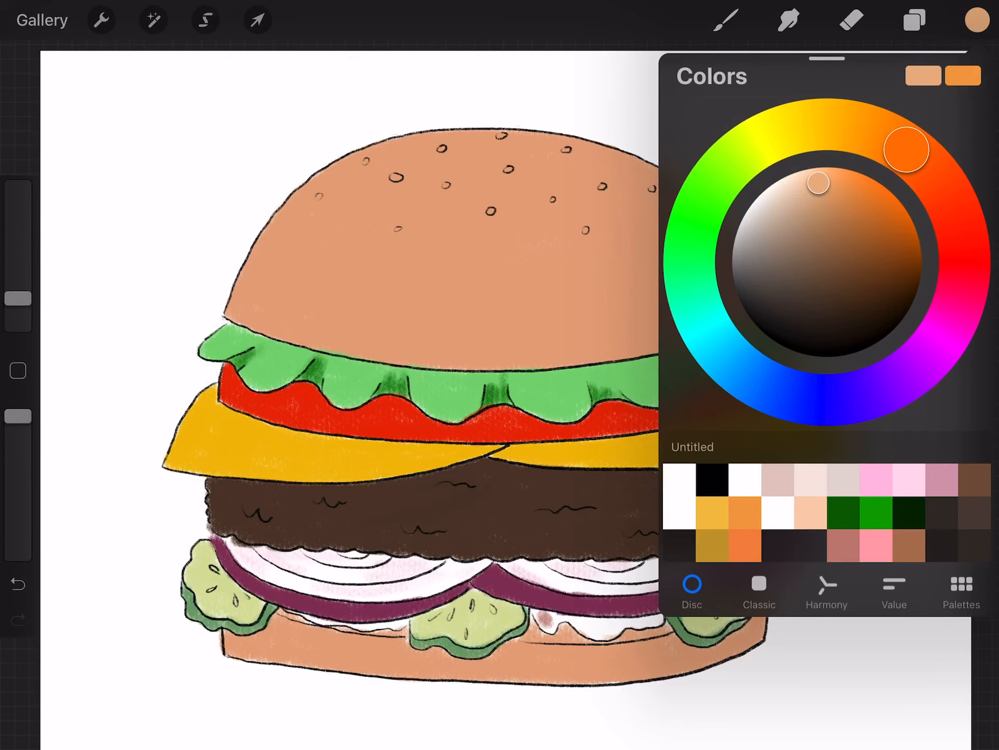
pyautogui.click(724, 20)
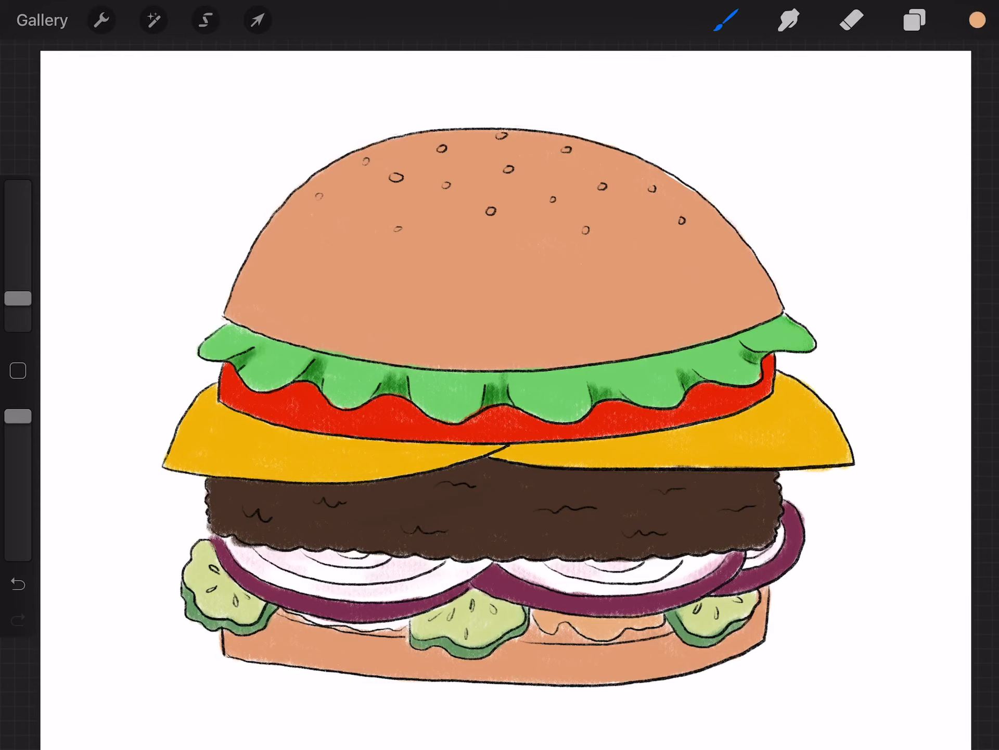
# Paint the sauce drips reddish-orange over the peach base between the pickles
pyautogui.click(975, 20)
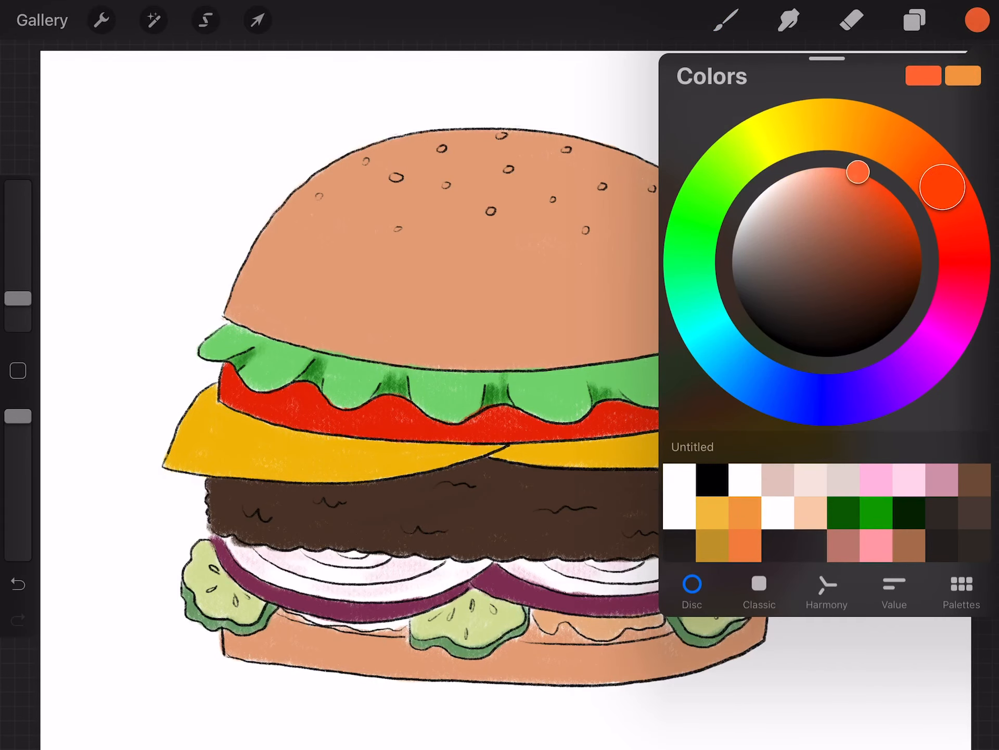
pyautogui.click(723, 21)
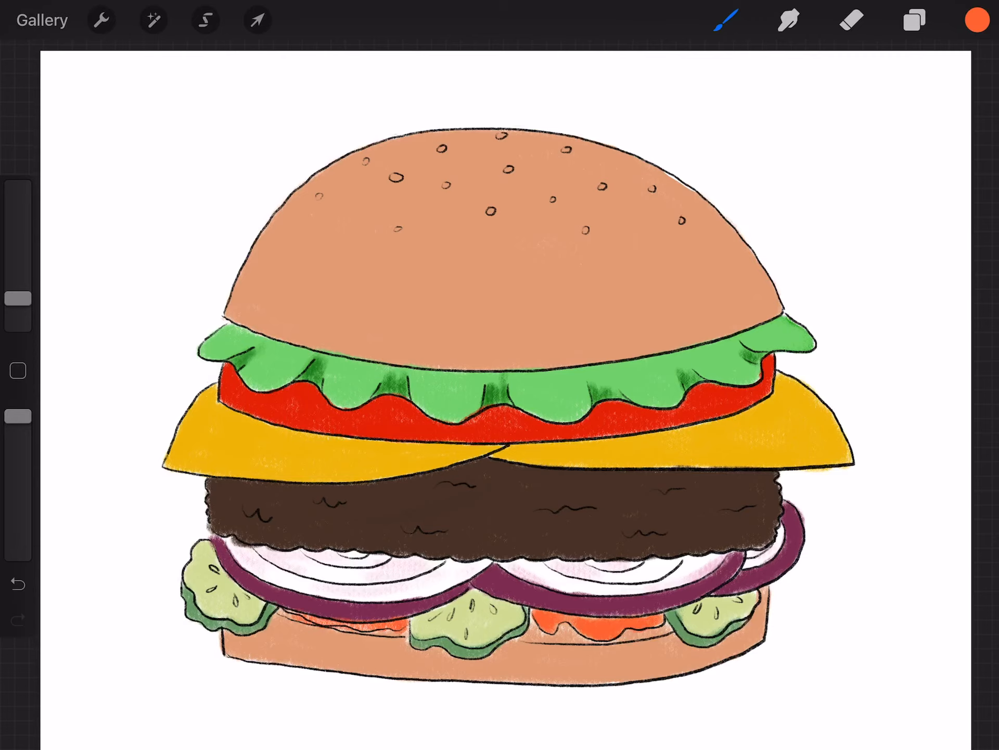
pyautogui.click(974, 21)
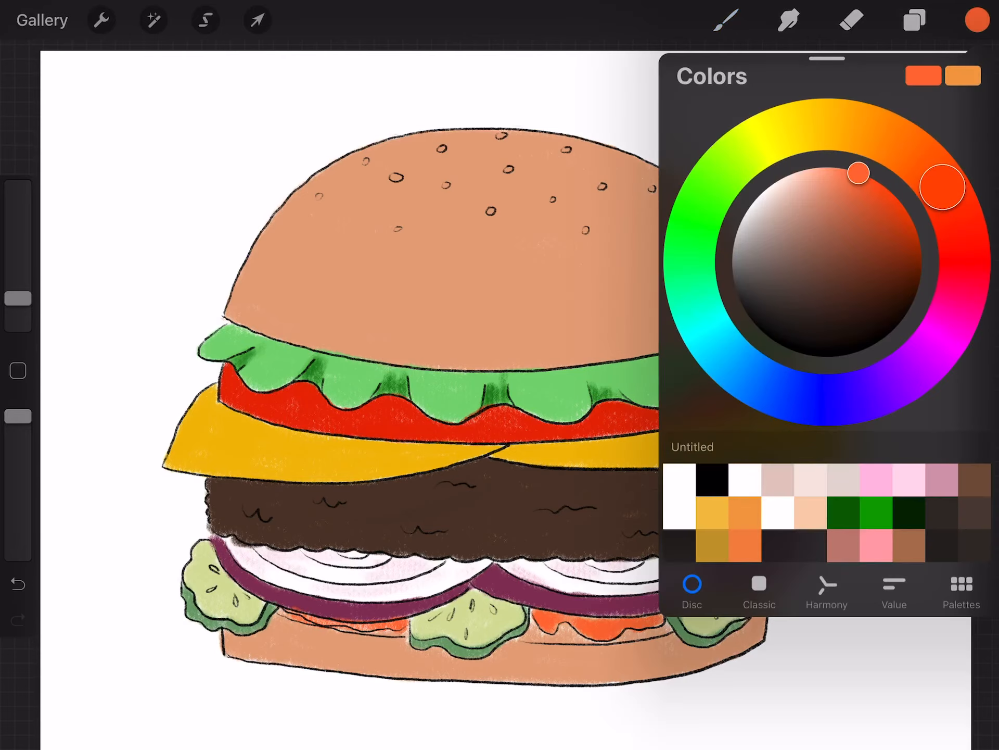